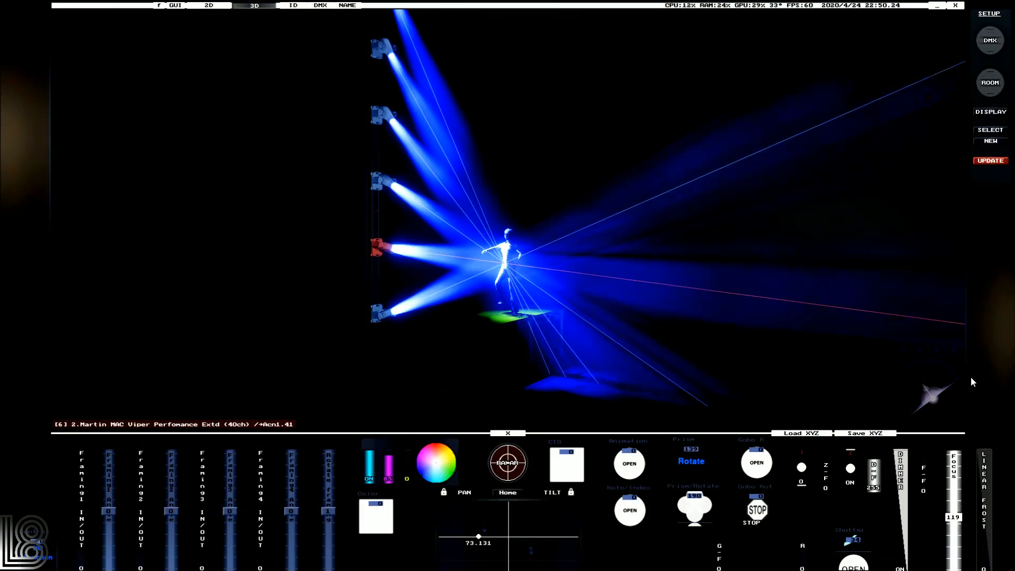
Switch from the live beam view to Build mode, showing the truss and stage.
click(989, 111)
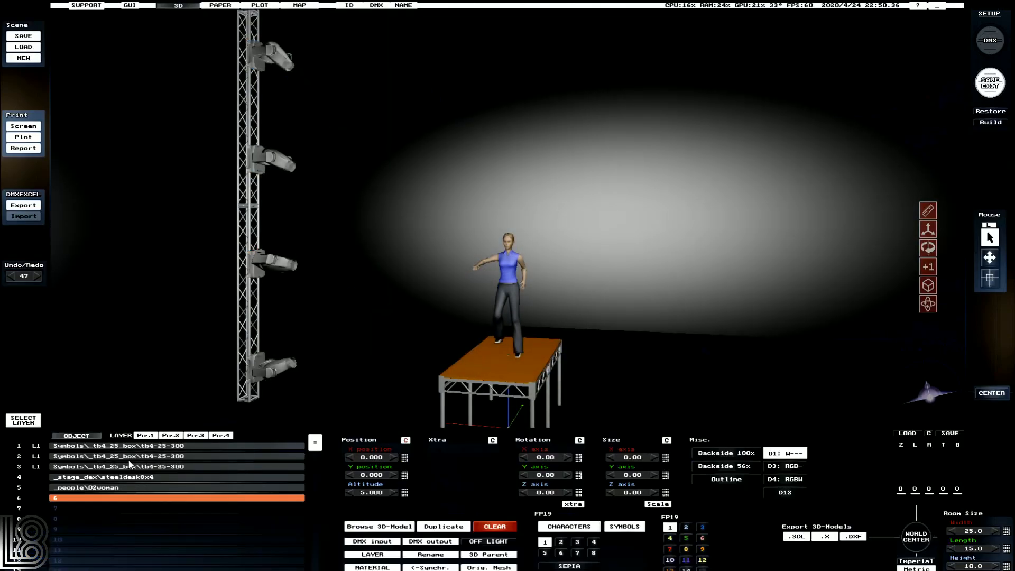
Rotate the Pos1 truss to Y −90° and place it at X 4.400, altitude 0.700.
click(120, 434)
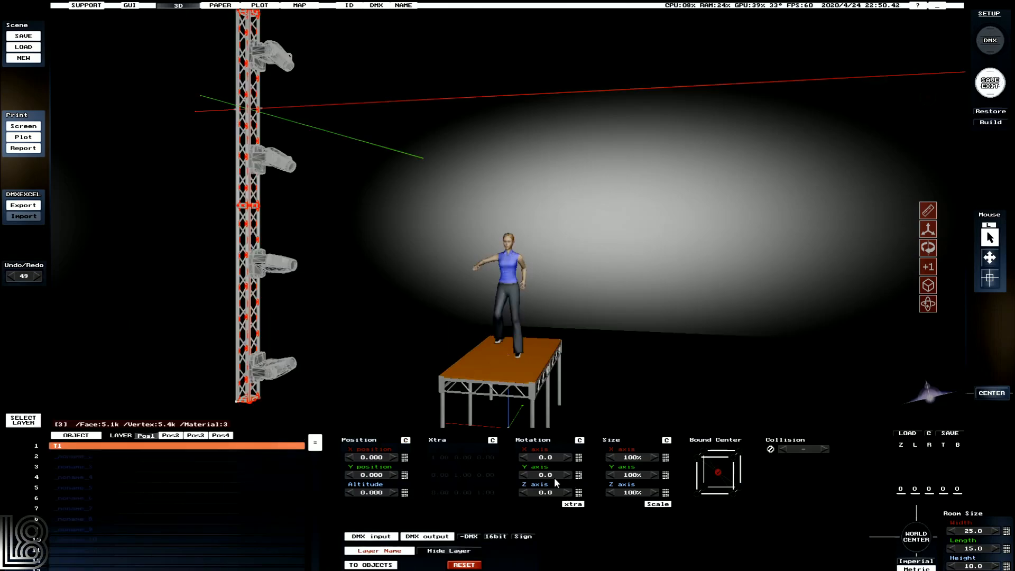
click(545, 474)
text(-90)
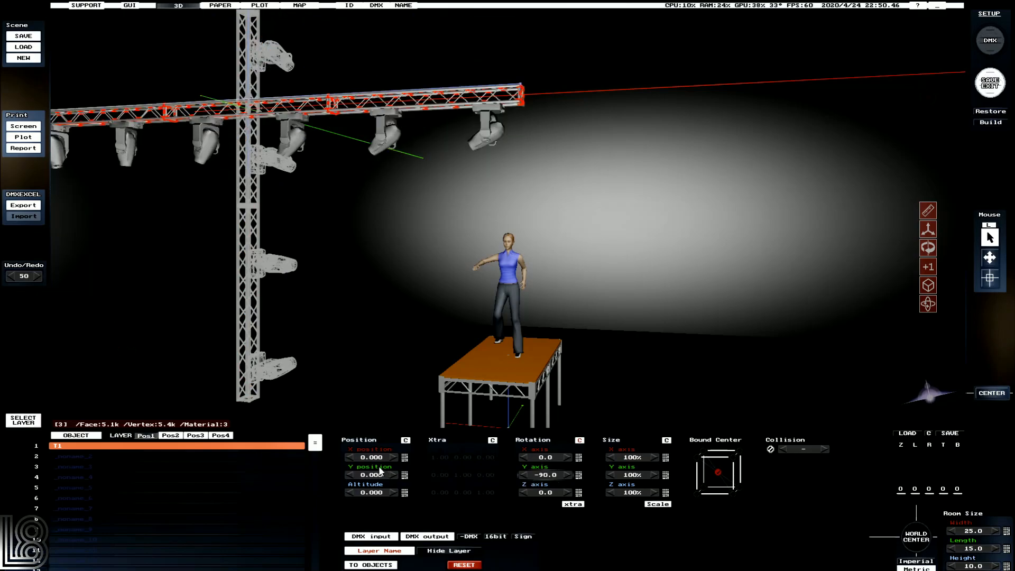
click(393, 457)
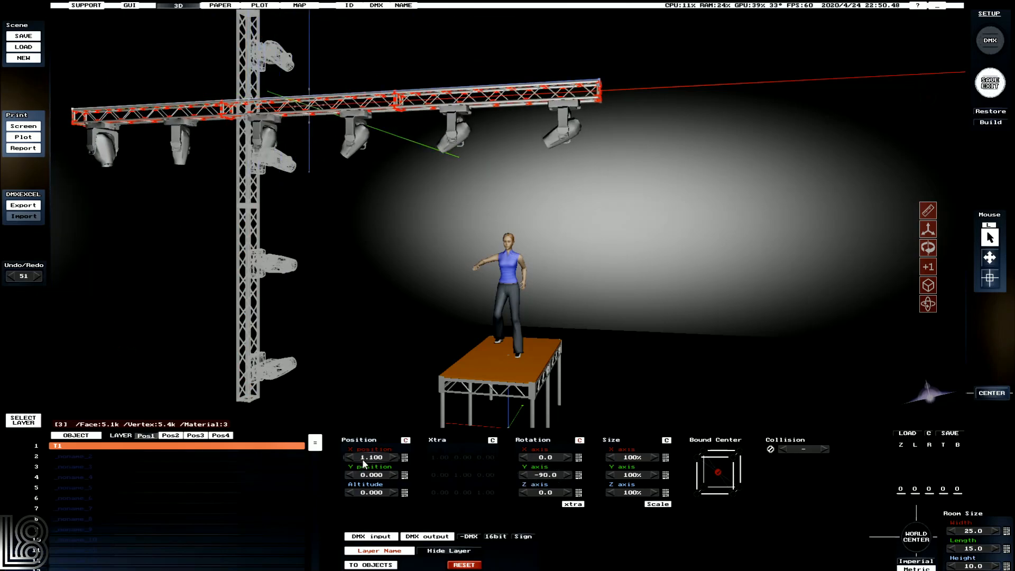
click(395, 456)
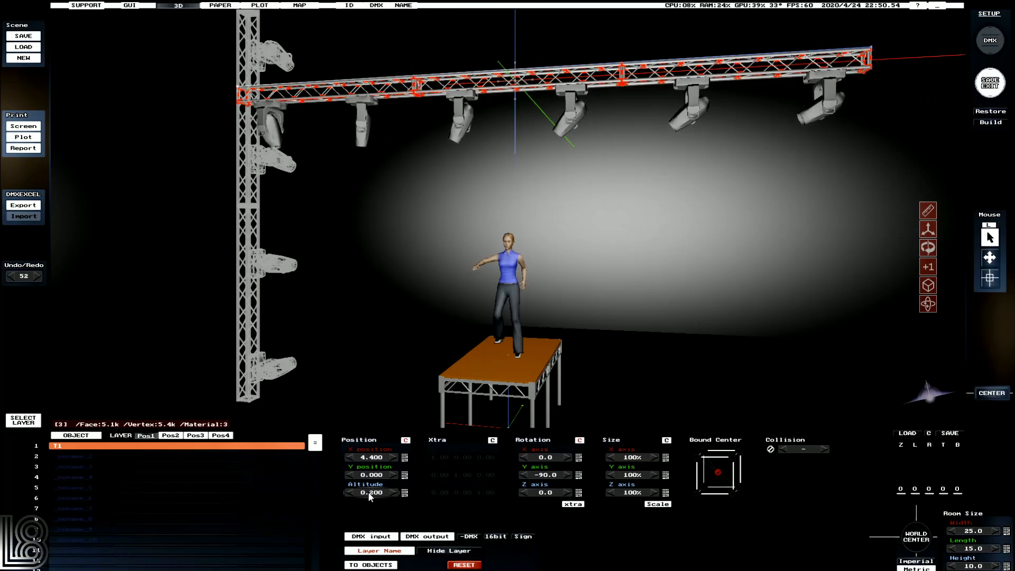
click(394, 493)
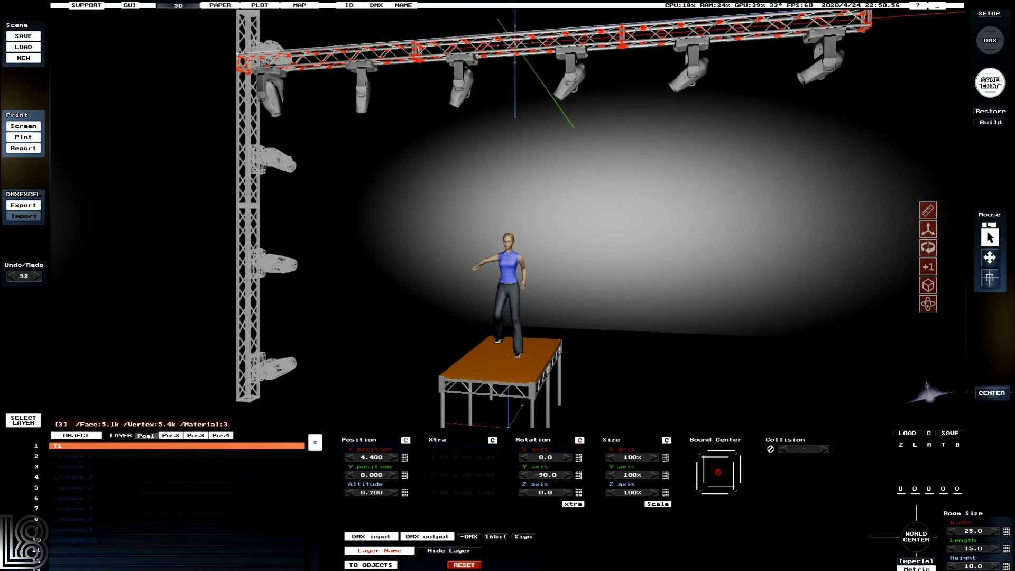
click(370, 564)
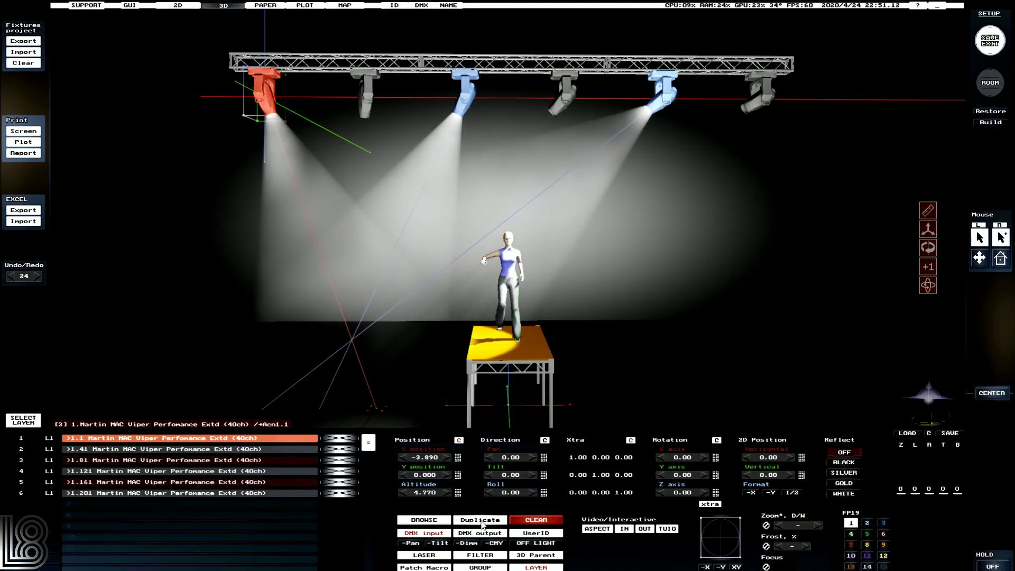
Duplicate three moving heads and change the copies' driver to ETC Source Four 36Deg.
click(480, 519)
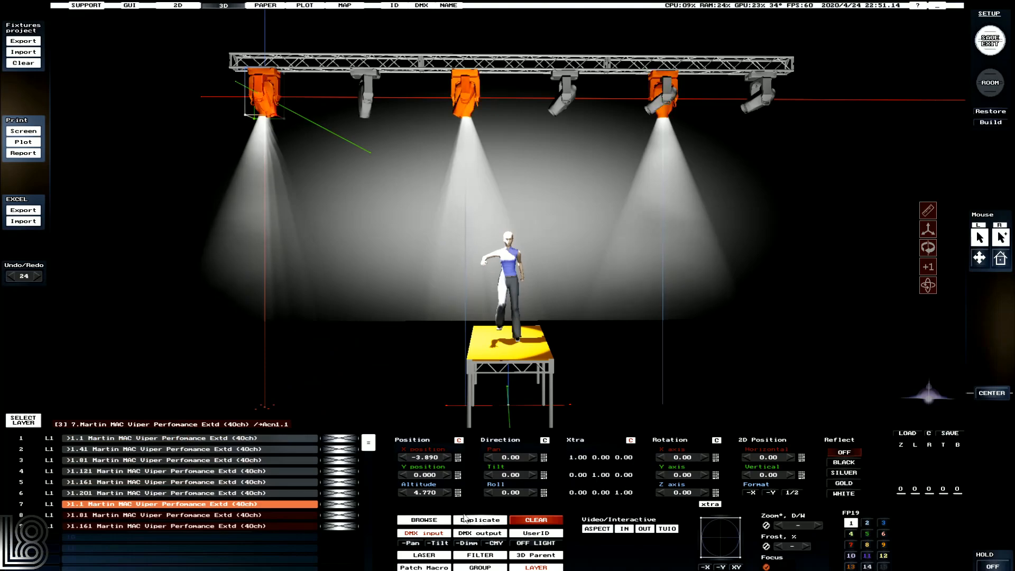
click(423, 520)
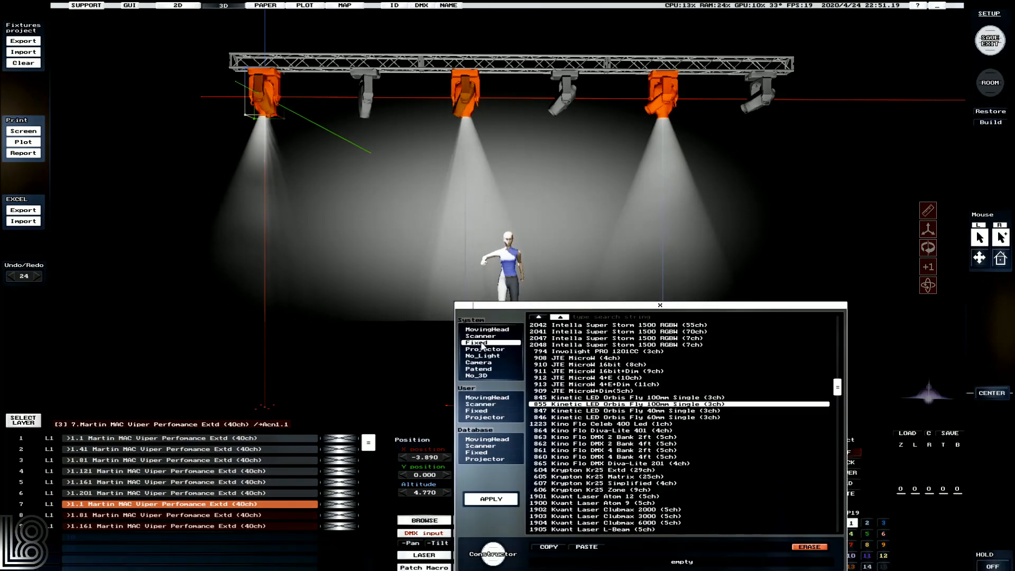
scroll(up, 3)
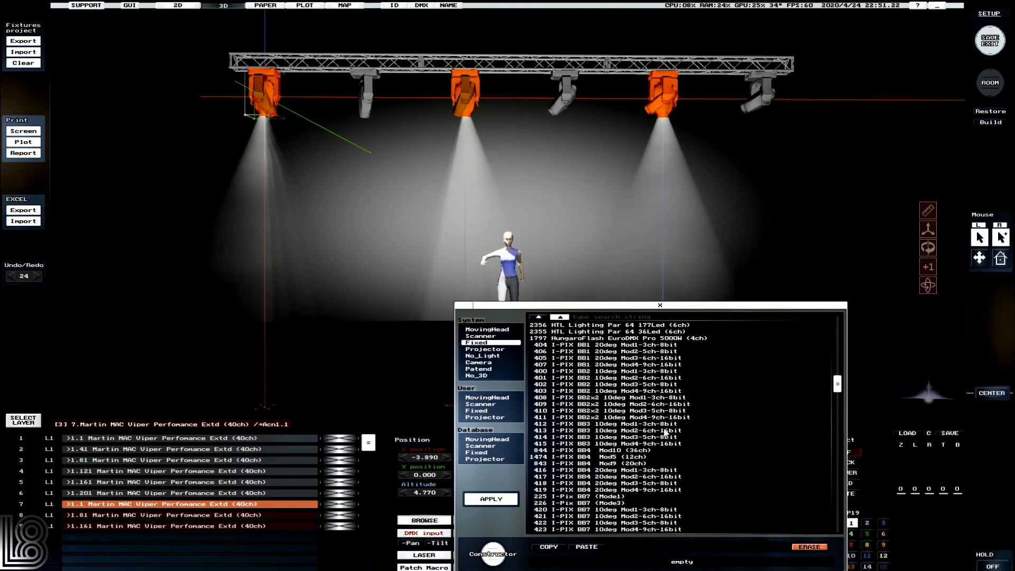
scroll(down, 3)
text(source)
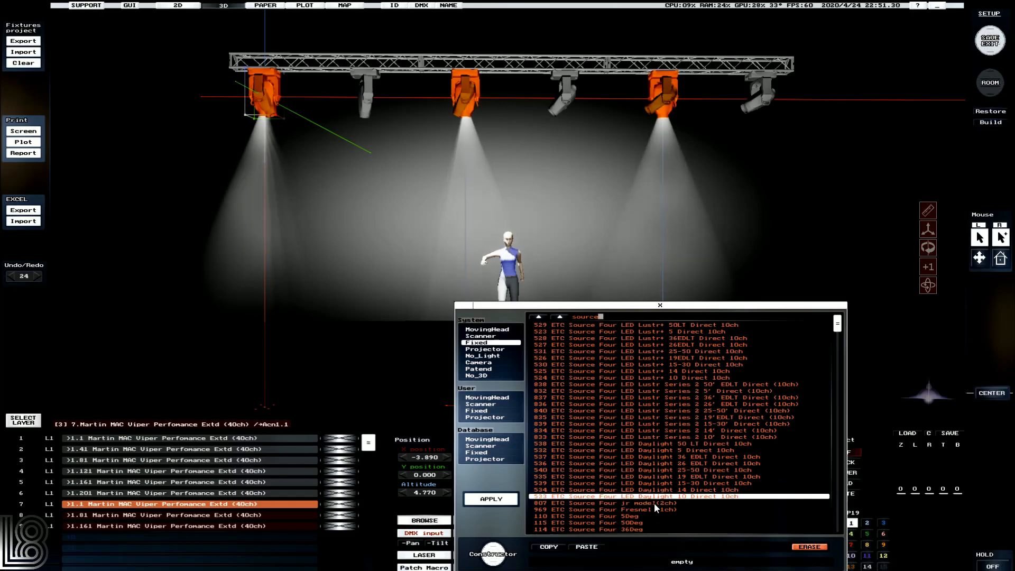
click(654, 509)
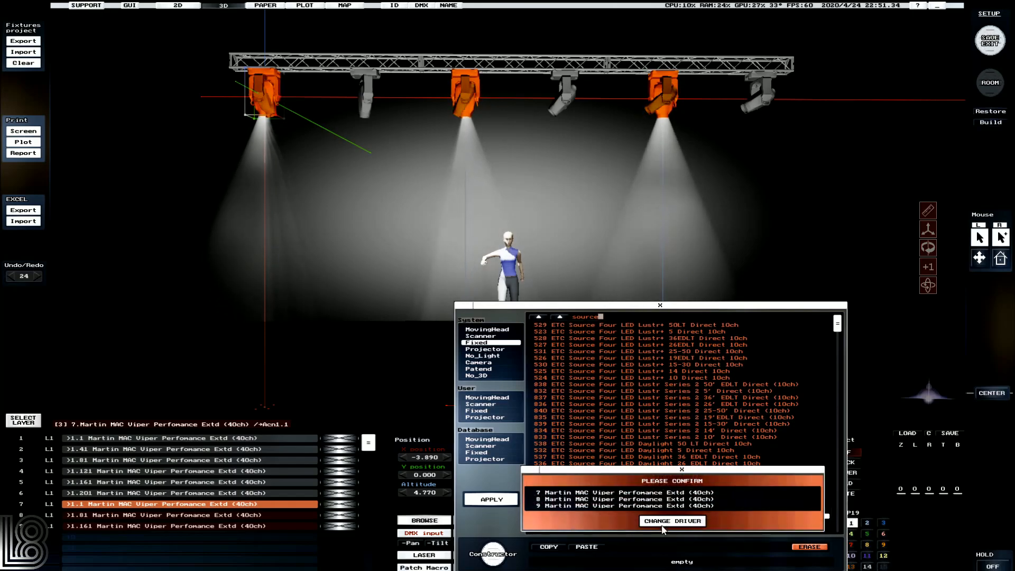
click(672, 521)
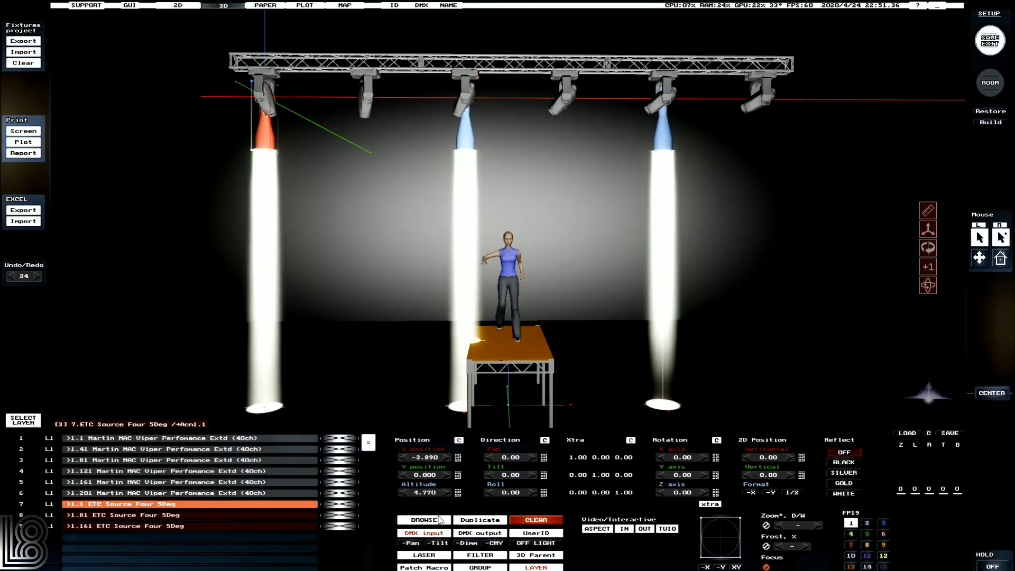
click(424, 520)
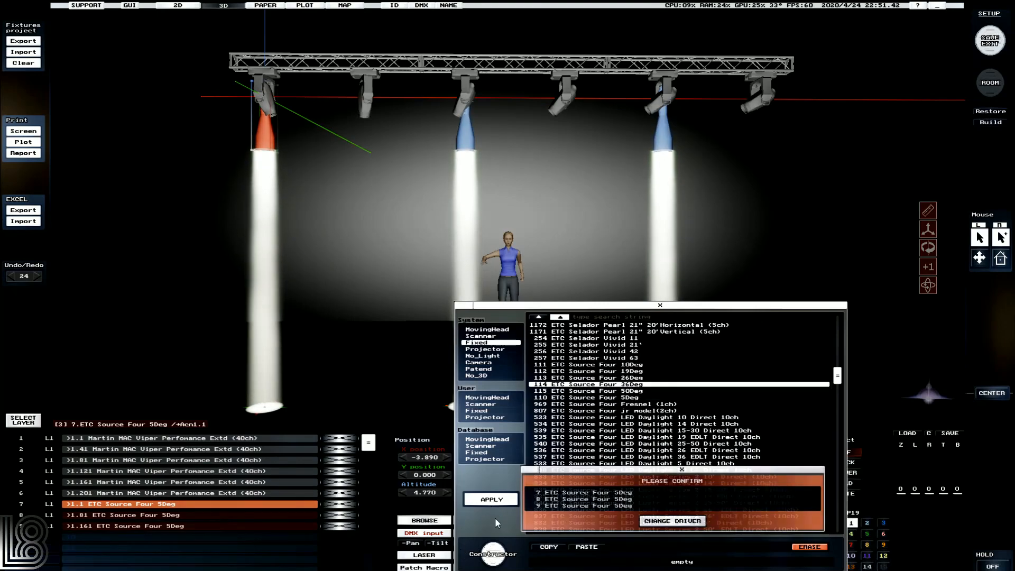
click(672, 520)
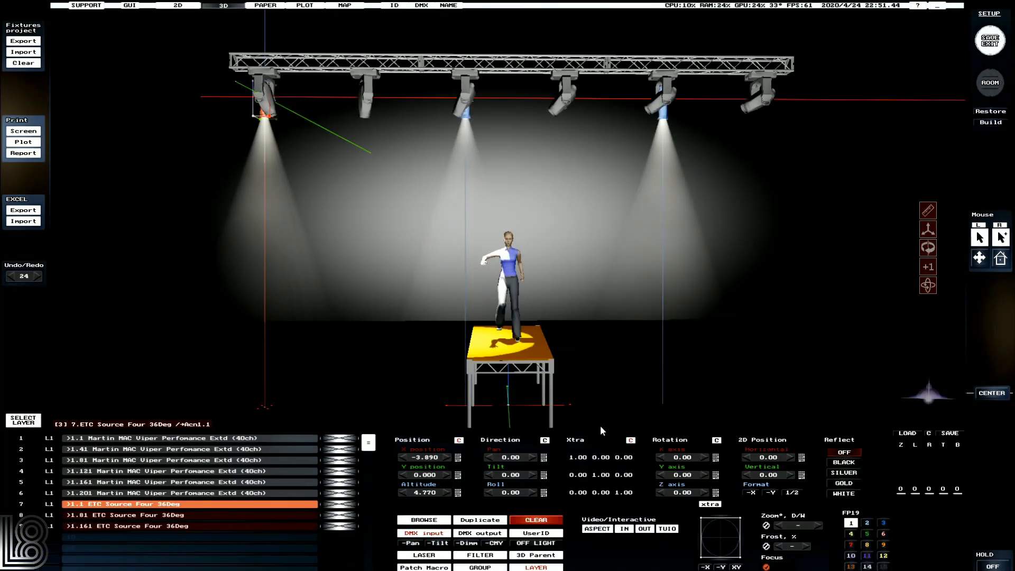
Raise the Source Four profiles onto the truss and set their Z rotation to 90°.
click(424, 475)
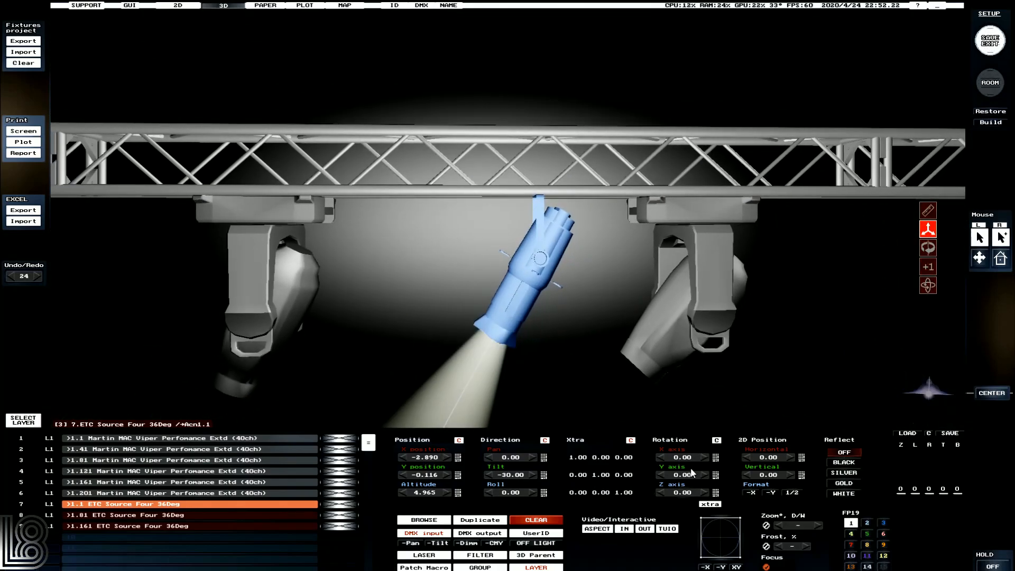
click(681, 456)
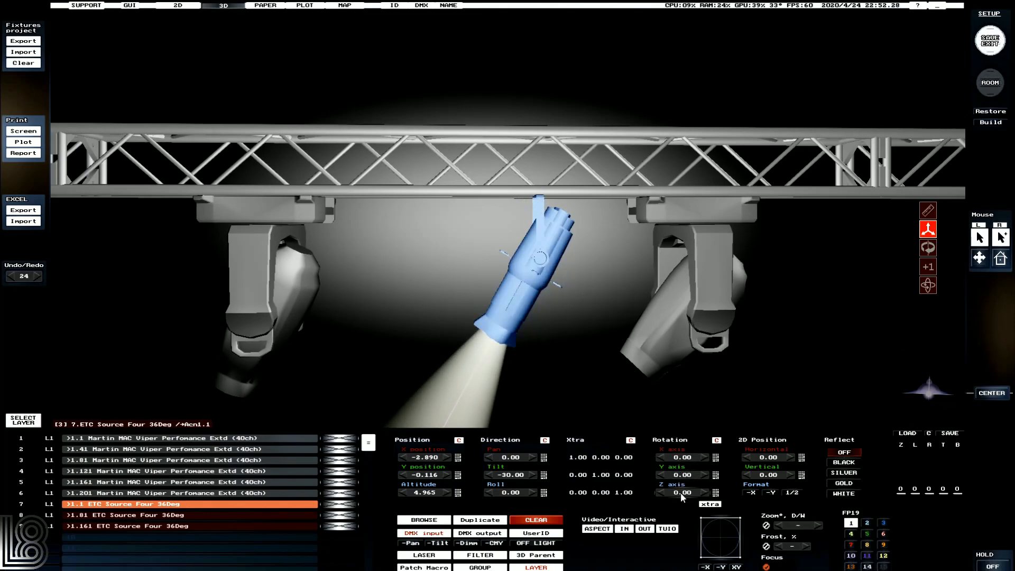
click(680, 492)
text(90)
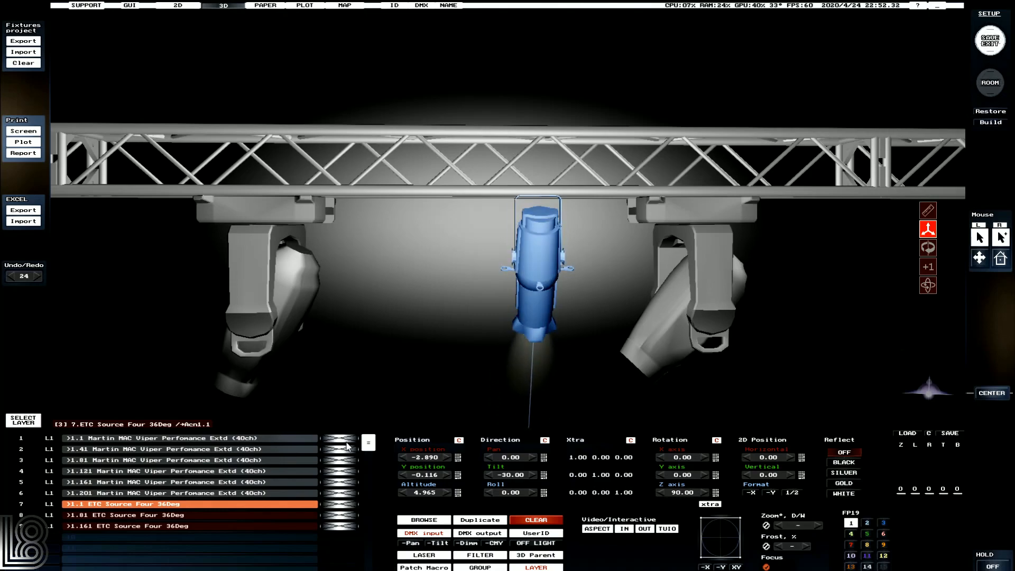
click(509, 475)
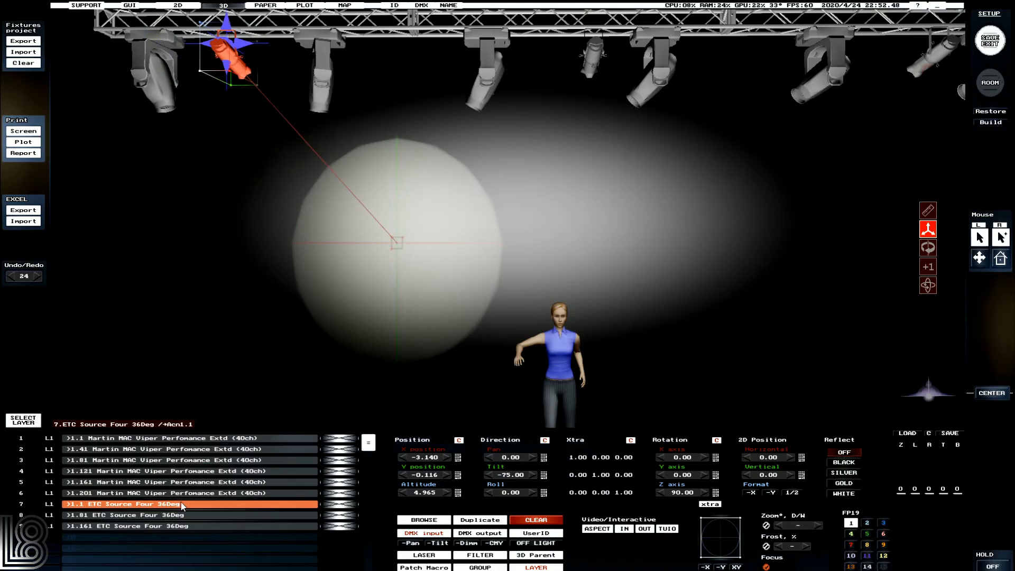
mouse_move(175, 529)
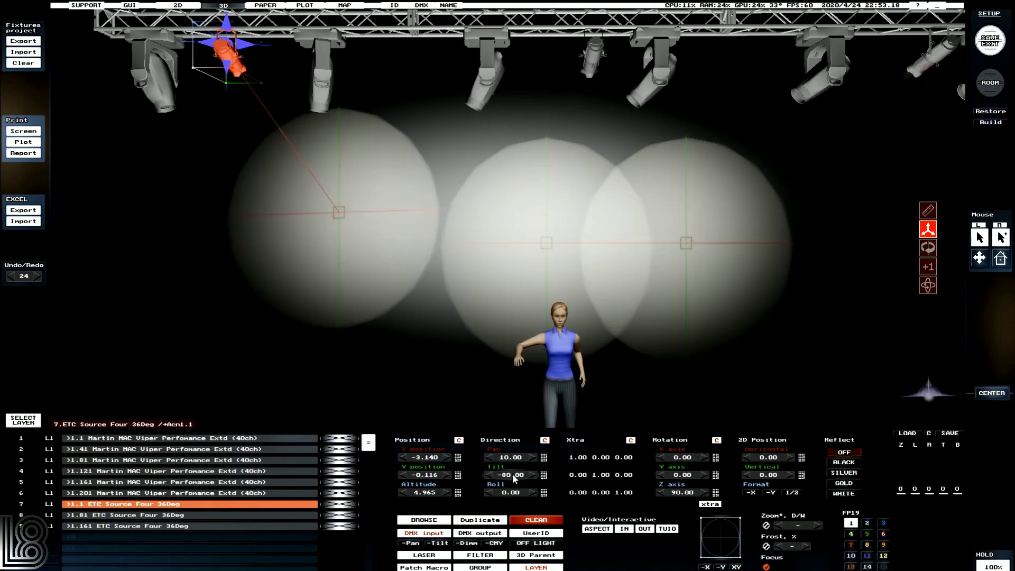
Pan the second and third profiles for evenly spaced spots, then select all three.
click(161, 515)
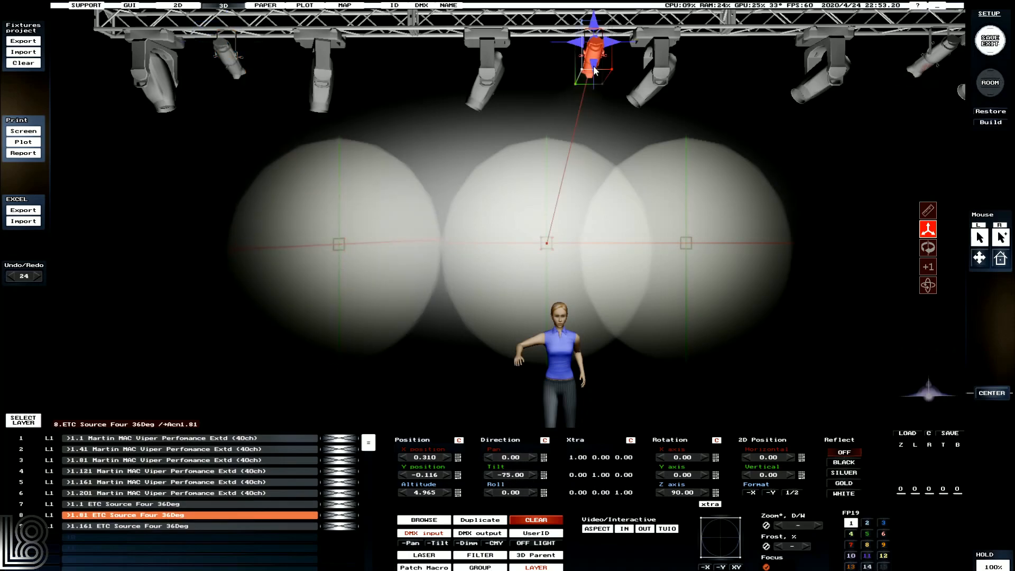
click(23, 130)
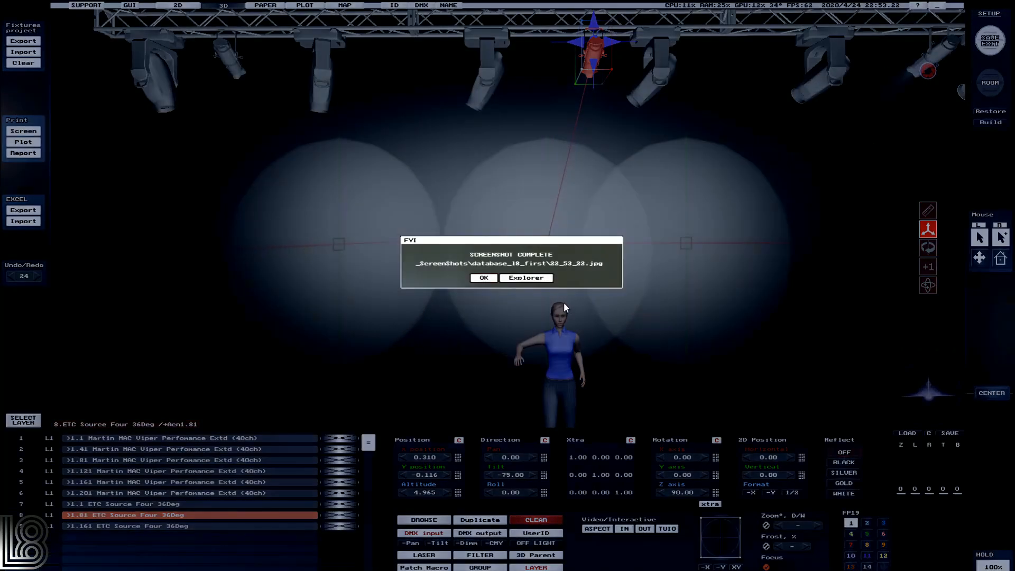
click(482, 277)
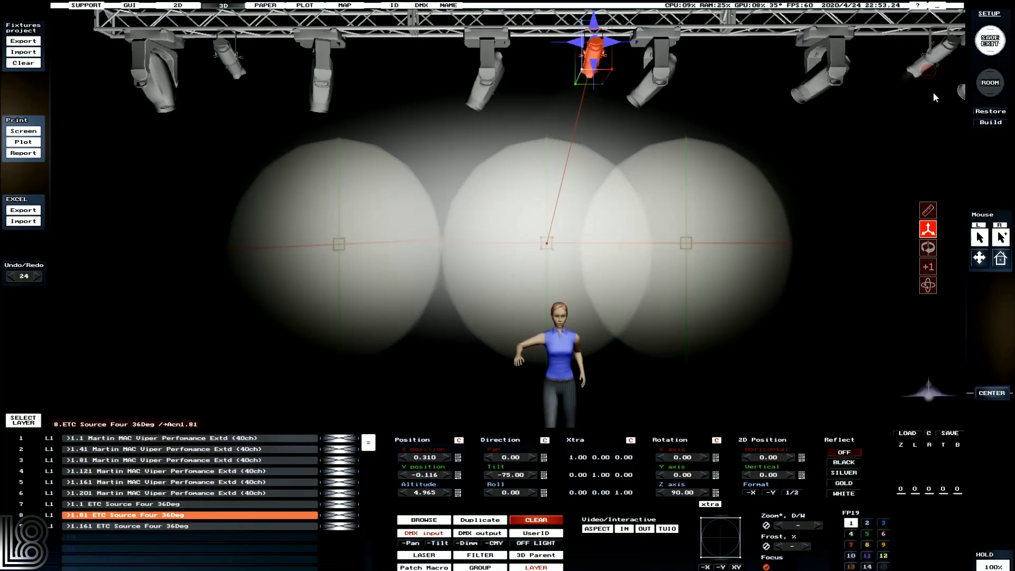
click(162, 525)
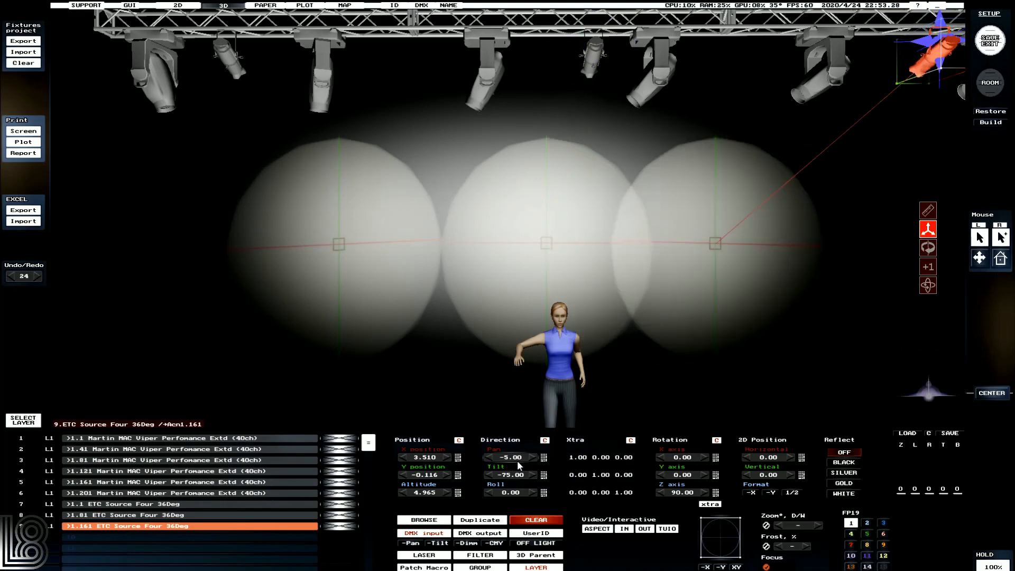
click(540, 457)
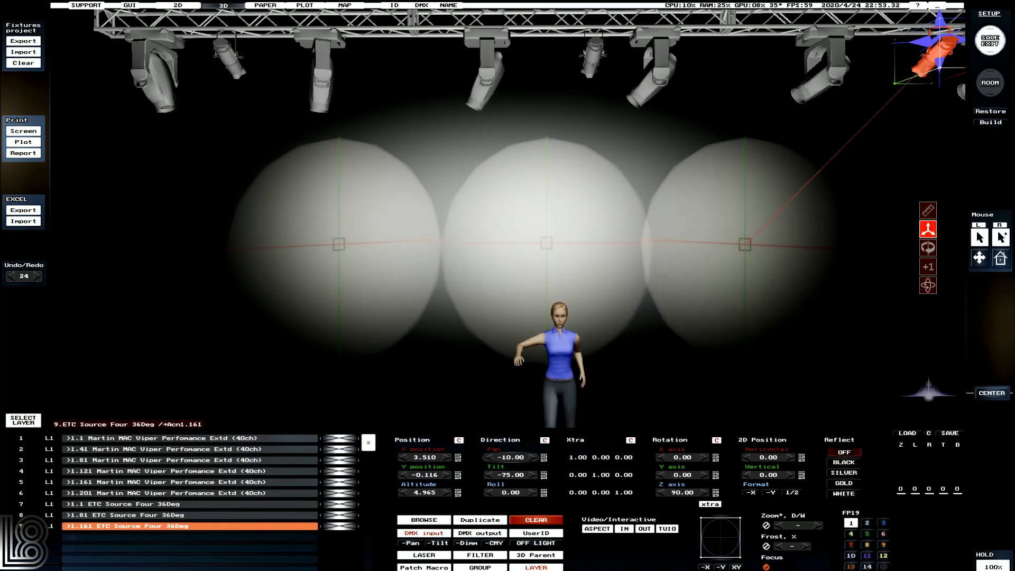
click(130, 504)
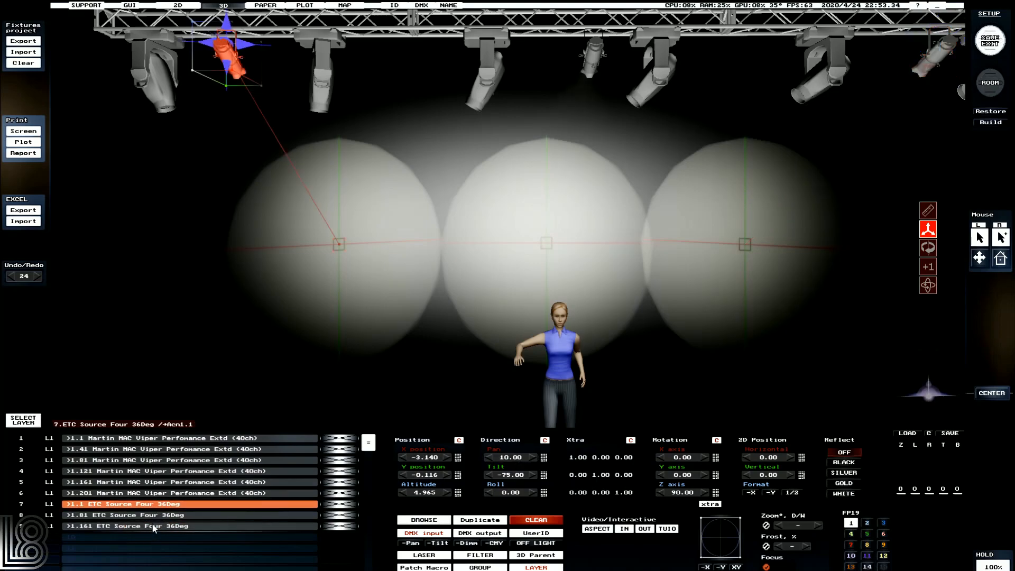
click(155, 514)
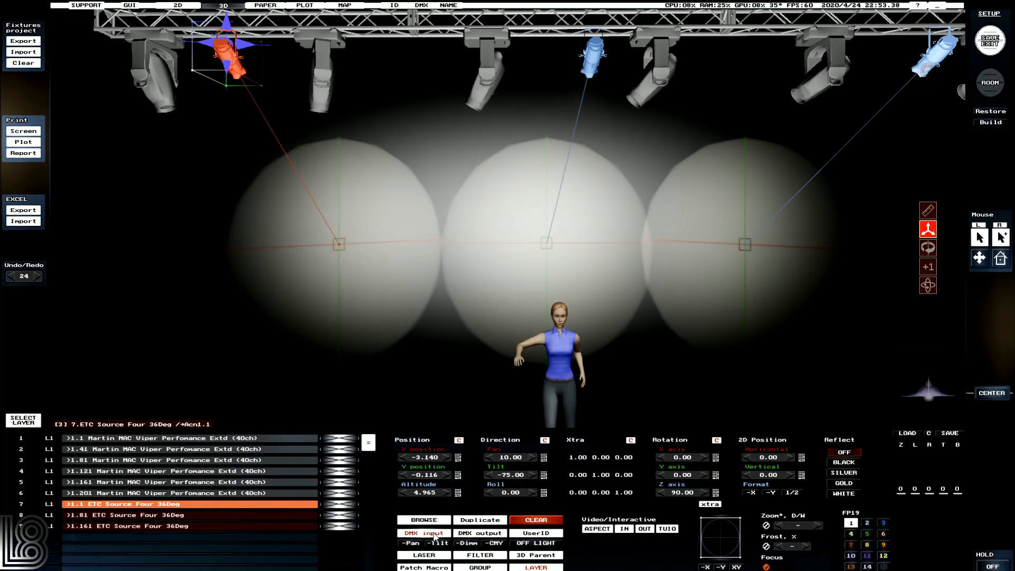
Patch the three Source Four 36Deg profiles into universe Acn2 as 2.1–2.3.
click(423, 533)
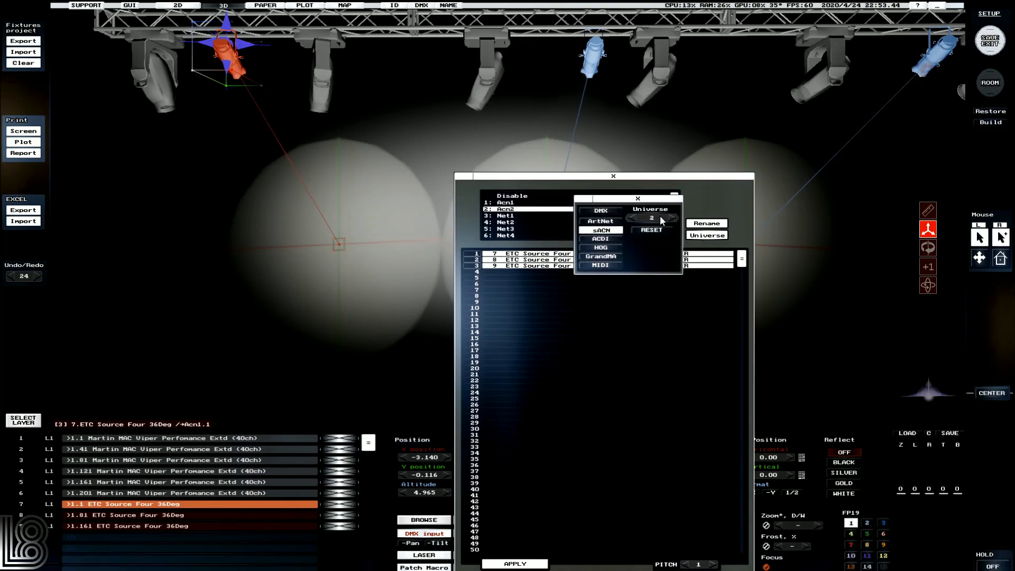
mouse_move(637, 206)
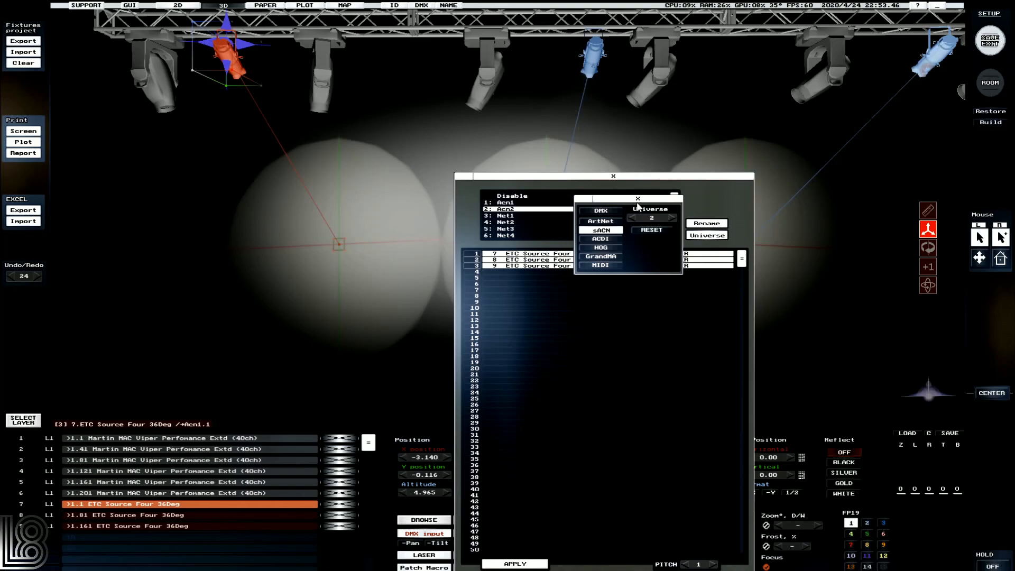
click(637, 198)
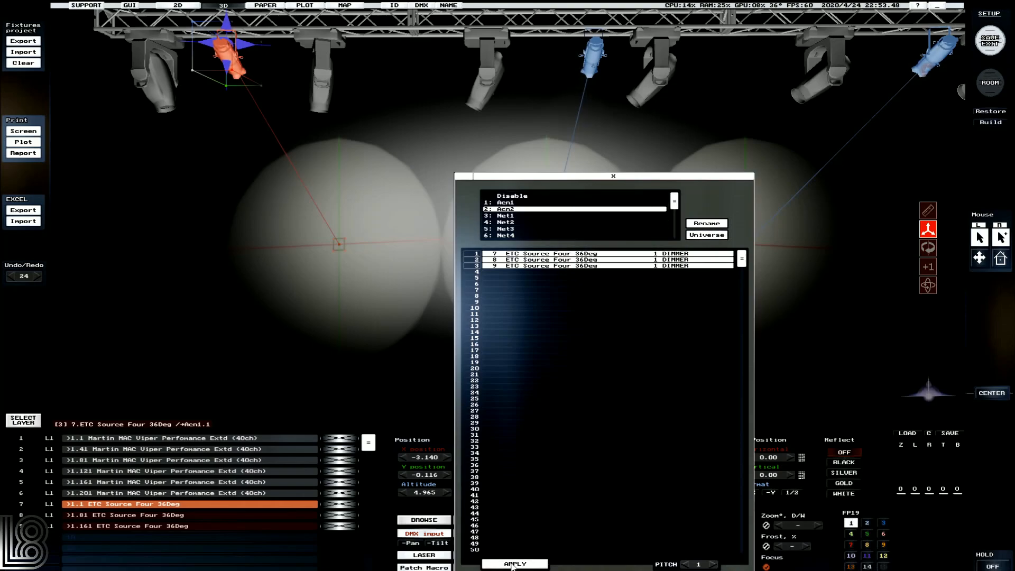
click(515, 563)
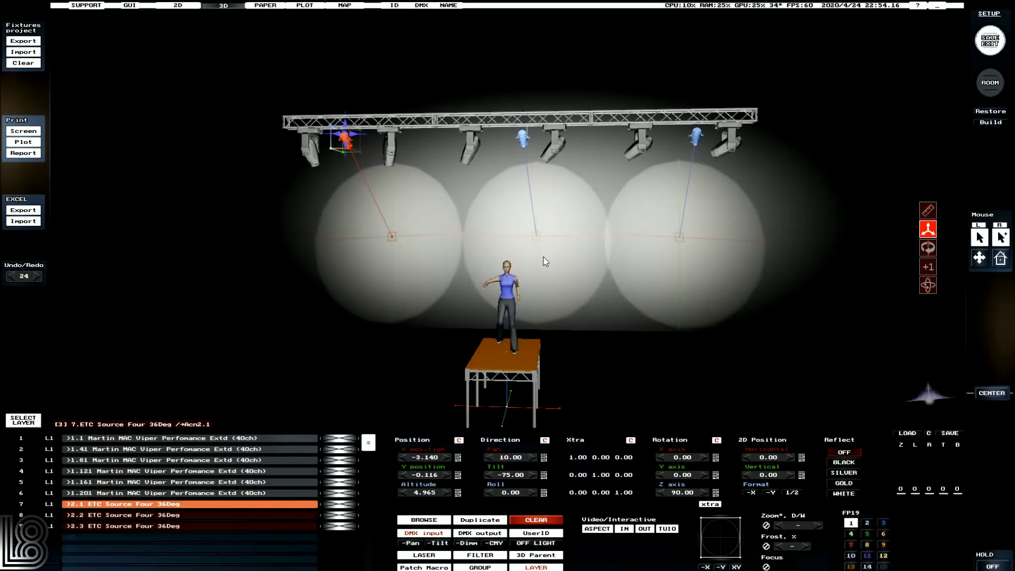
mouse_move(544, 260)
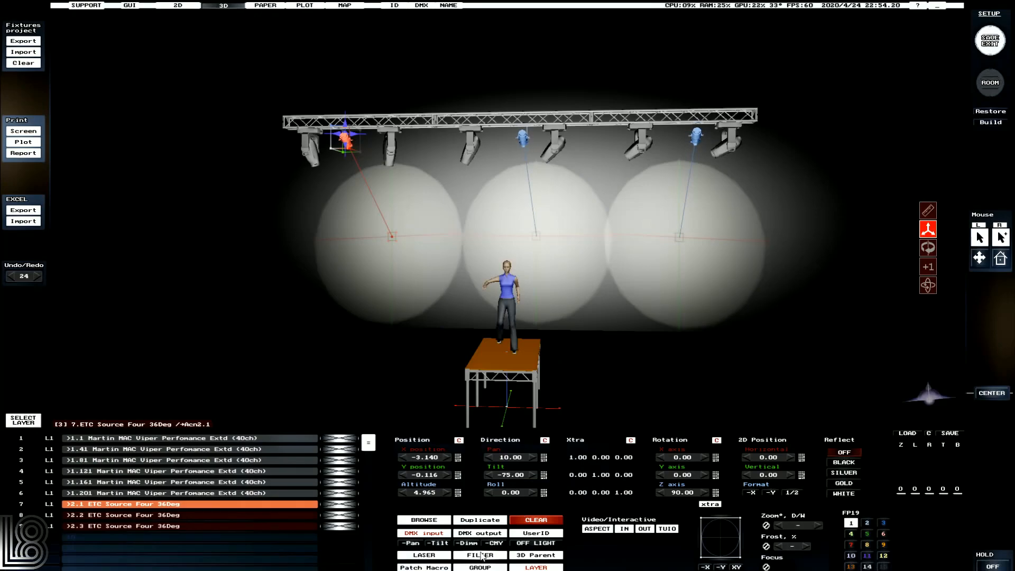
Apply the GAM 540 Pale Green fixed gel to the Source Four profiles.
click(480, 555)
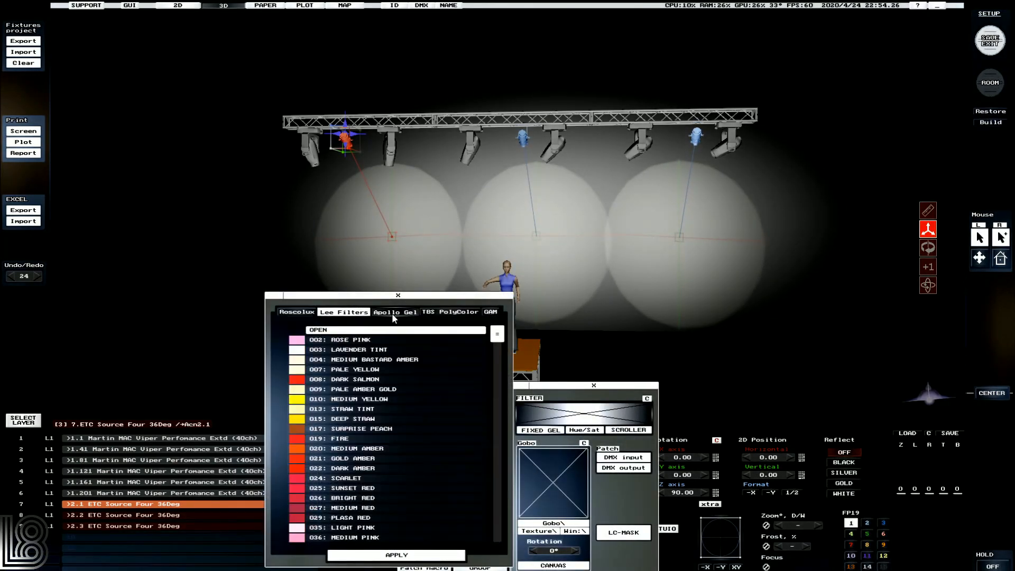
click(491, 312)
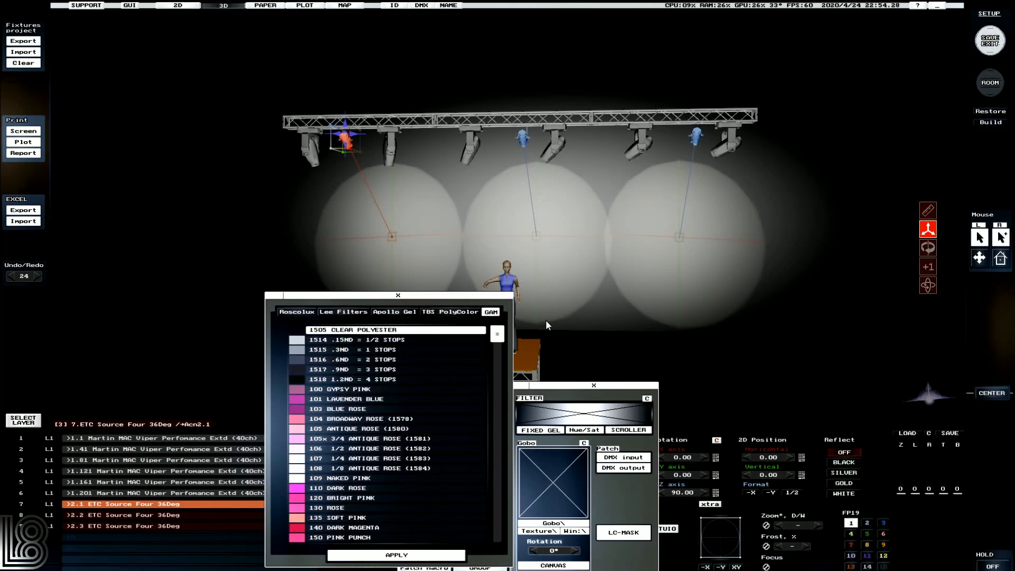
scroll(down, 3)
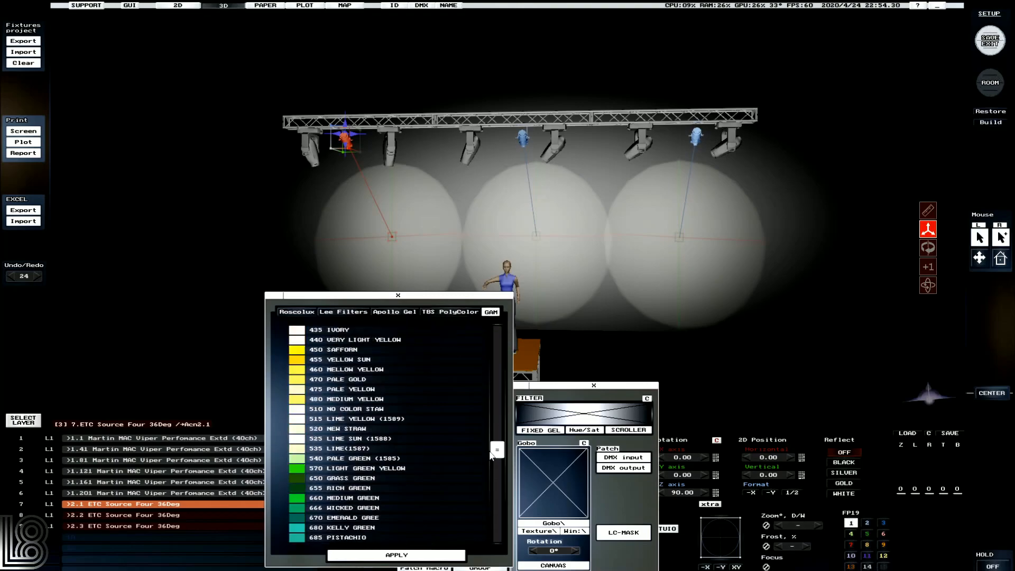
click(353, 459)
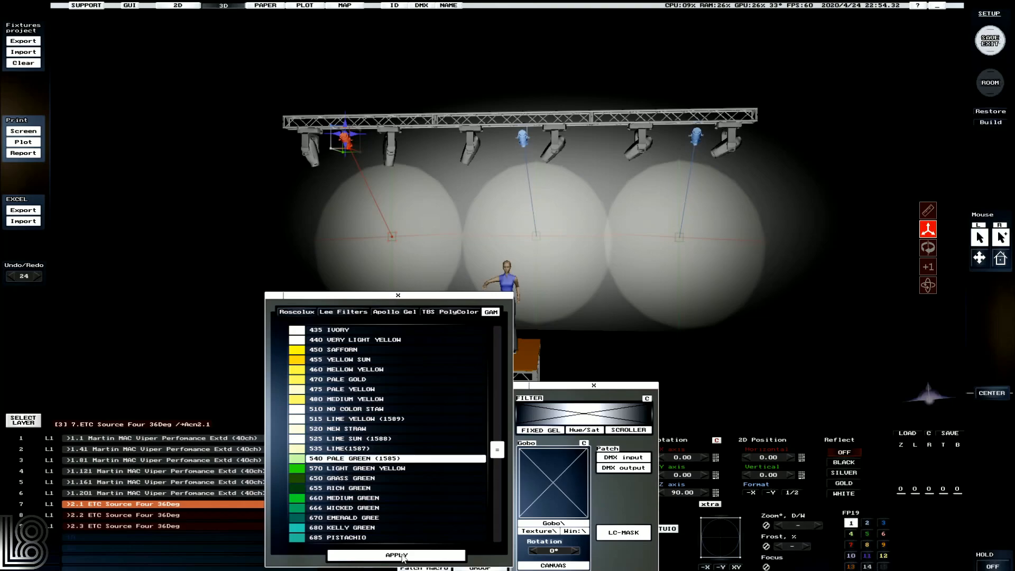
click(395, 555)
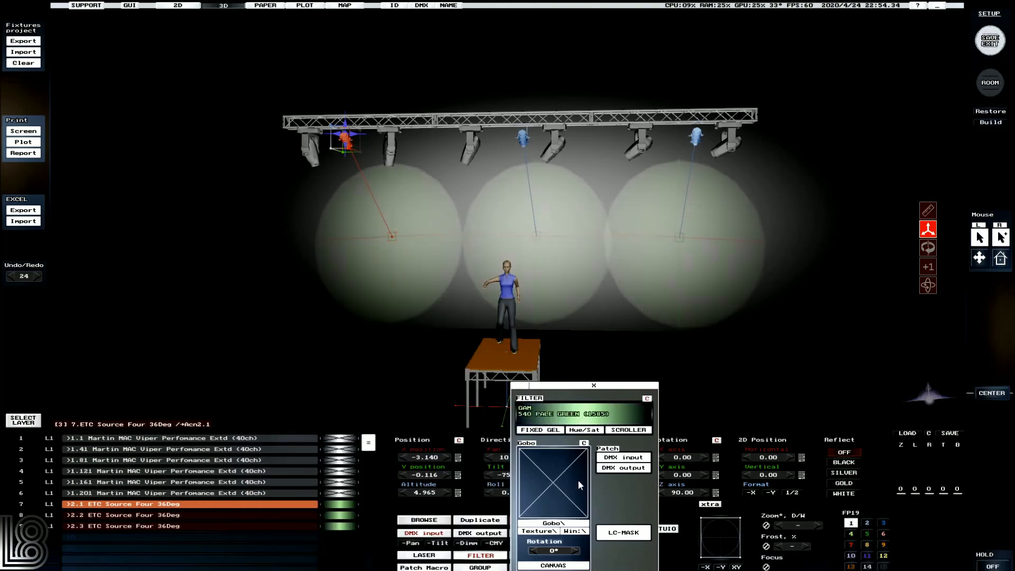
Pick the PirateBones skull gobo from the Halloween folder of the gobo library.
click(553, 484)
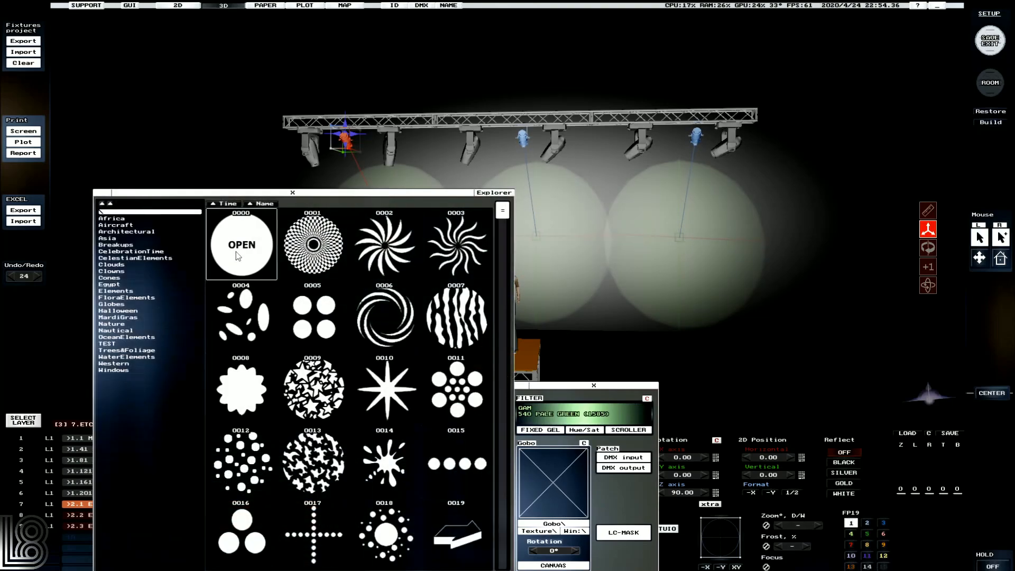
click(241, 244)
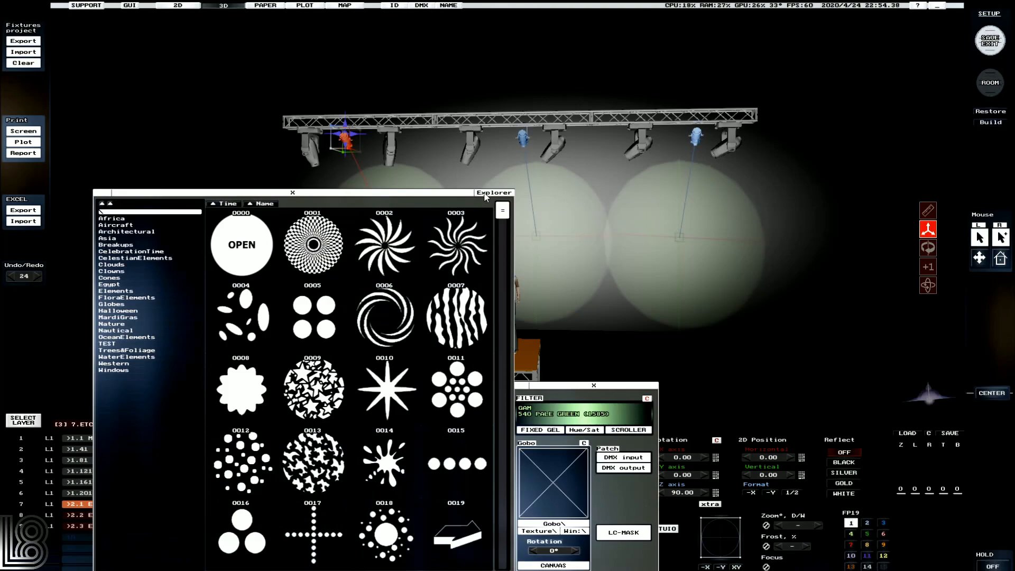
click(241, 316)
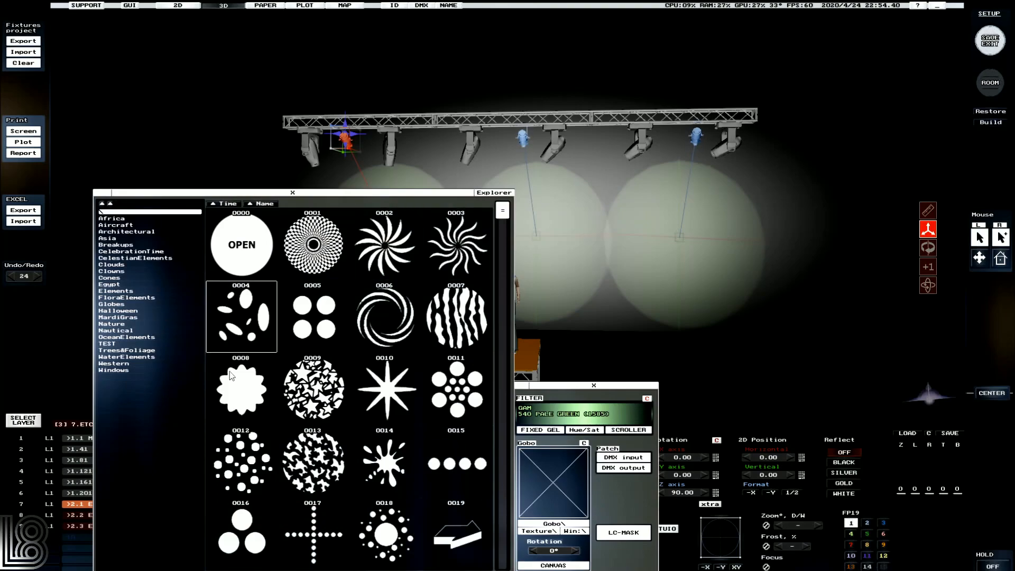
click(115, 330)
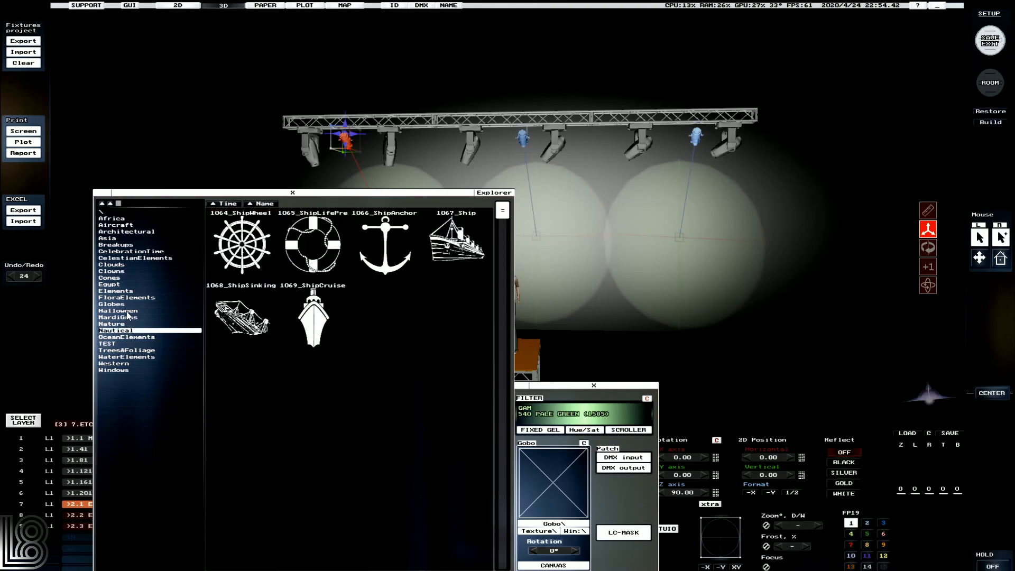
click(118, 310)
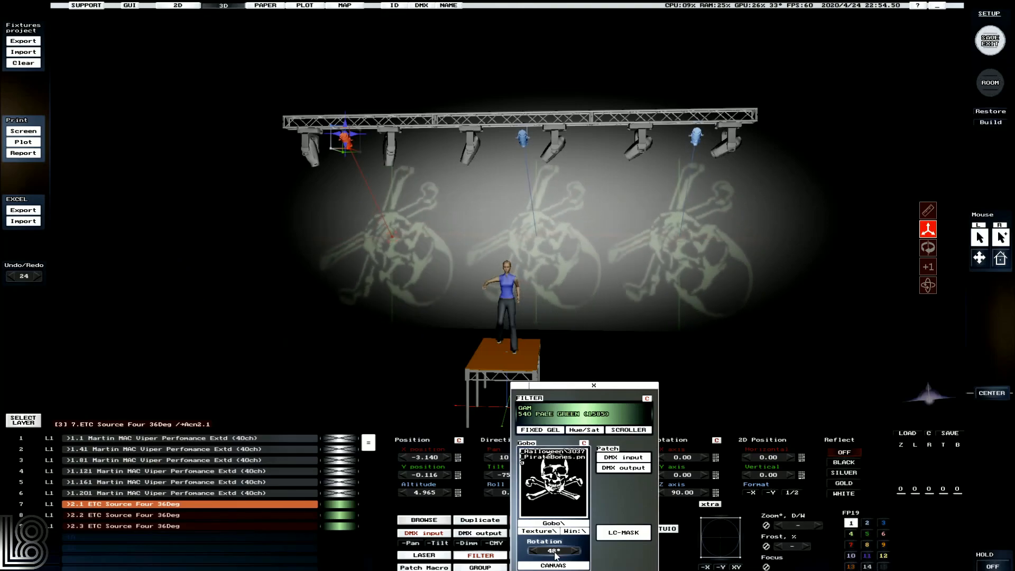
Rotate the skull gobo to 180° and select the middle profile, 2.2.
click(551, 550)
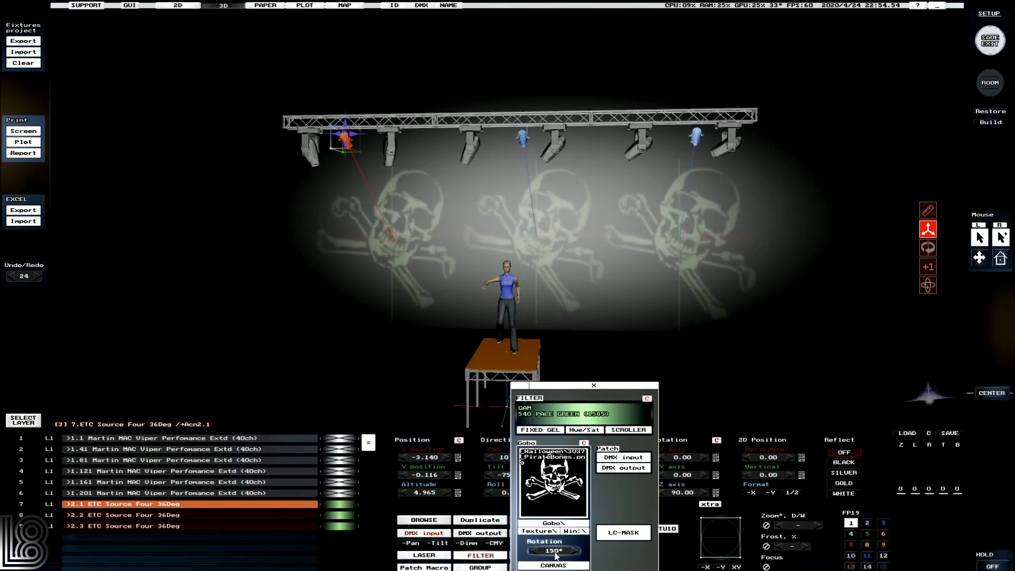
click(553, 551)
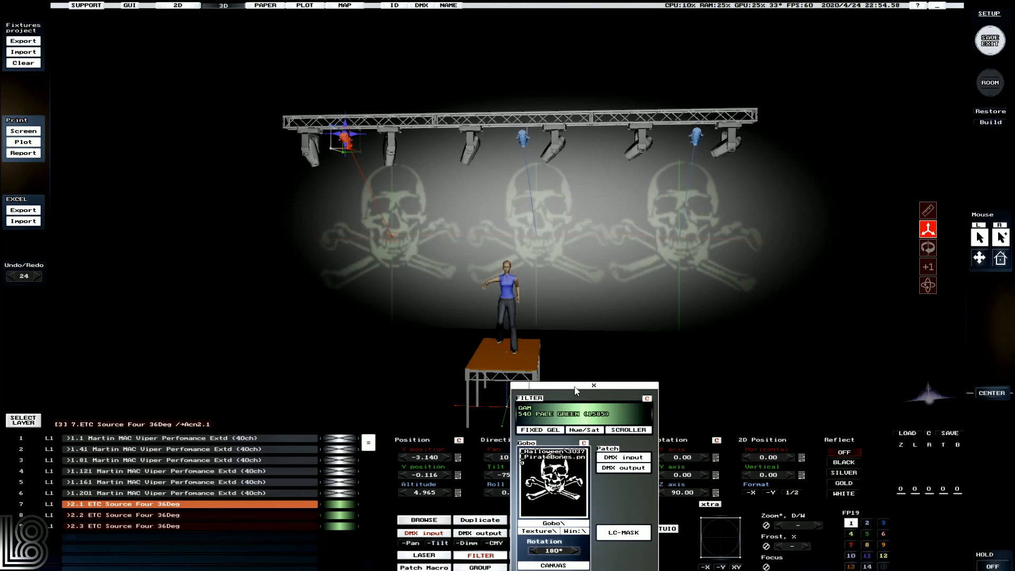
click(593, 386)
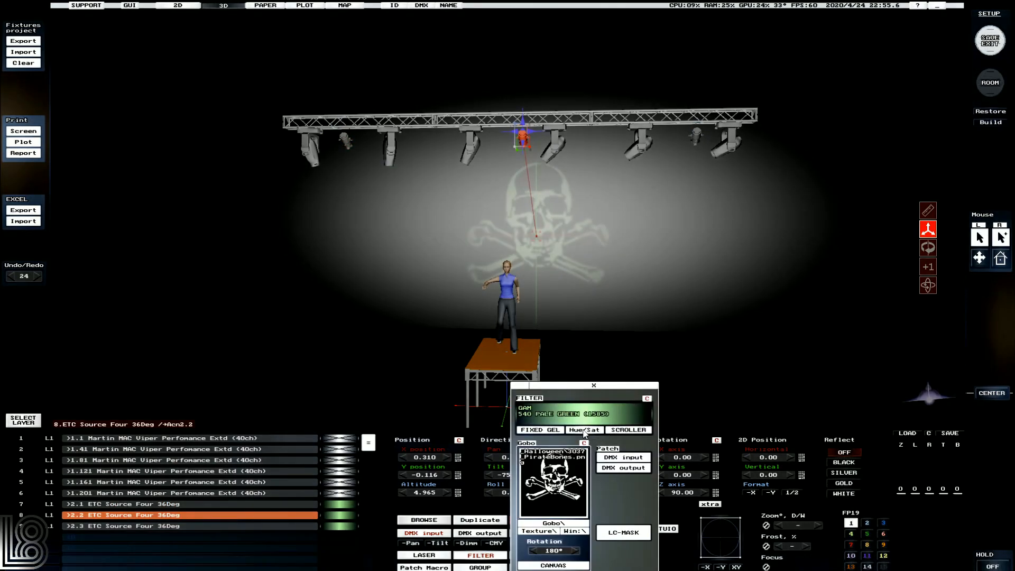
Load the Apollo Theater gel string into the middle profile's colour scroller and close filters.
click(583, 429)
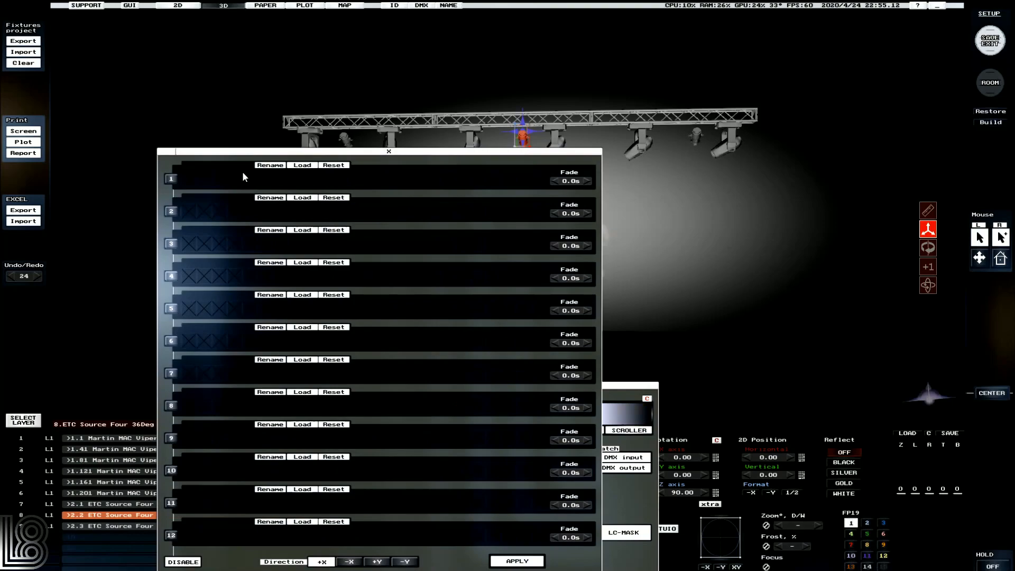
click(301, 165)
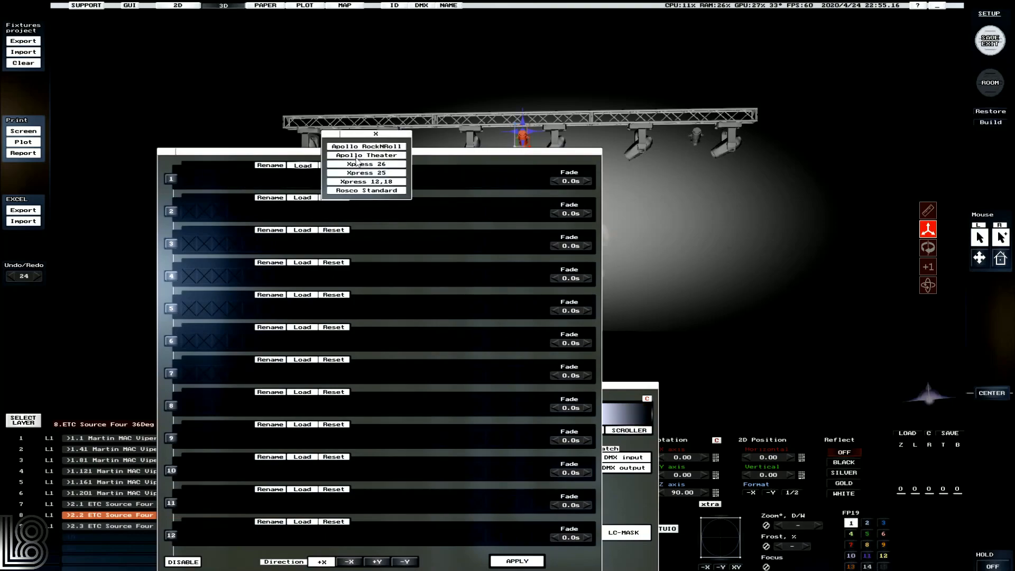
click(366, 155)
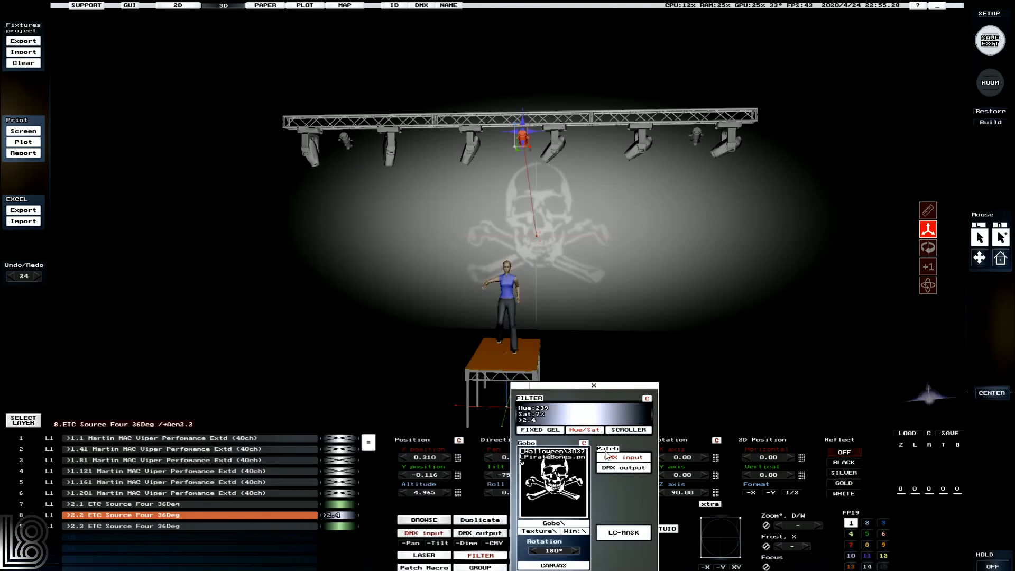
click(583, 429)
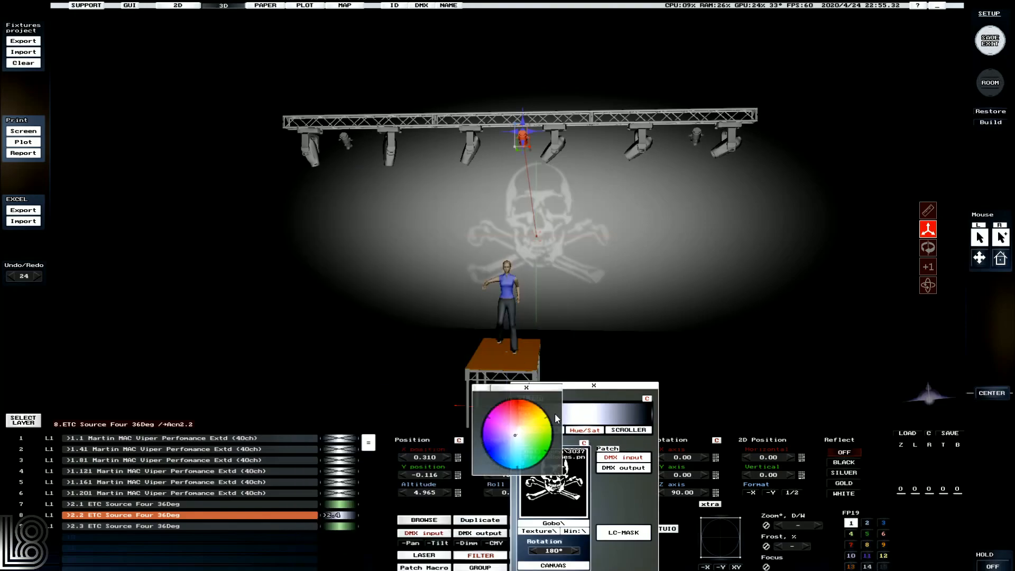
click(516, 441)
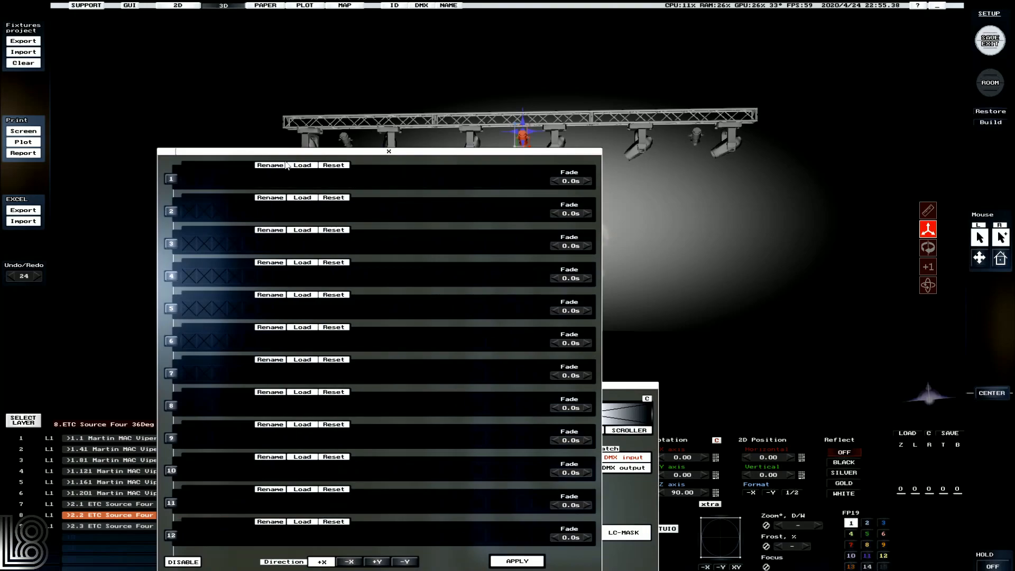
click(301, 165)
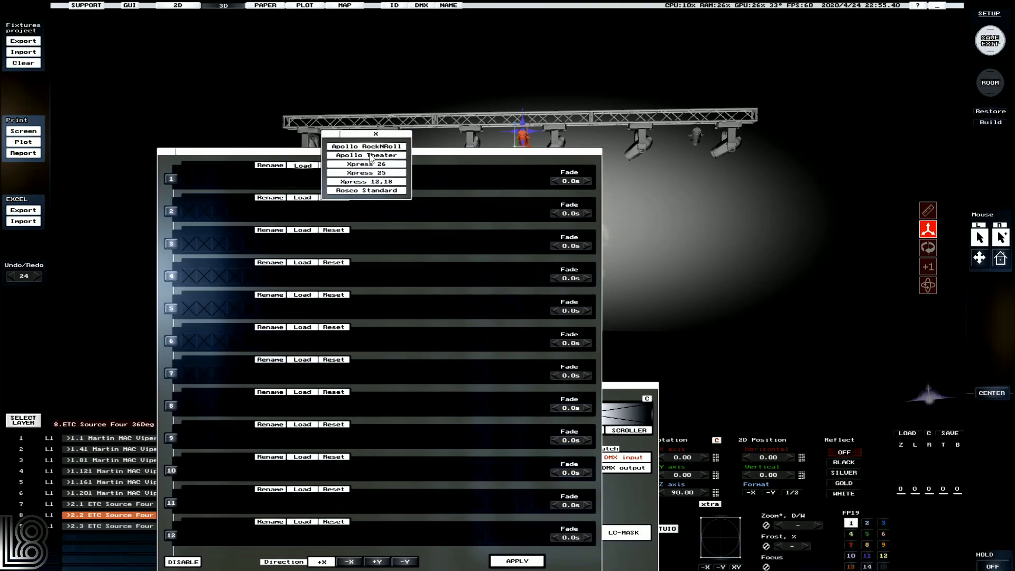
click(366, 155)
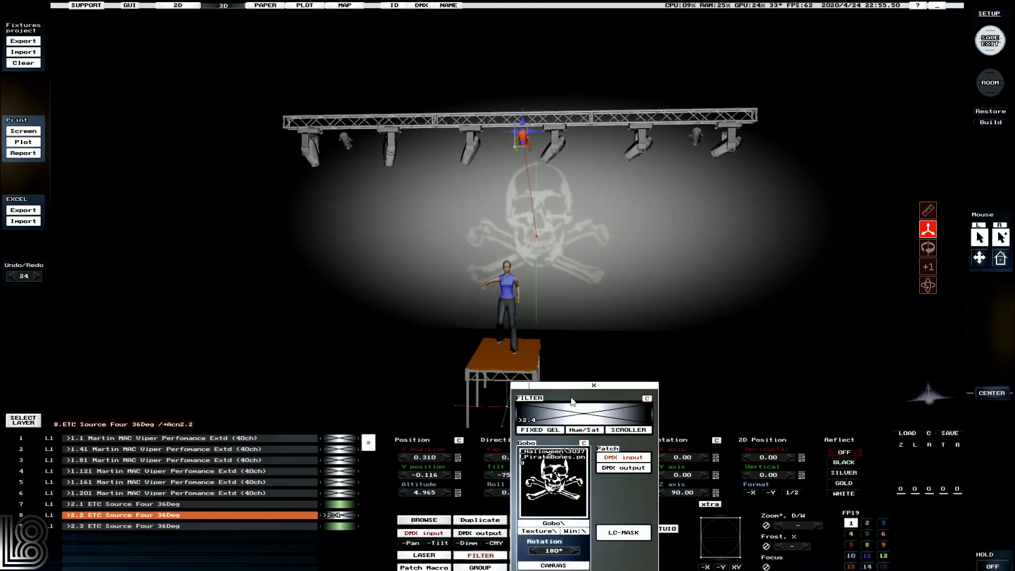
click(594, 385)
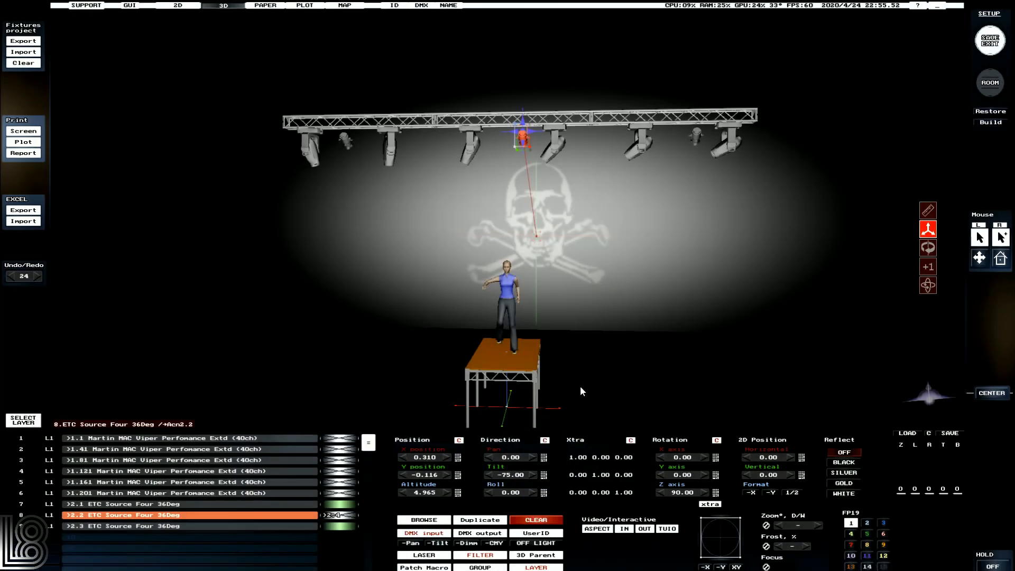
Save the project on exit and enter the live visualiser.
click(989, 40)
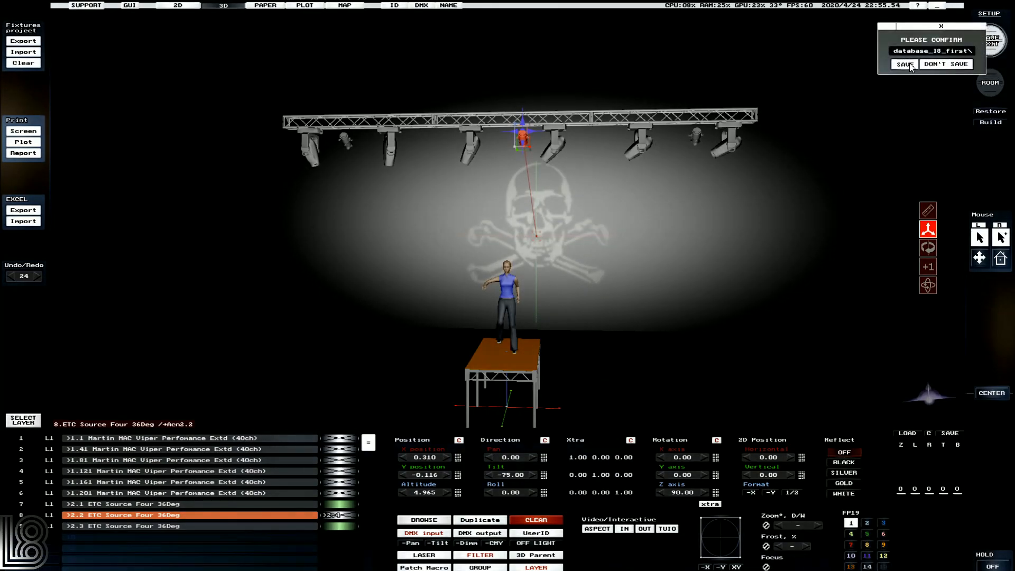
click(904, 64)
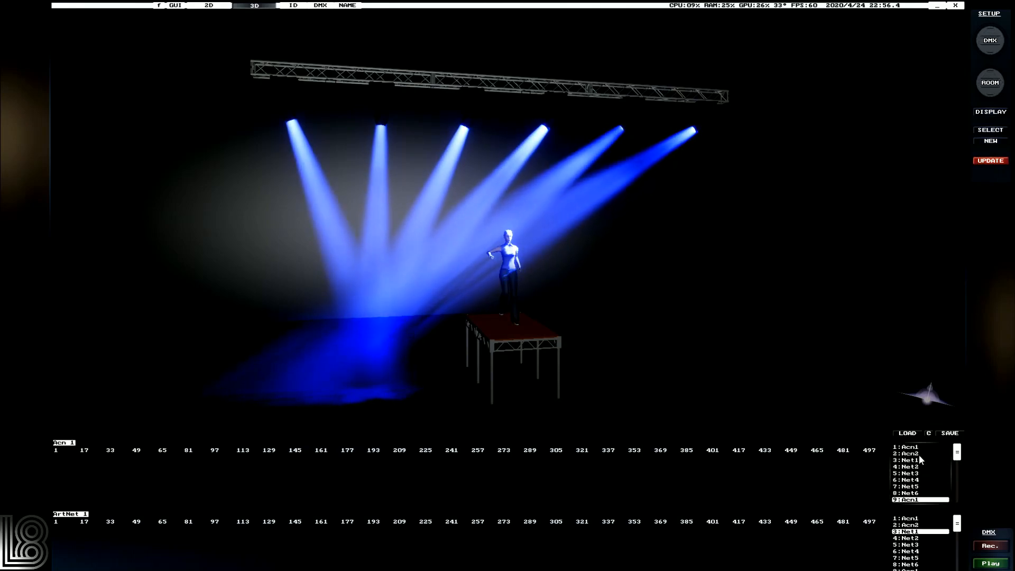
Choose 1:Acn1 as the visualiser's DMX input so the green skull gobos render.
click(913, 446)
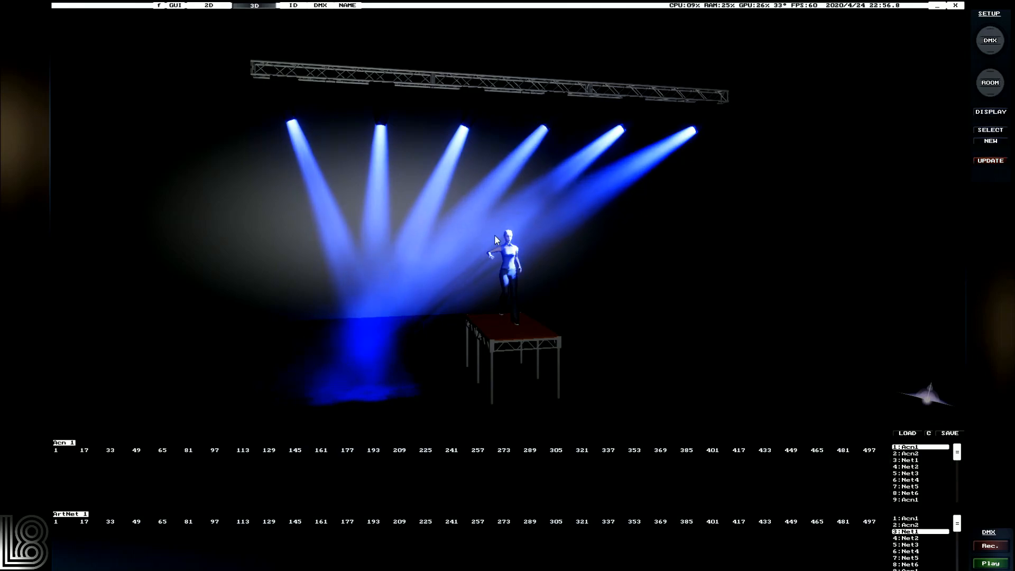
click(330, 97)
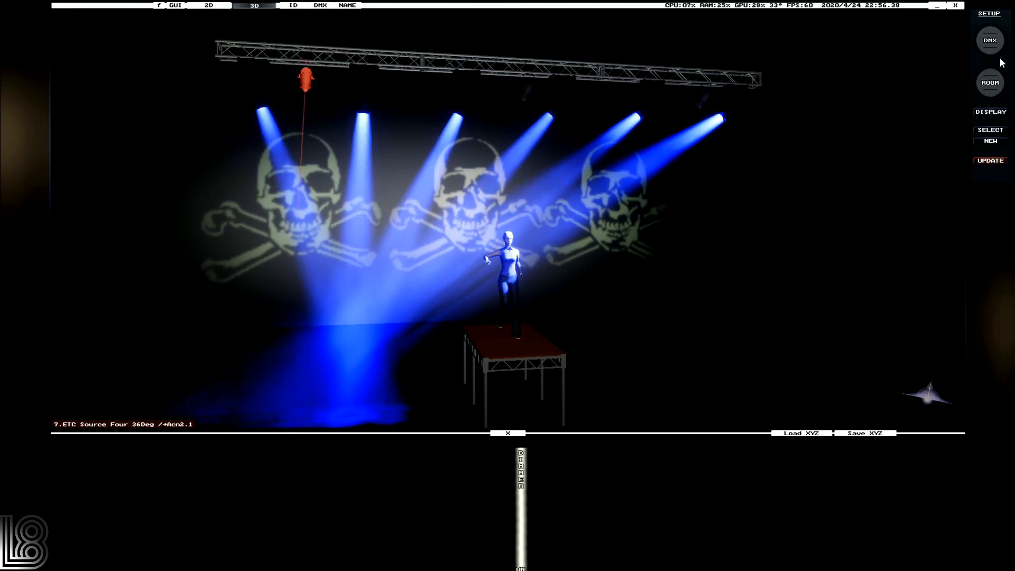
Check beams on the Source Four and moving-head fixtures, then switch to the room editor.
click(989, 14)
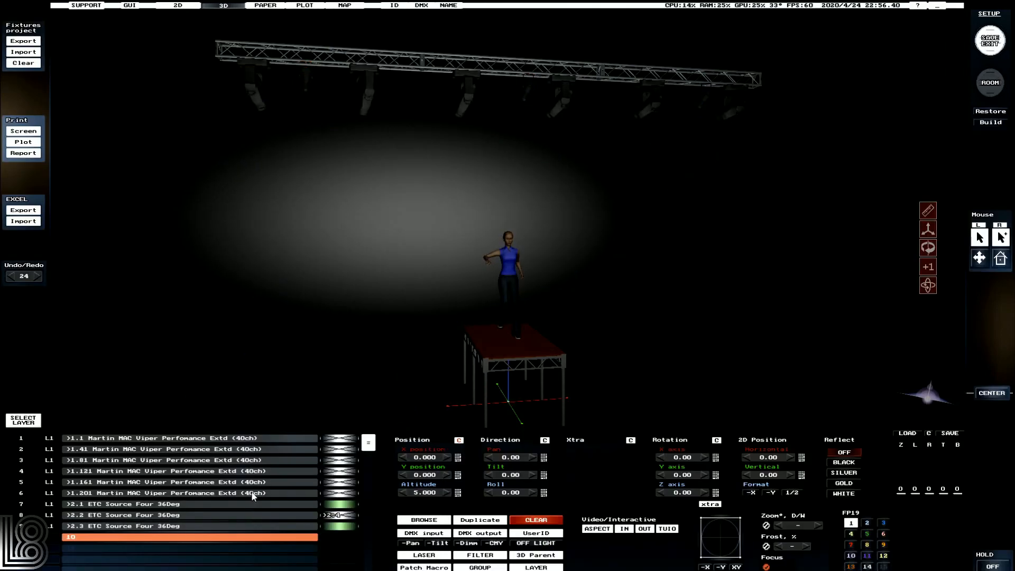
click(130, 503)
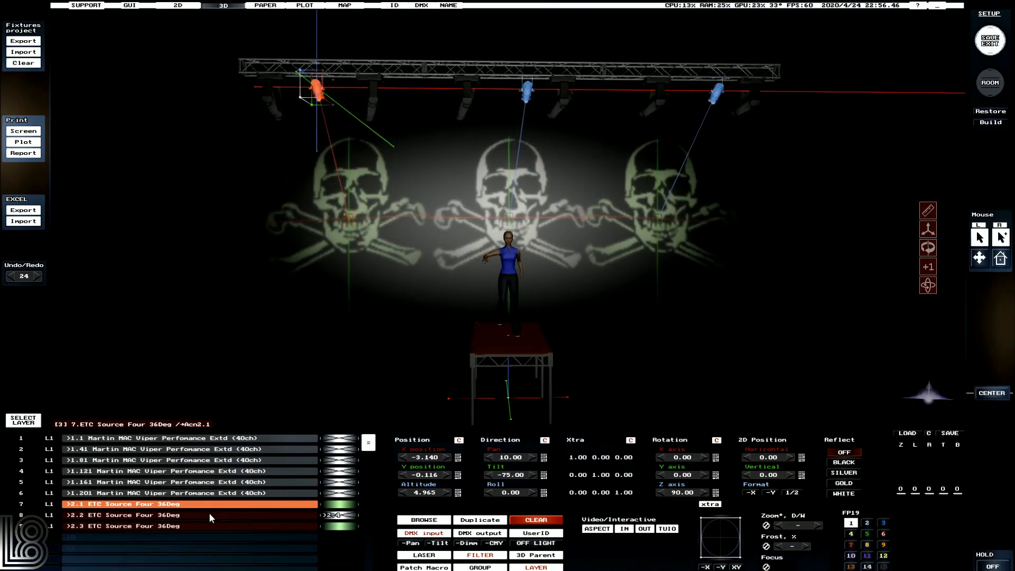
click(129, 525)
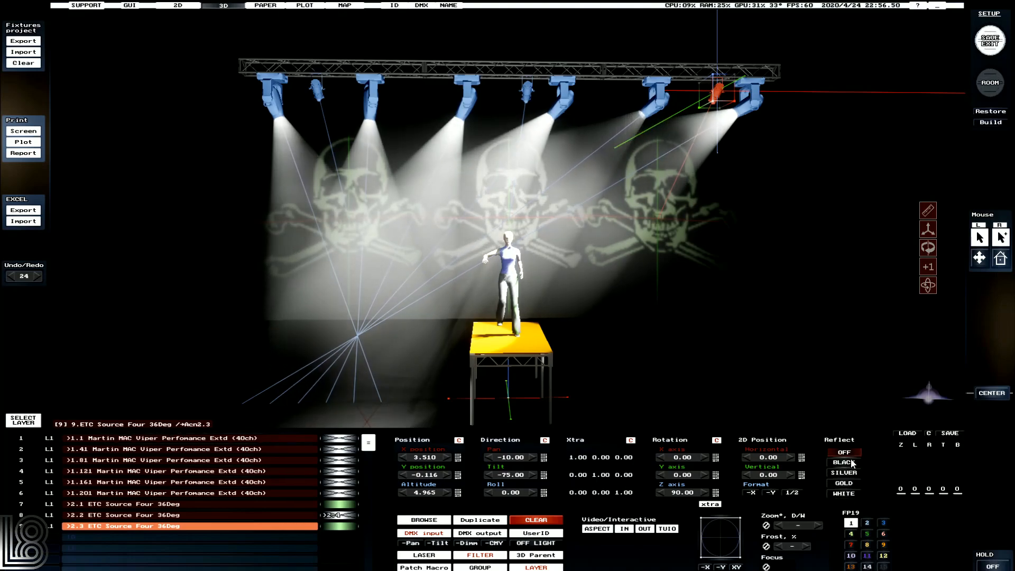
click(162, 438)
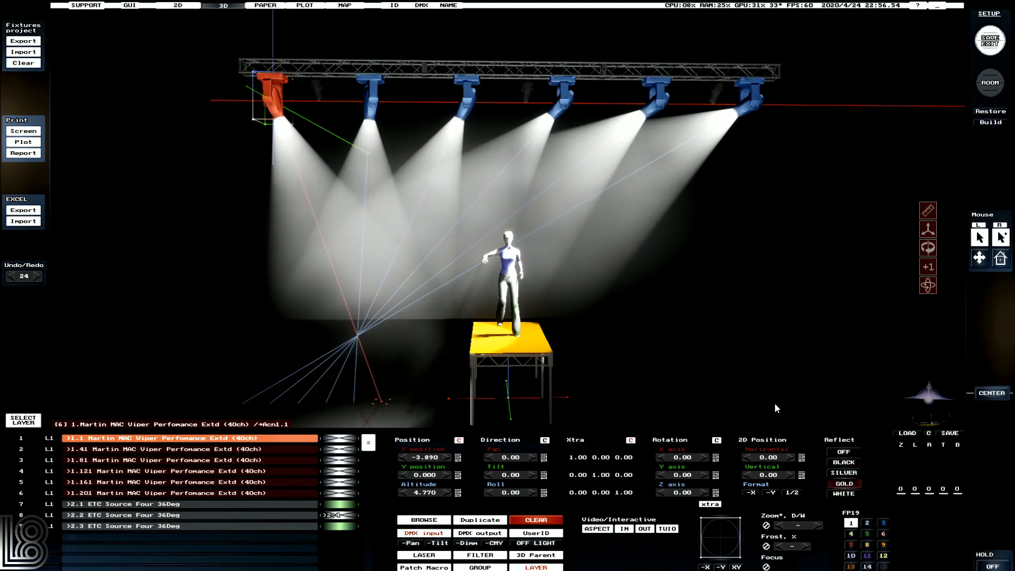
click(162, 504)
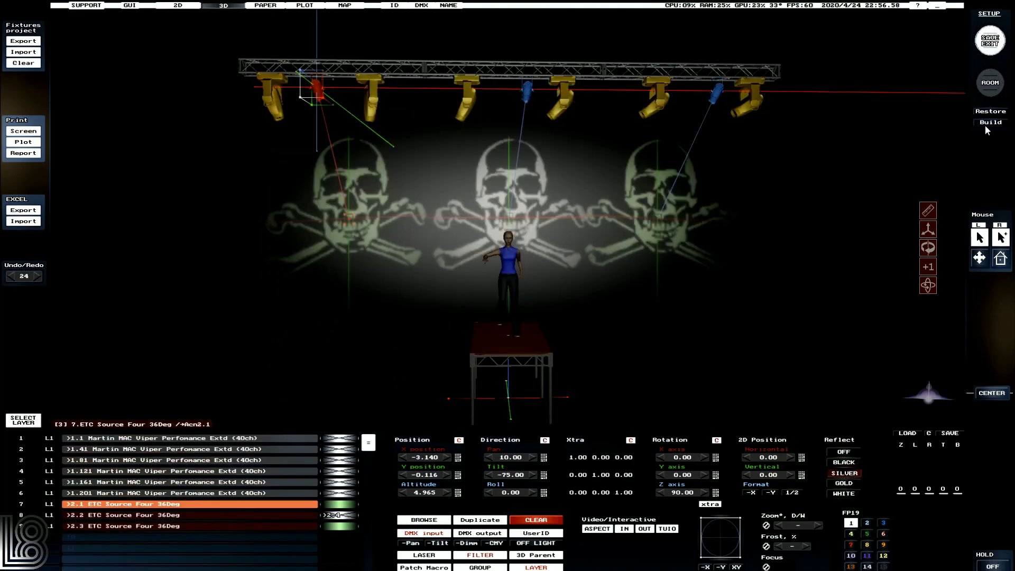
click(989, 40)
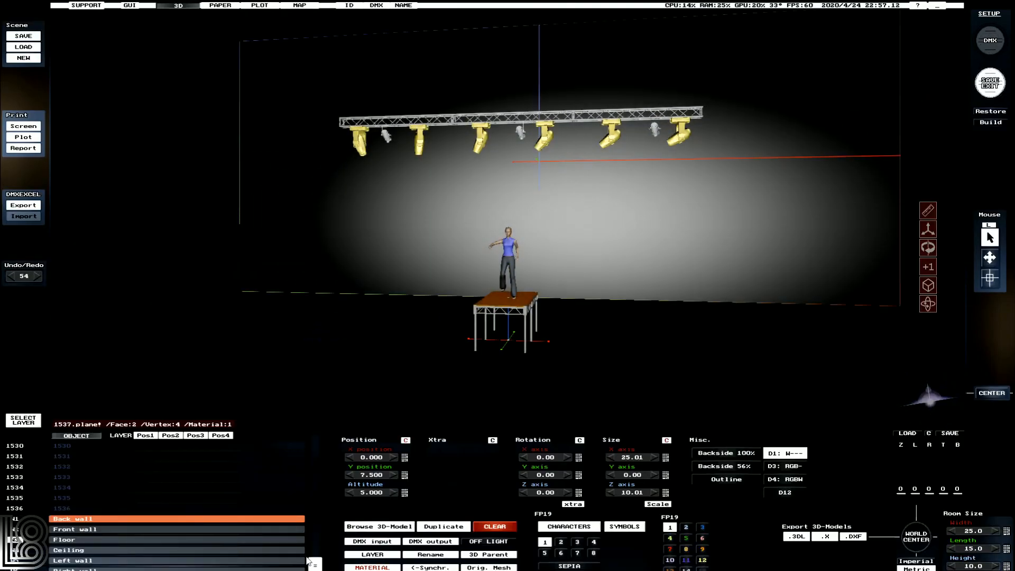
Change the back wall material's diffuse colour to light grey.
click(371, 566)
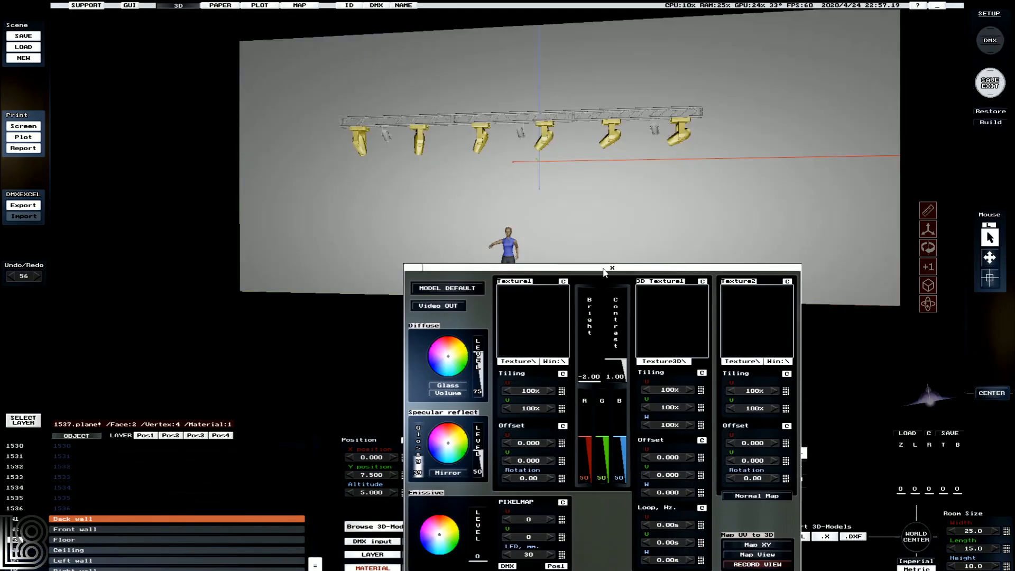
click(611, 268)
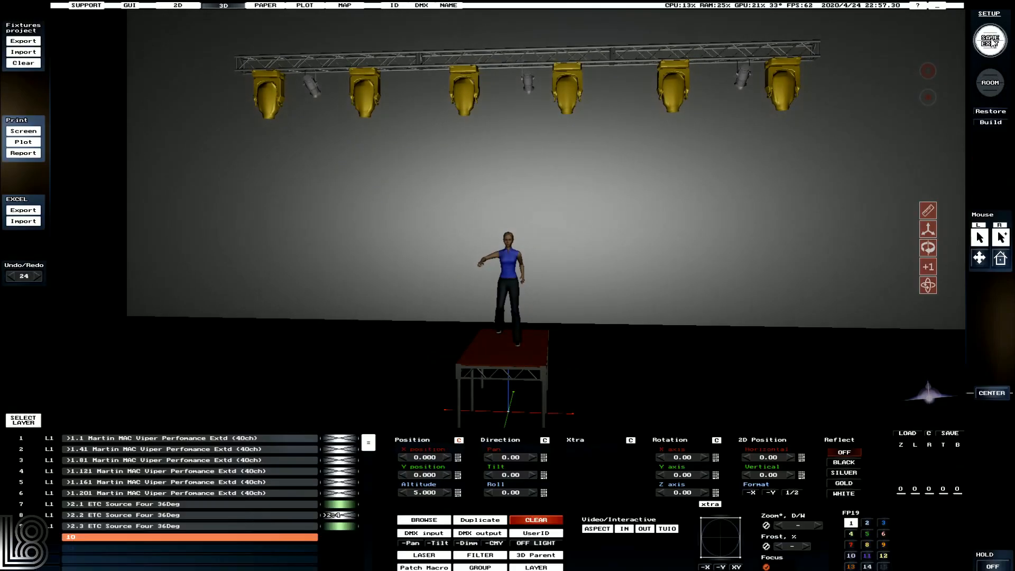
Hide the GUI to preview the live DMX render with the skull gobos.
click(989, 41)
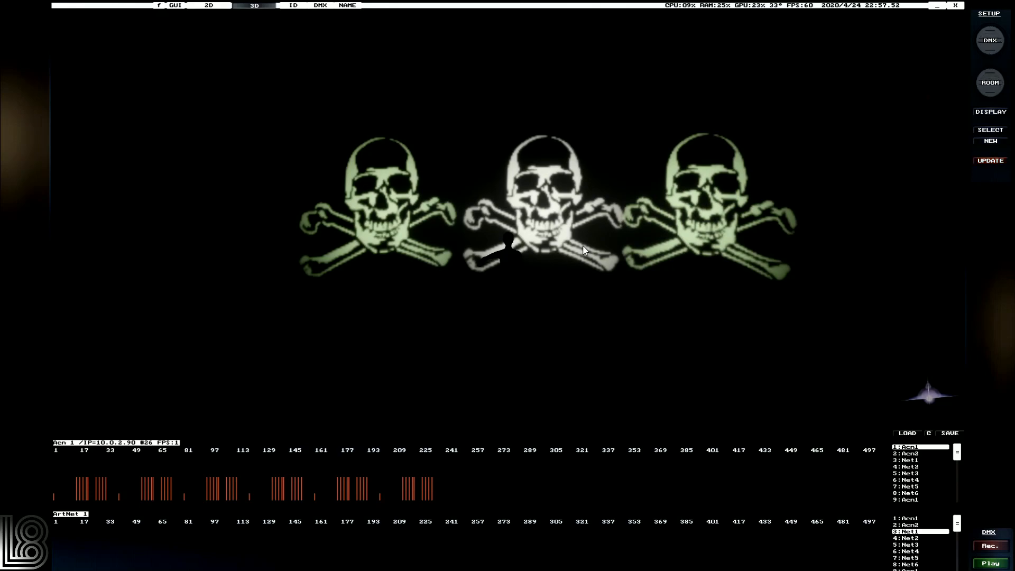
mouse_move(644, 180)
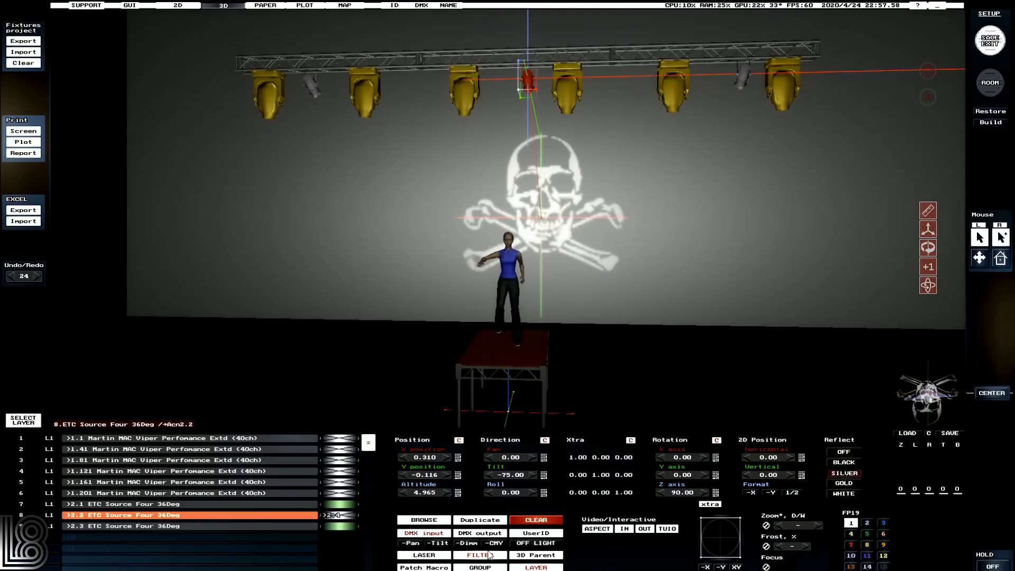
Inspect the middle Source Four's Apollo Theater scroller and PirateBones gobo, then request save-and-exit.
click(481, 554)
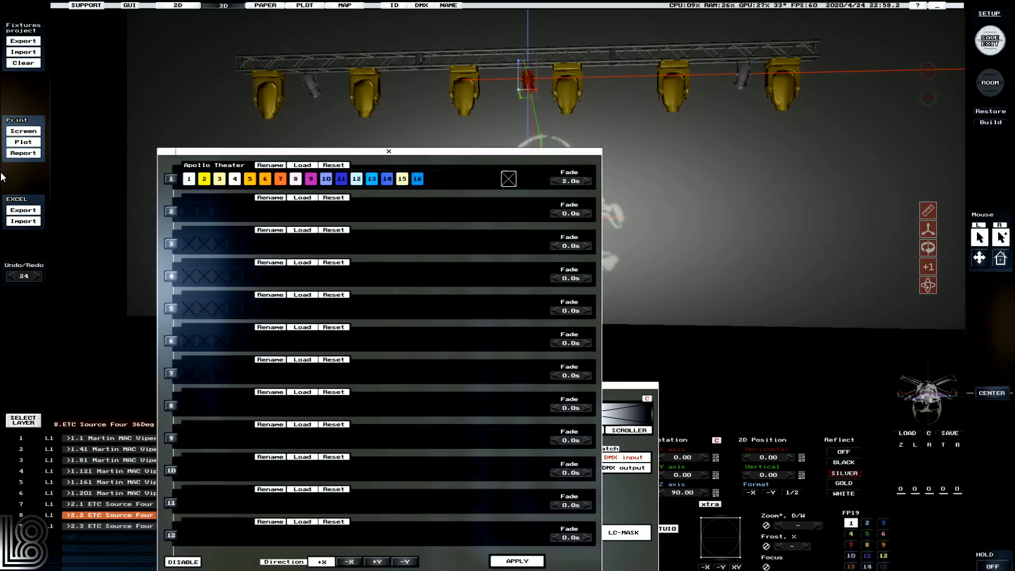
click(508, 179)
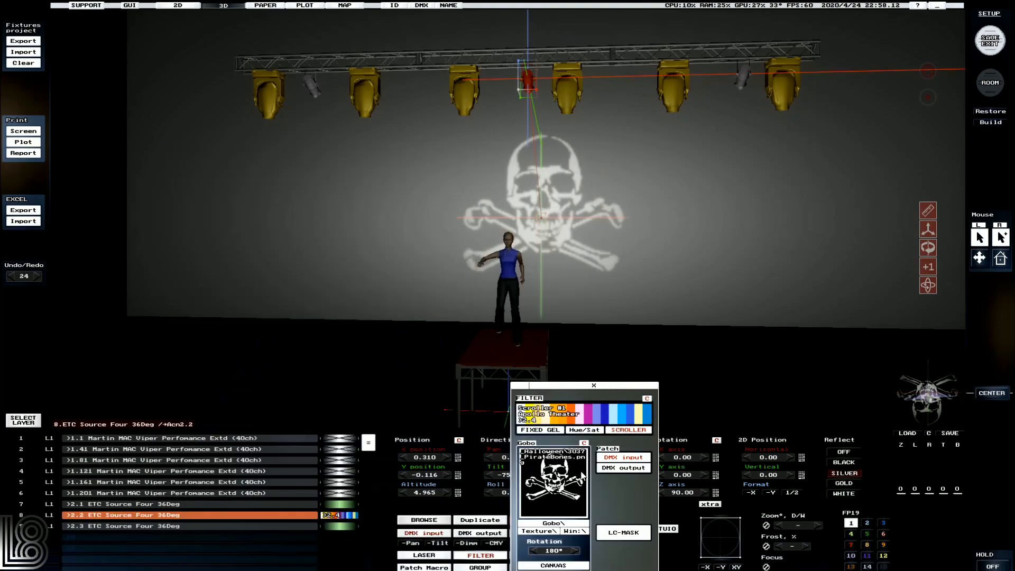
mouse_move(574, 386)
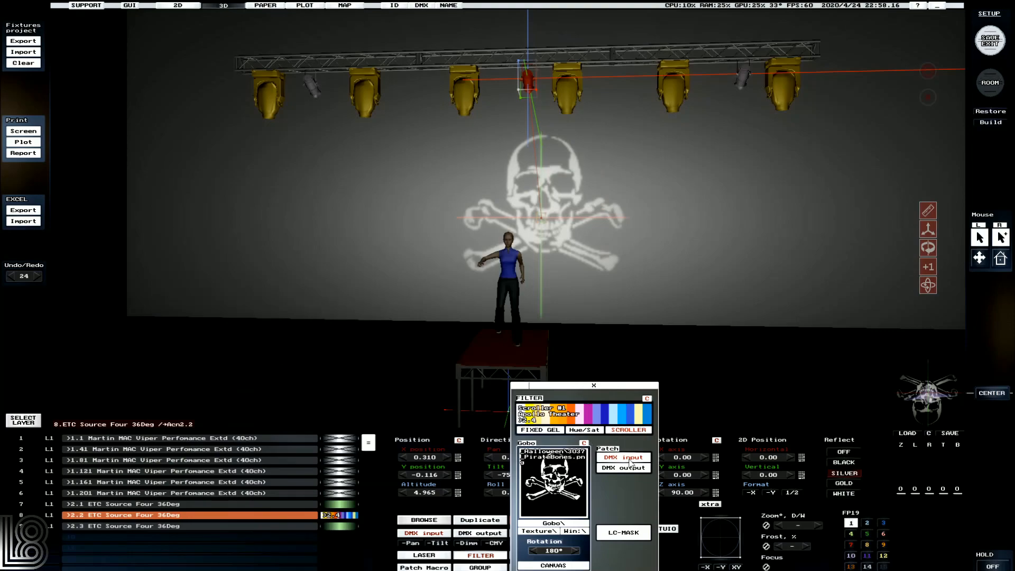
click(593, 386)
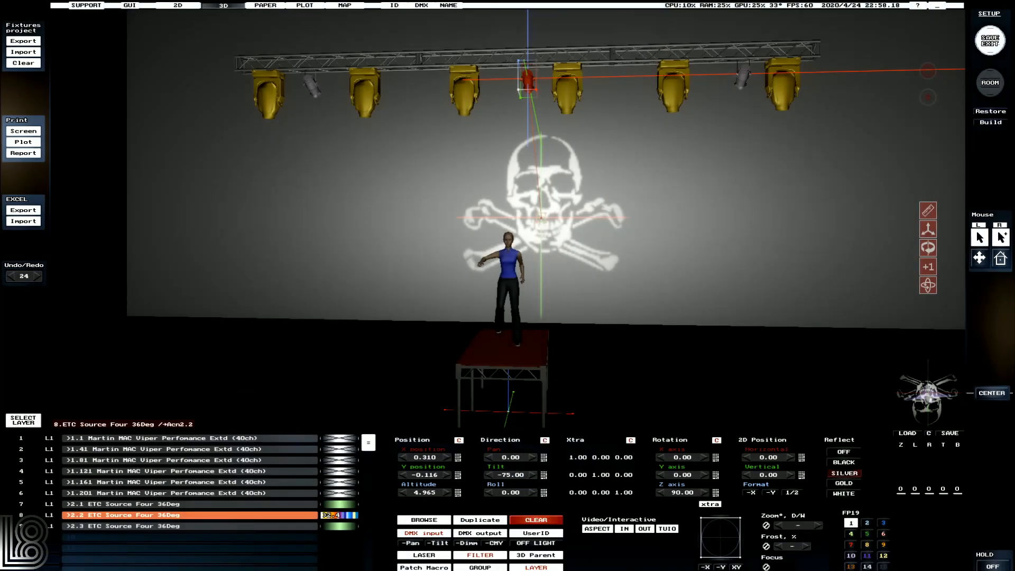
click(988, 40)
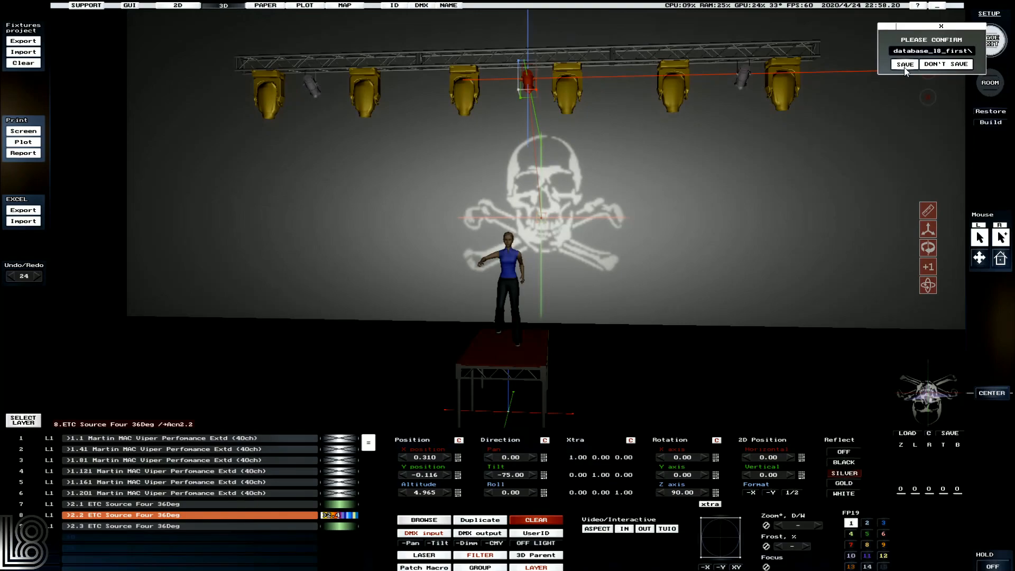
Confirm SAVE in the Please Confirm dialog to store the project database.
click(902, 64)
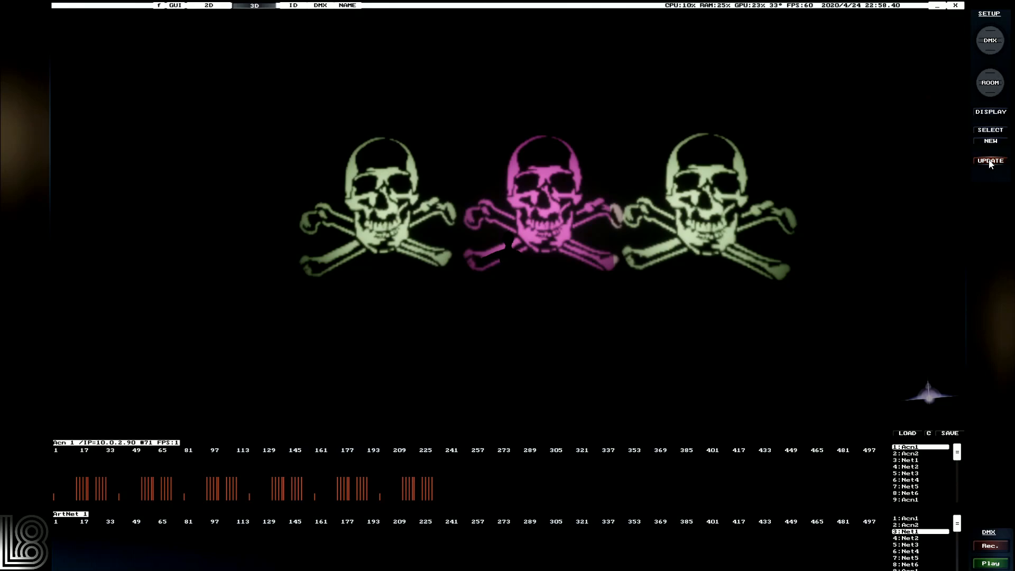
Run UPDATE to scan for updatable fixture and mesh library files.
click(989, 161)
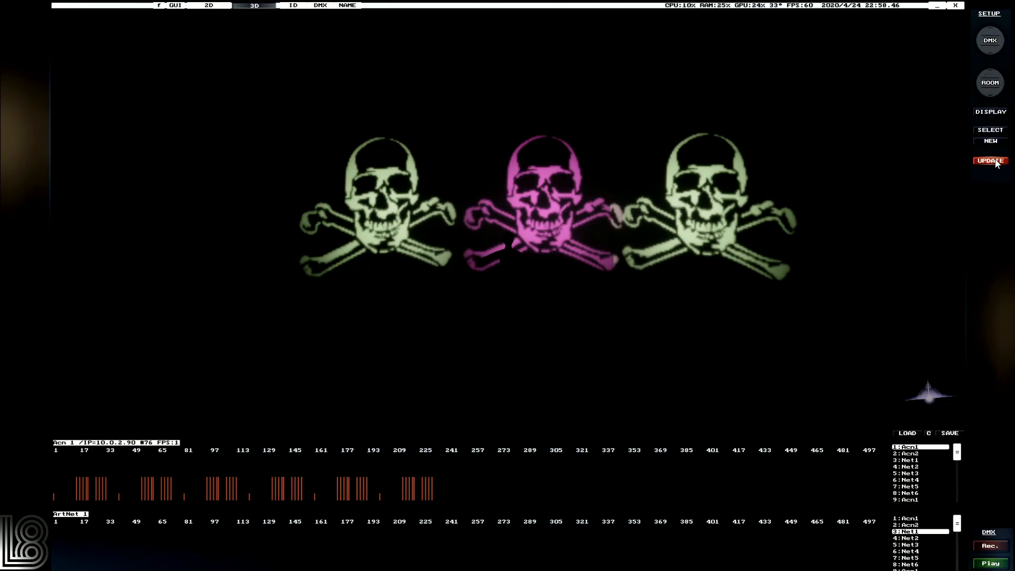
click(989, 160)
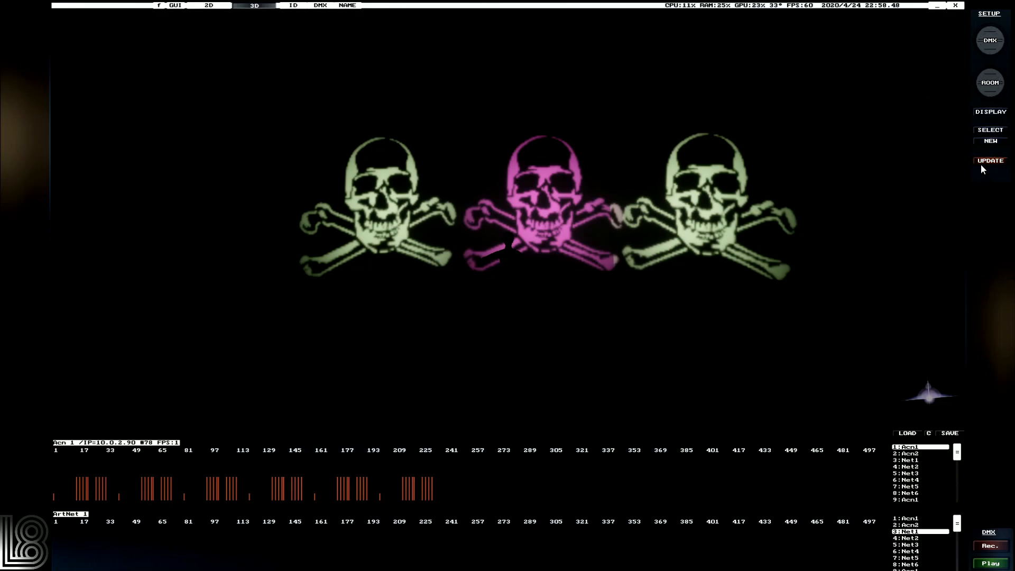
click(989, 161)
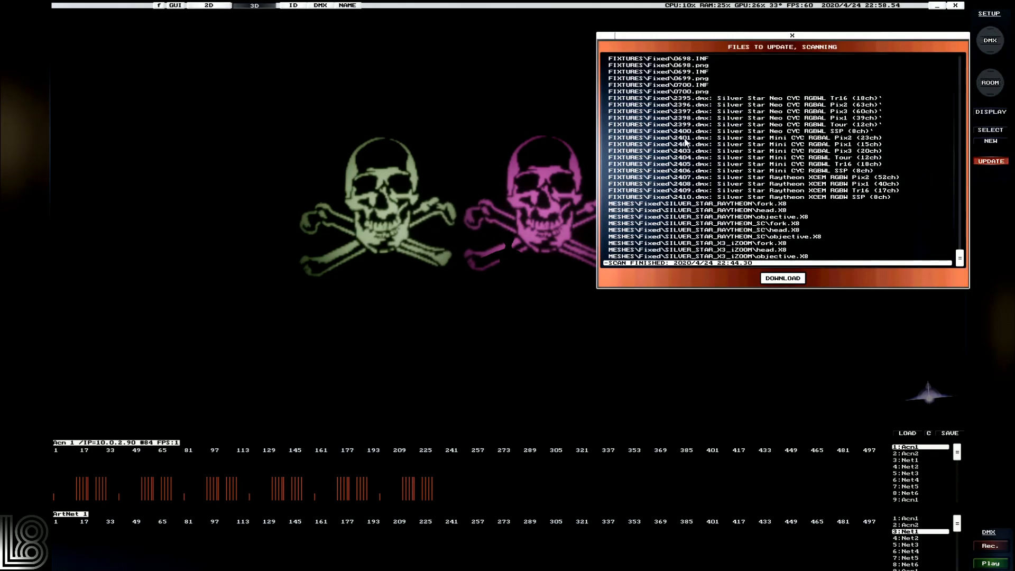
mouse_move(790, 298)
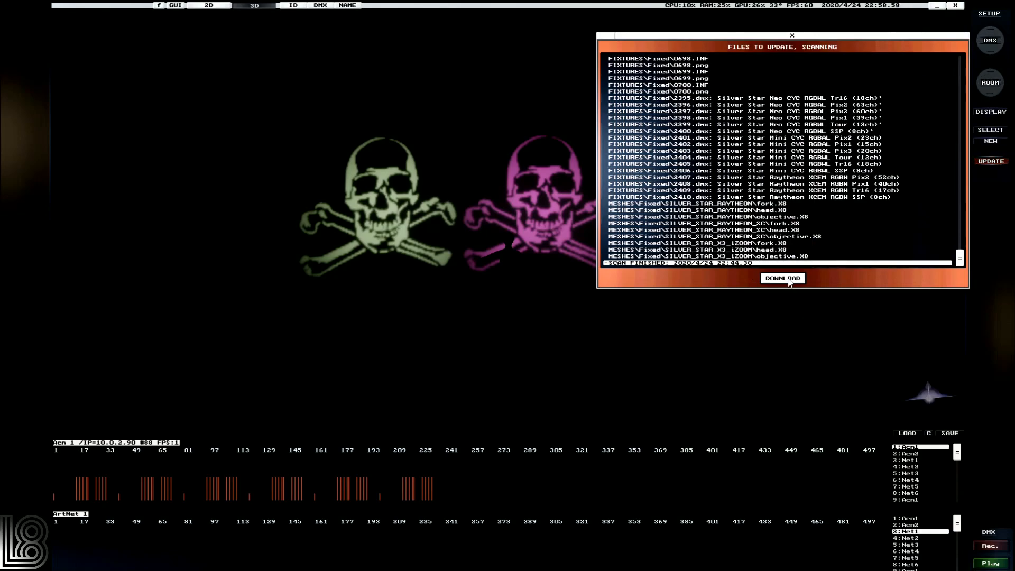
Download the listed fixture and mesh updates, then close the finished progress window.
click(781, 278)
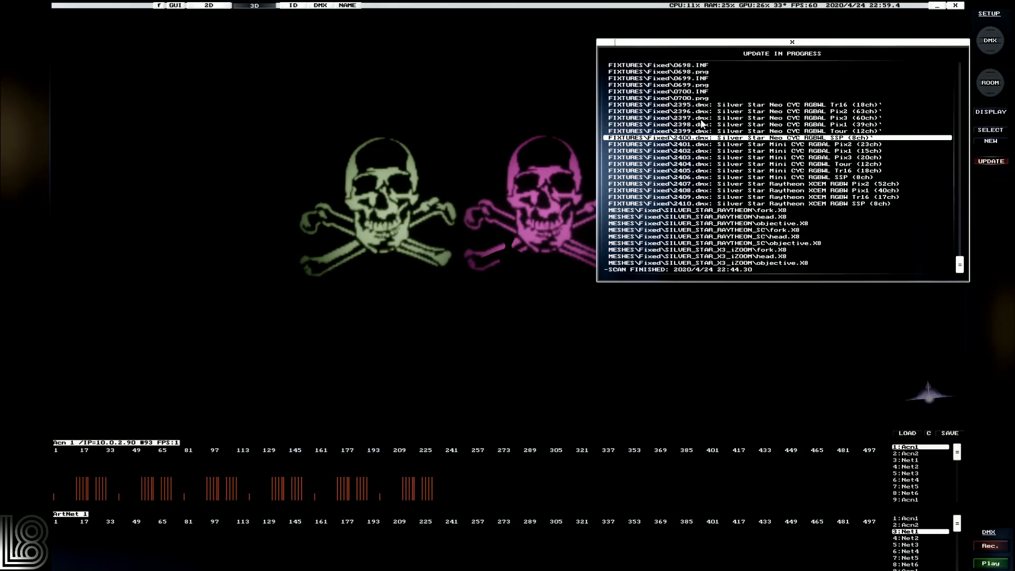
scroll(up, 3)
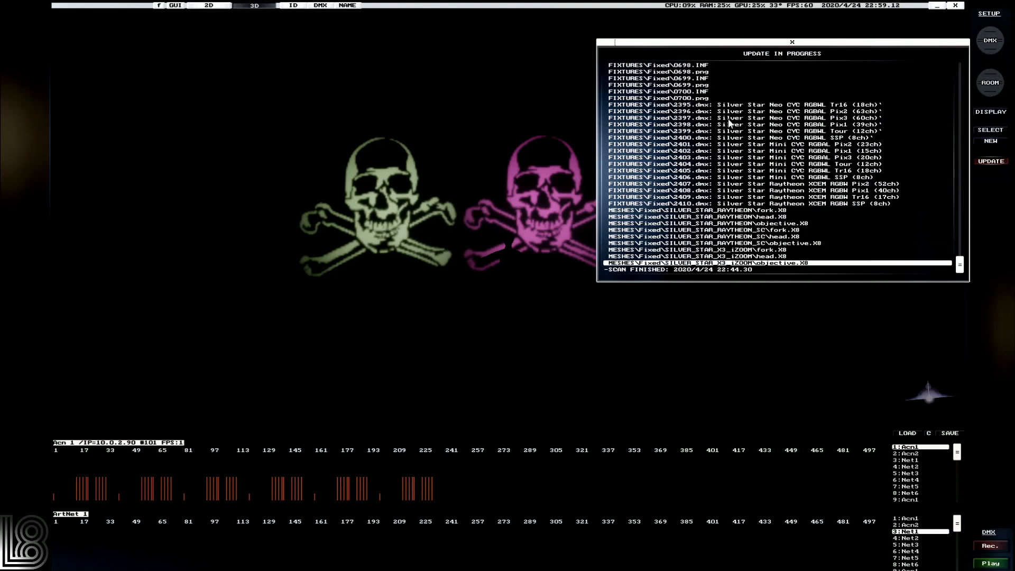
click(791, 42)
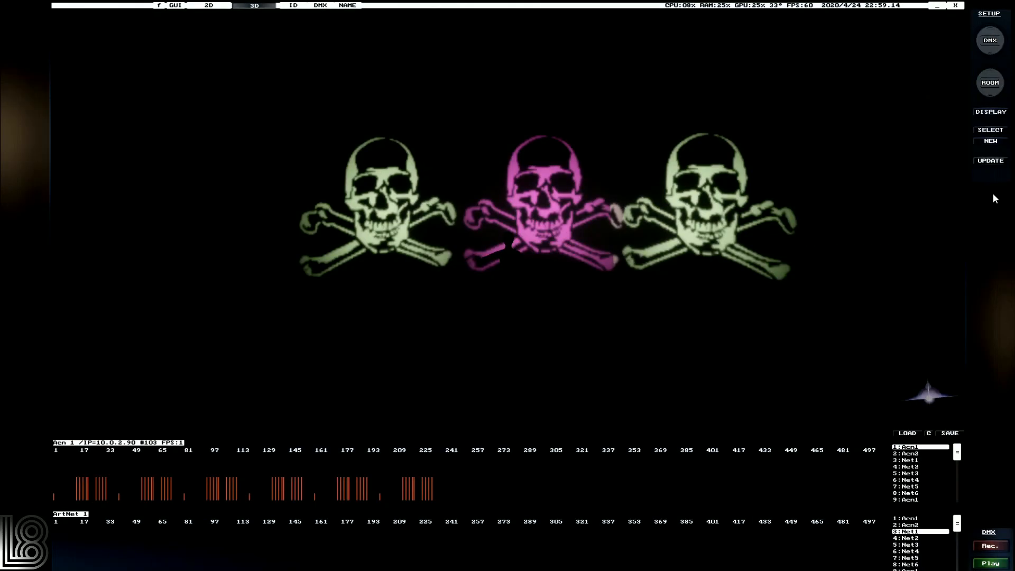
click(990, 161)
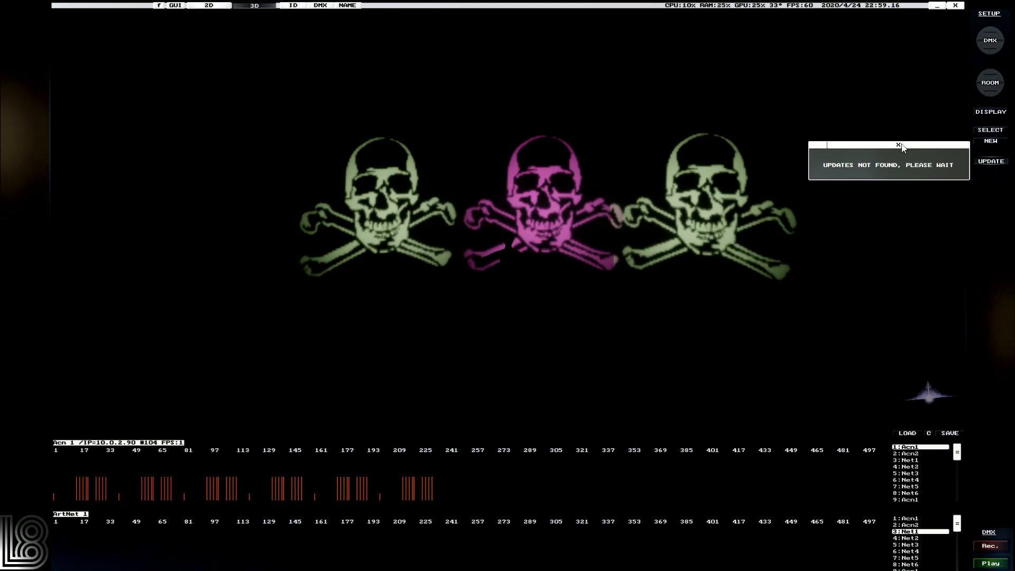
click(899, 144)
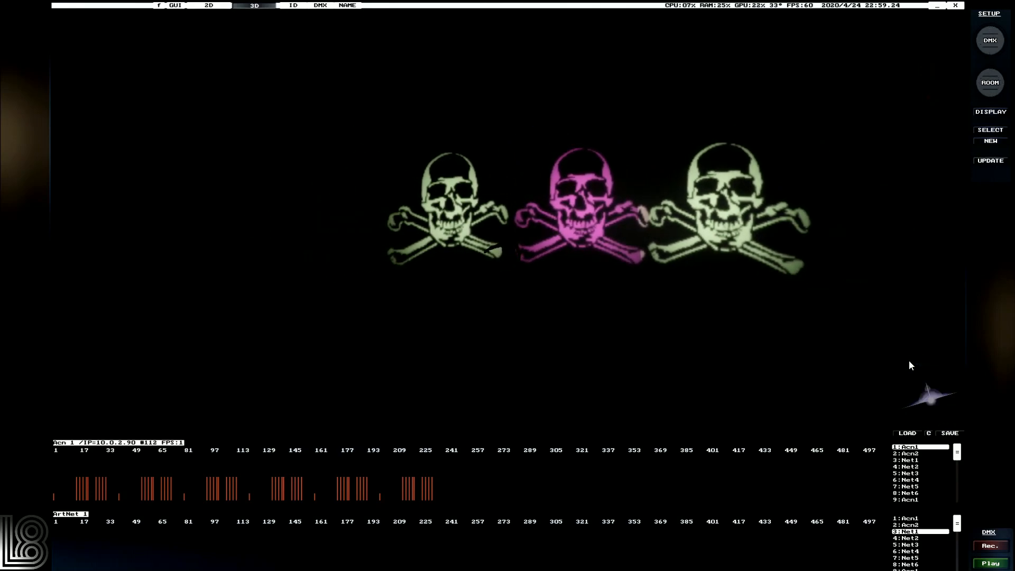
mouse_move(299, 13)
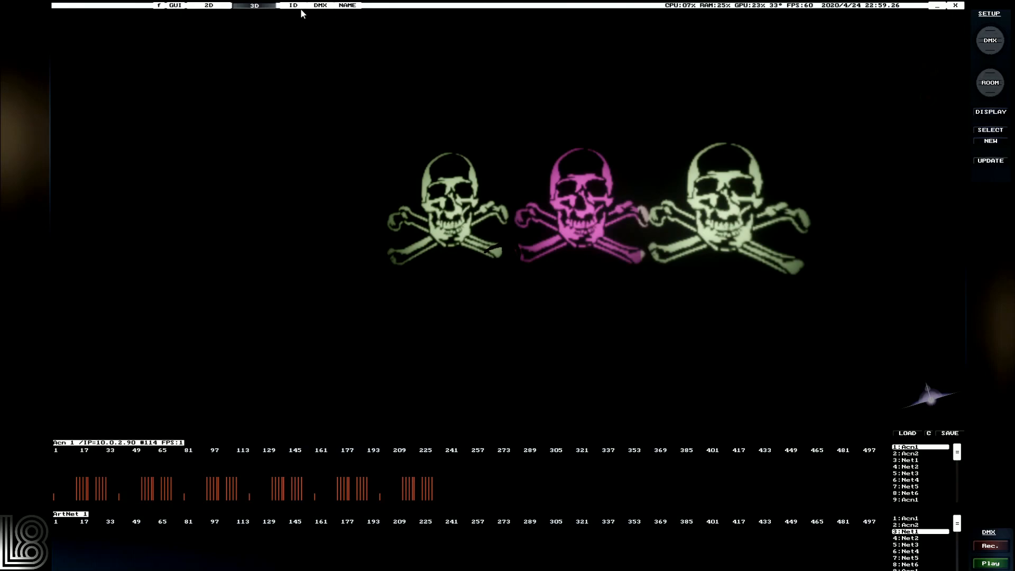
click(989, 112)
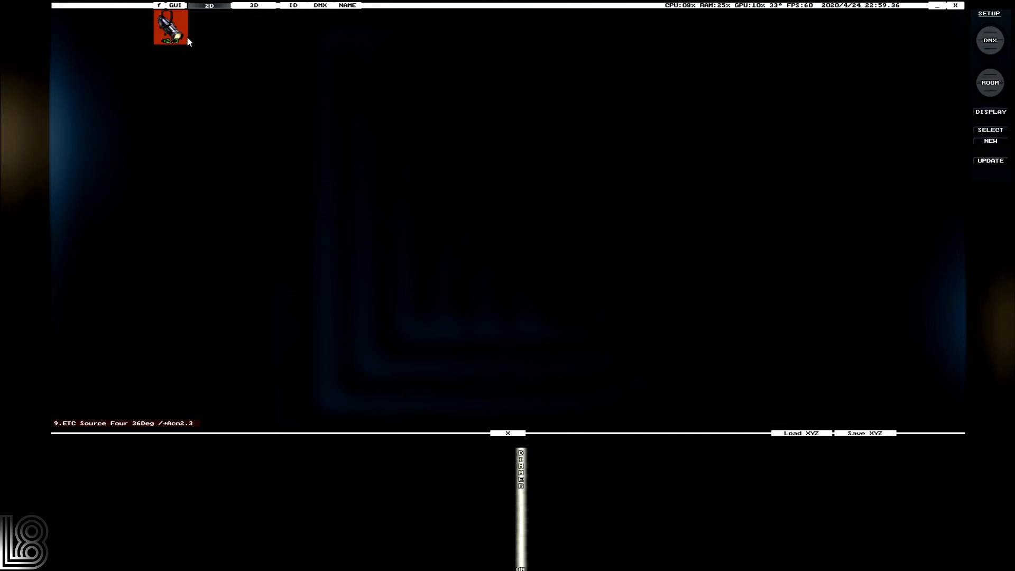
mouse_move(987, 31)
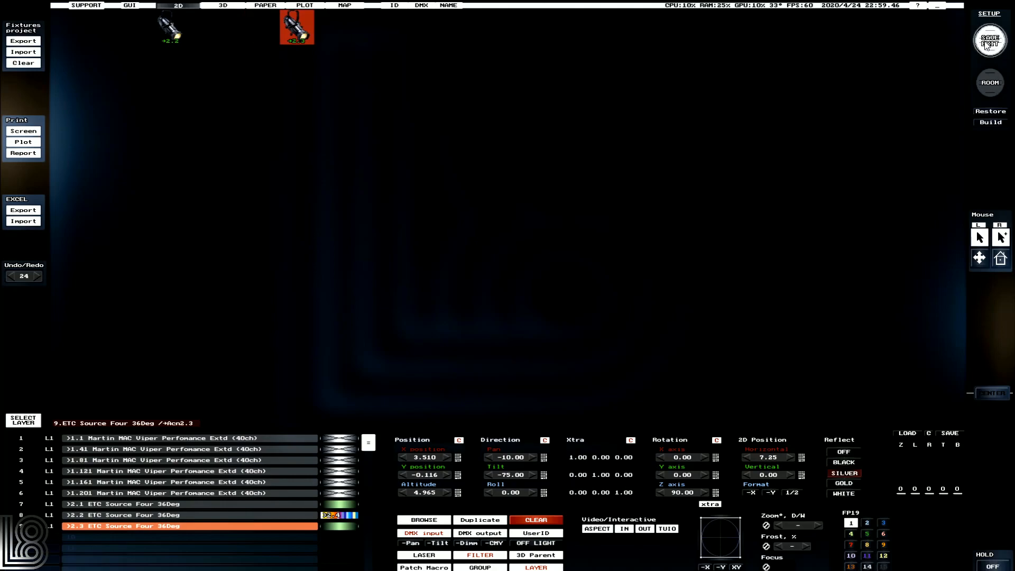
Show the 3D view, the illuminance map reading 872 lux, then the wireframe plot.
click(223, 5)
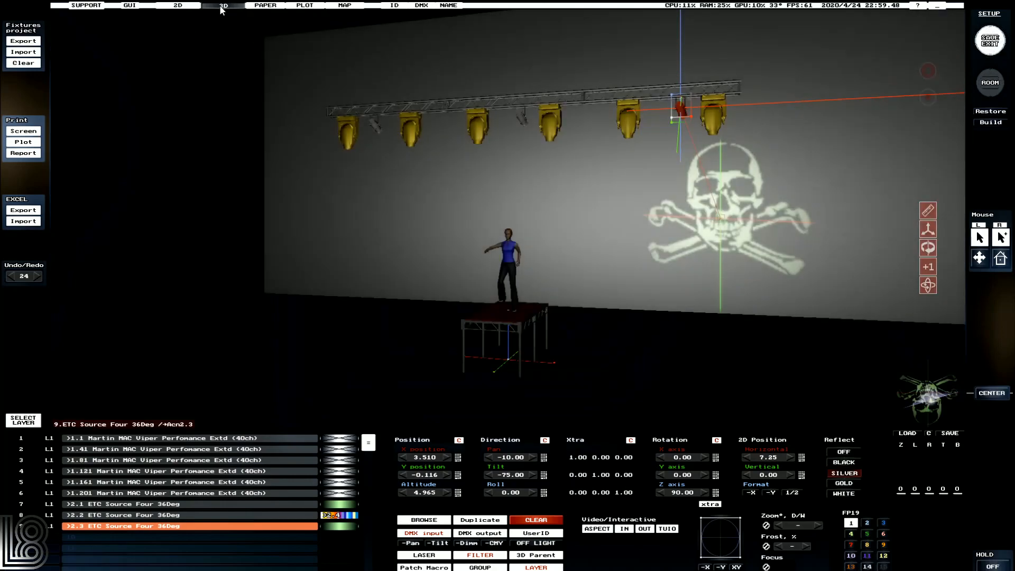
click(265, 5)
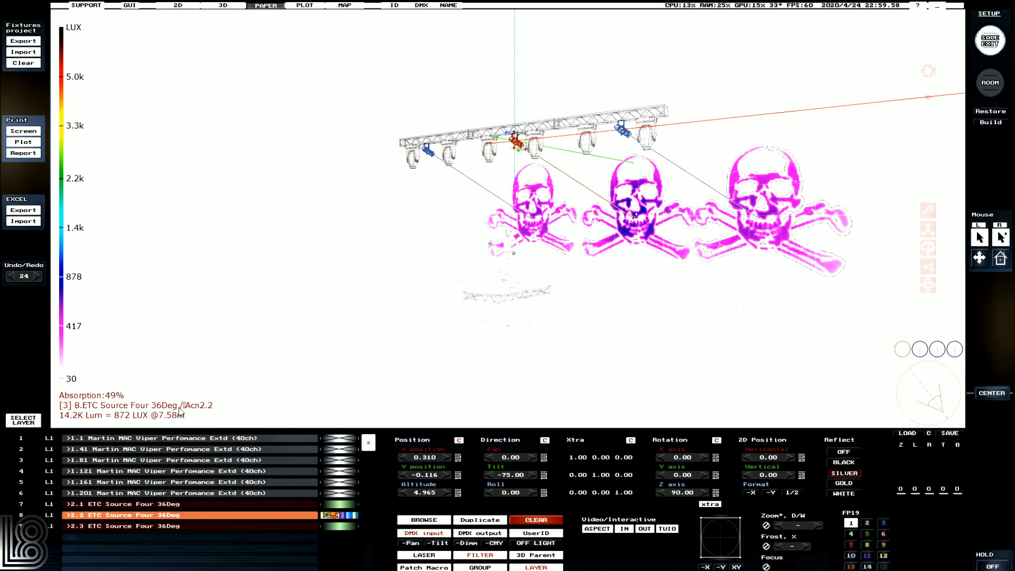
mouse_move(421, 91)
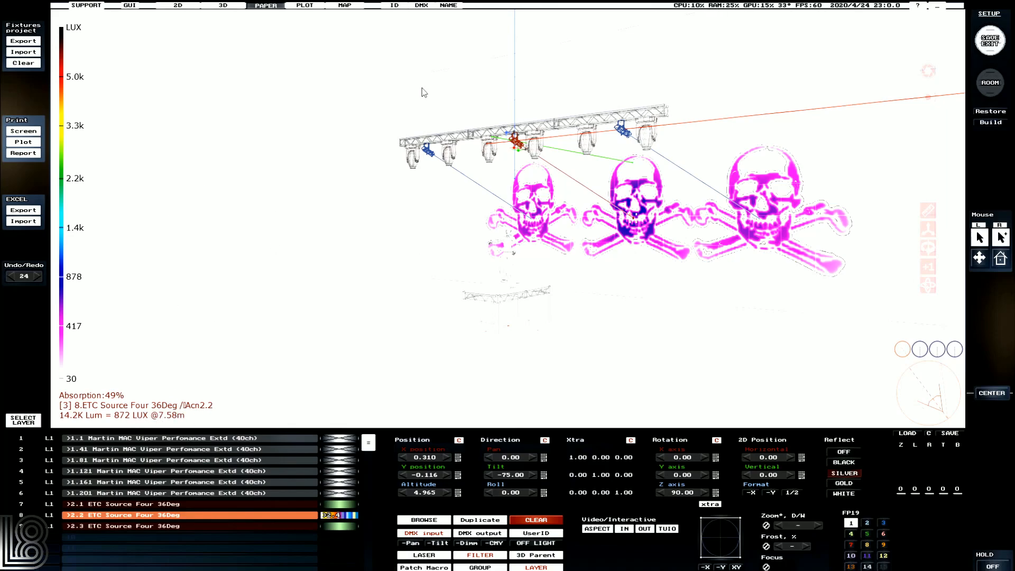
click(305, 5)
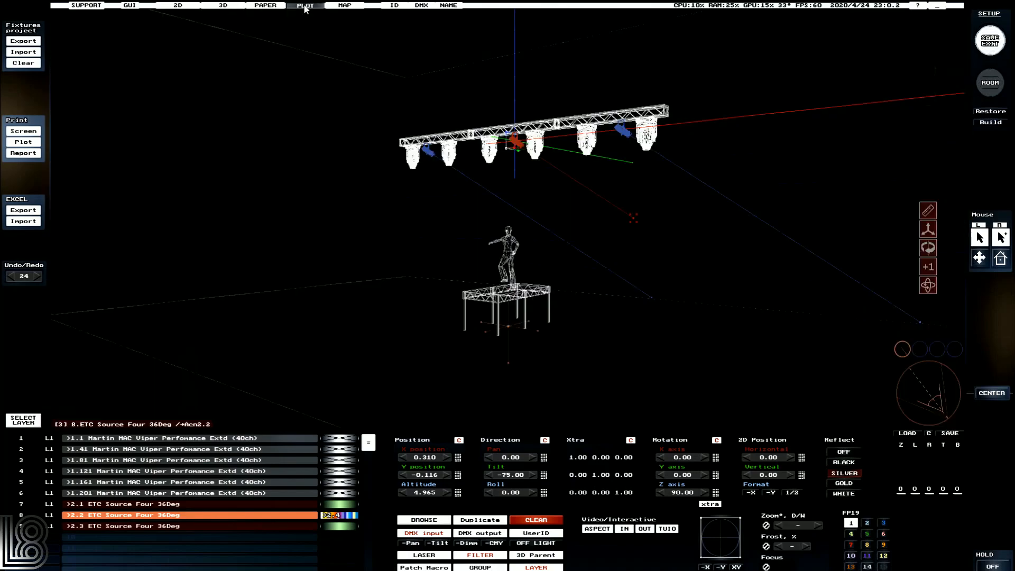
Show a front-elevation plot with fixtures colour-coded and labelled by ID and DMX address.
click(344, 5)
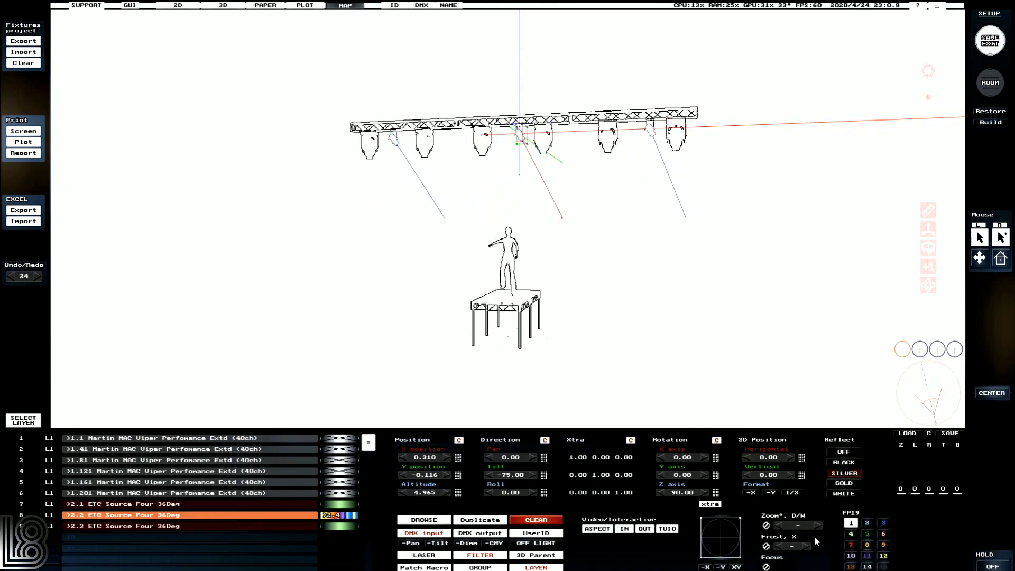
click(867, 532)
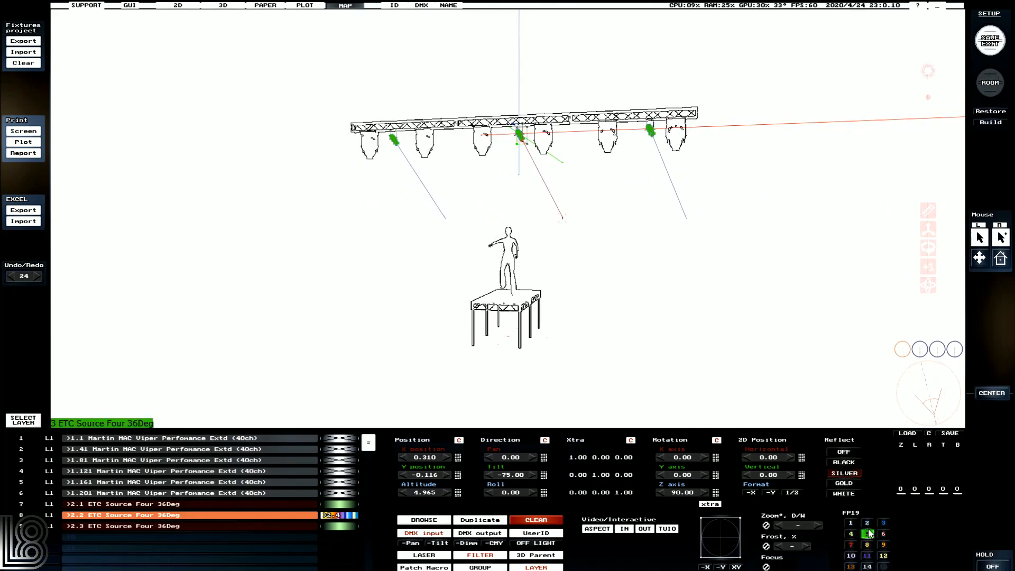
click(162, 438)
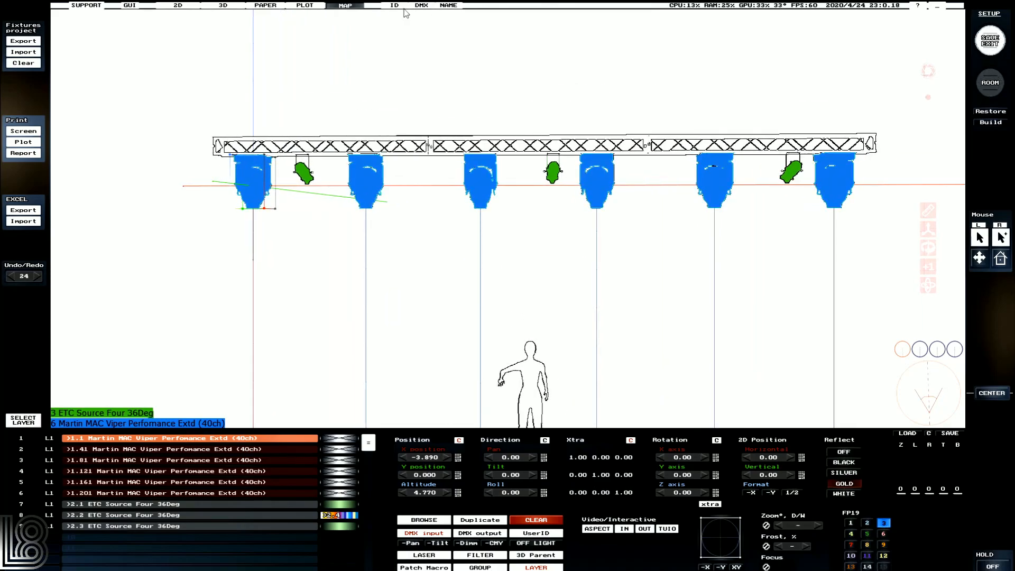
click(395, 6)
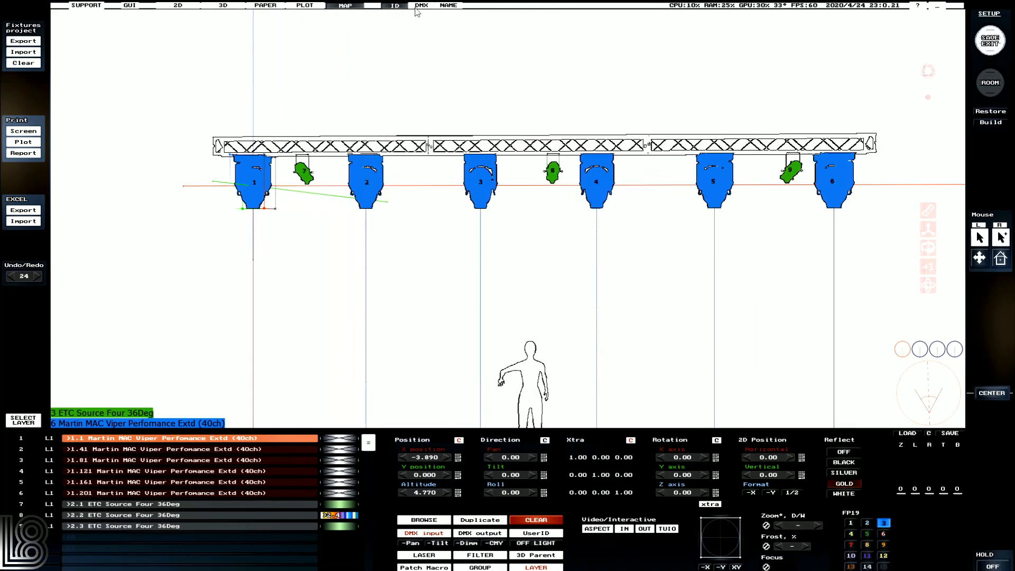
click(447, 6)
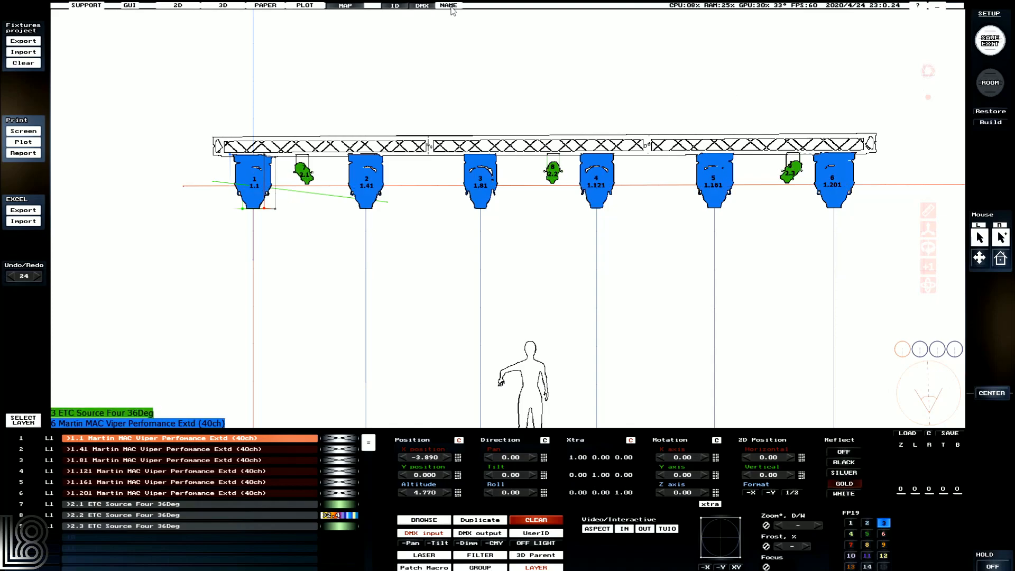
mouse_move(23, 118)
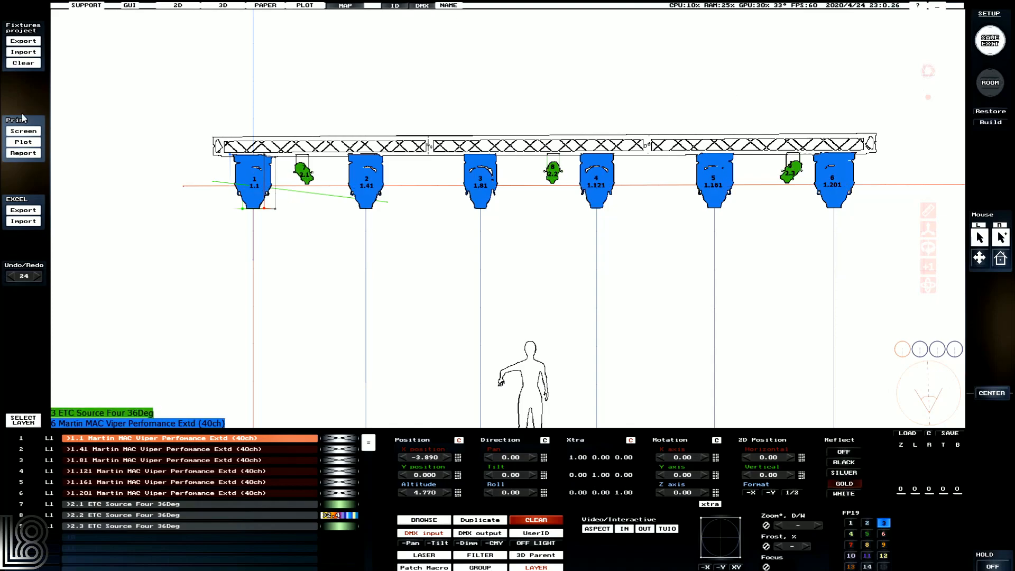
mouse_move(9, 168)
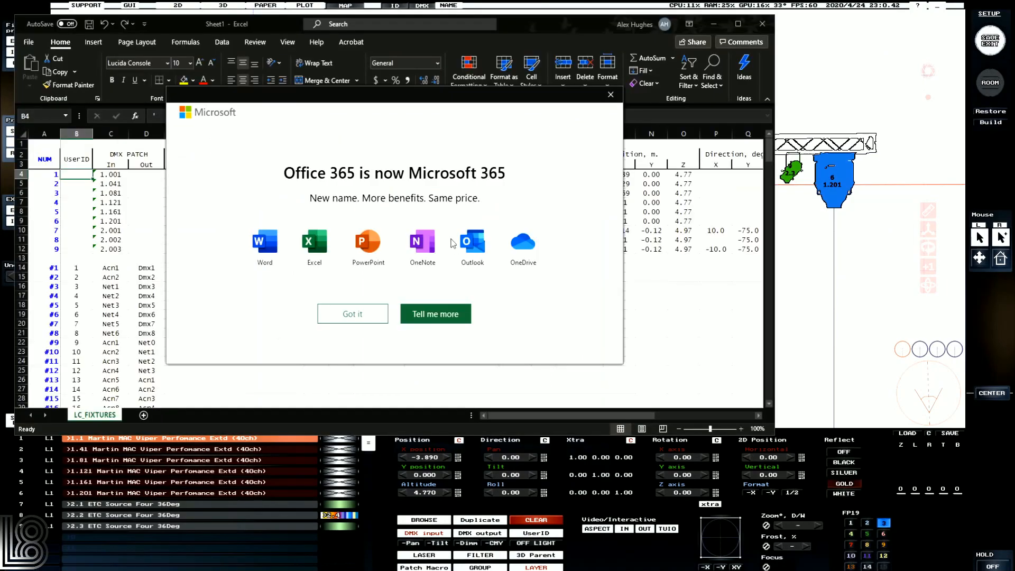
Dismiss the Microsoft 365 pop-up, review the LC FIXTURES sheet, and close Excel.
click(352, 313)
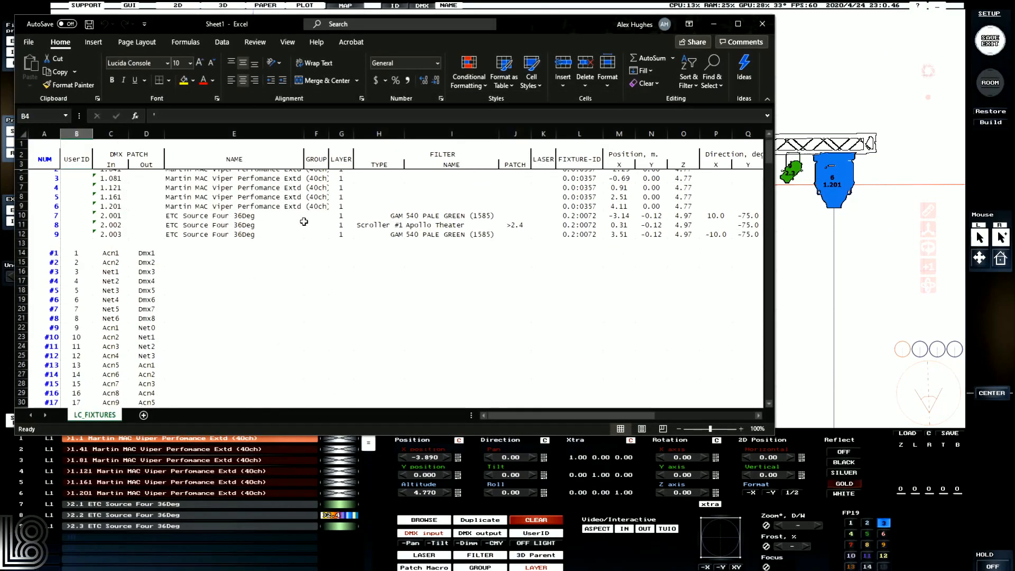
click(110, 174)
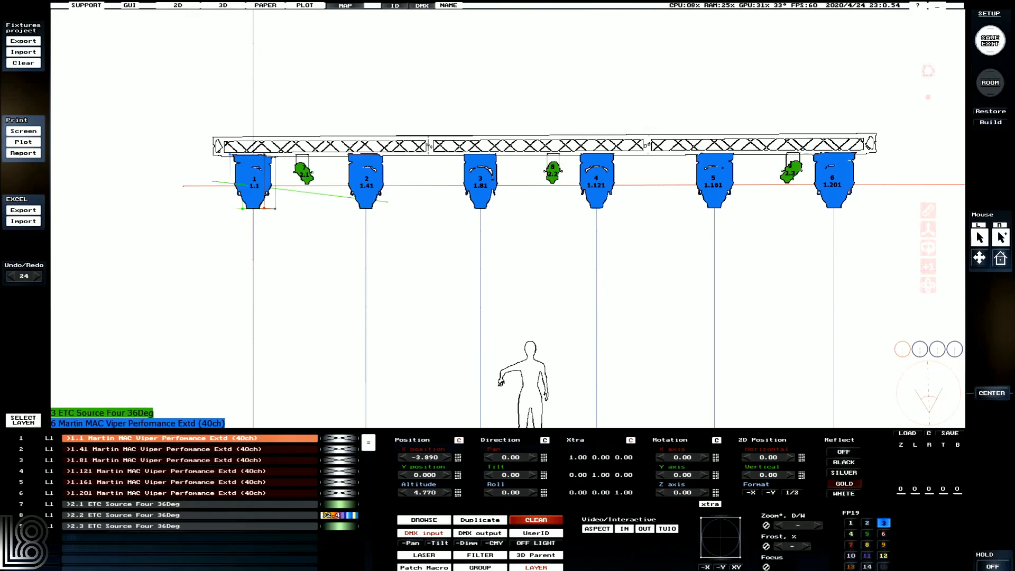
mouse_move(836, 41)
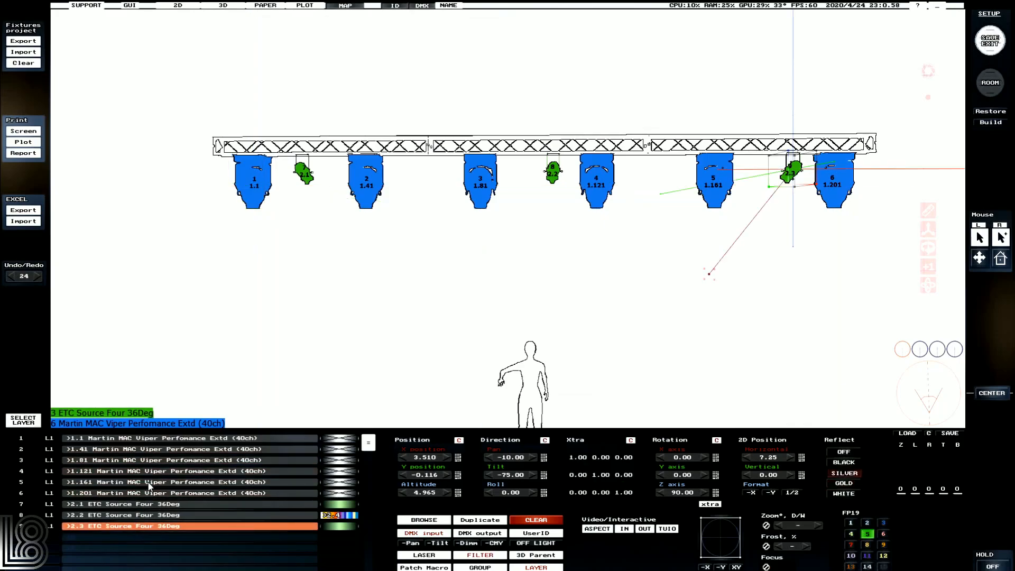
Clear the six moving heads, then re-import all fixtures from the Excel document.
click(162, 492)
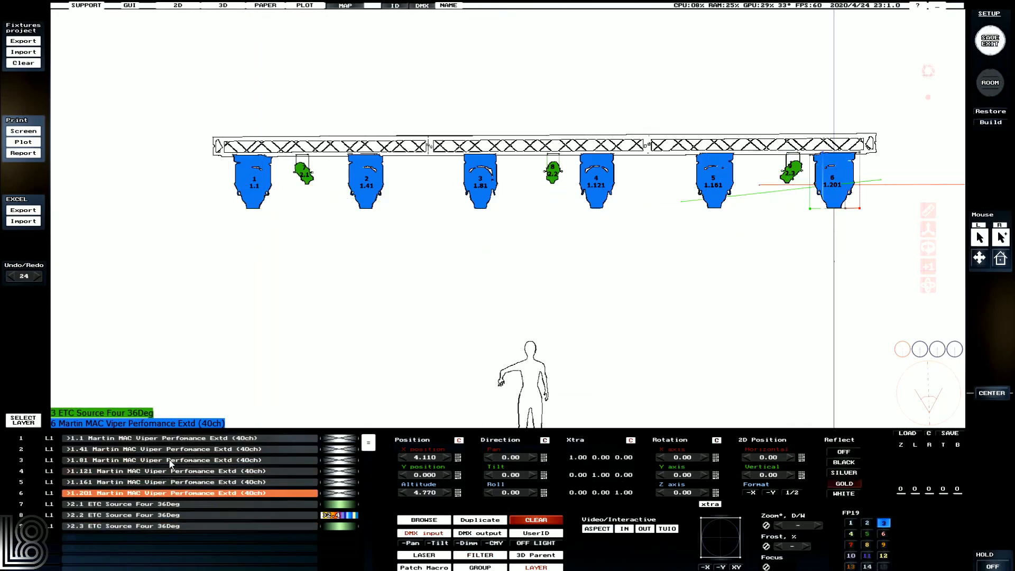
click(536, 519)
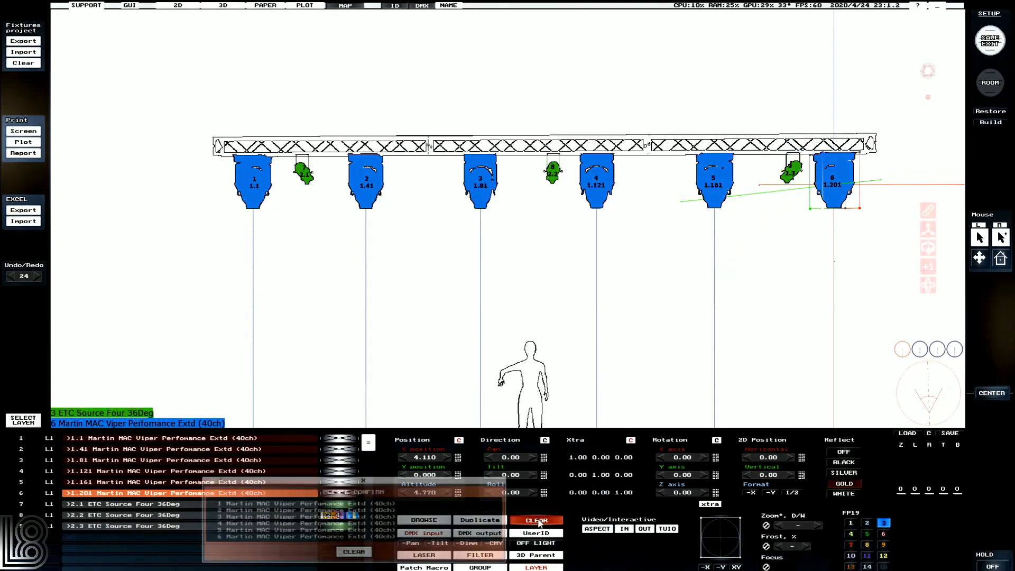
click(536, 520)
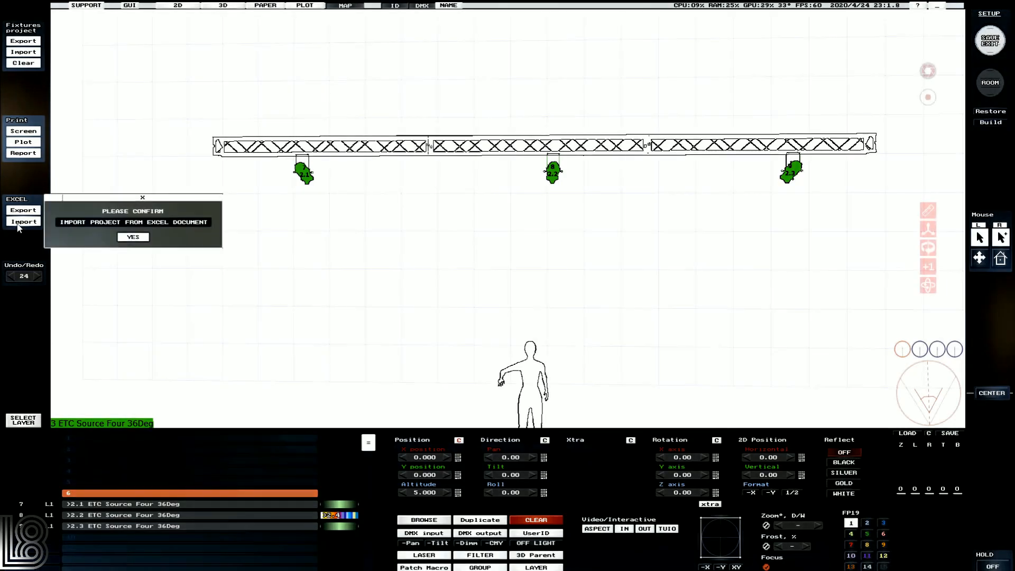
click(132, 236)
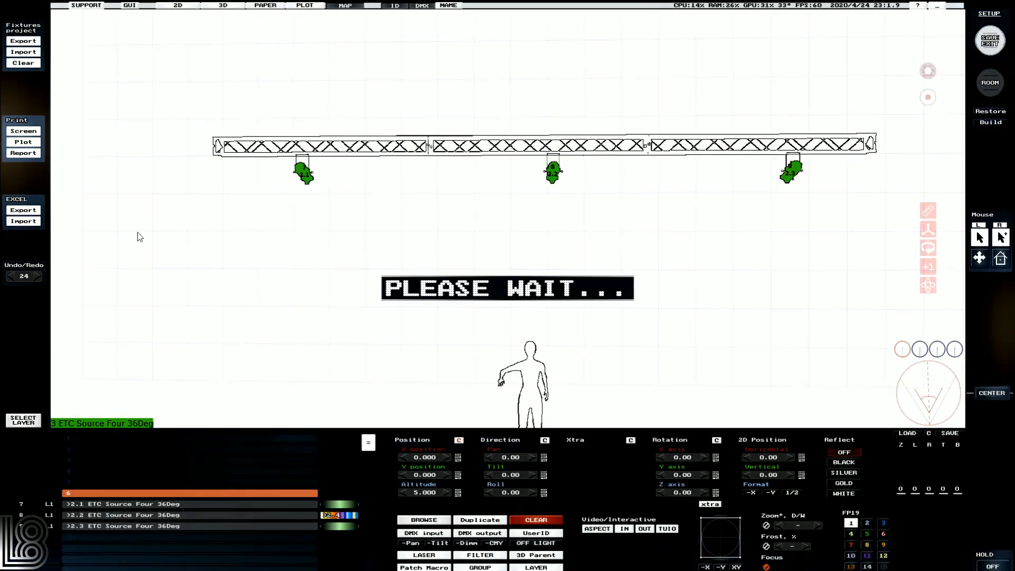
click(23, 221)
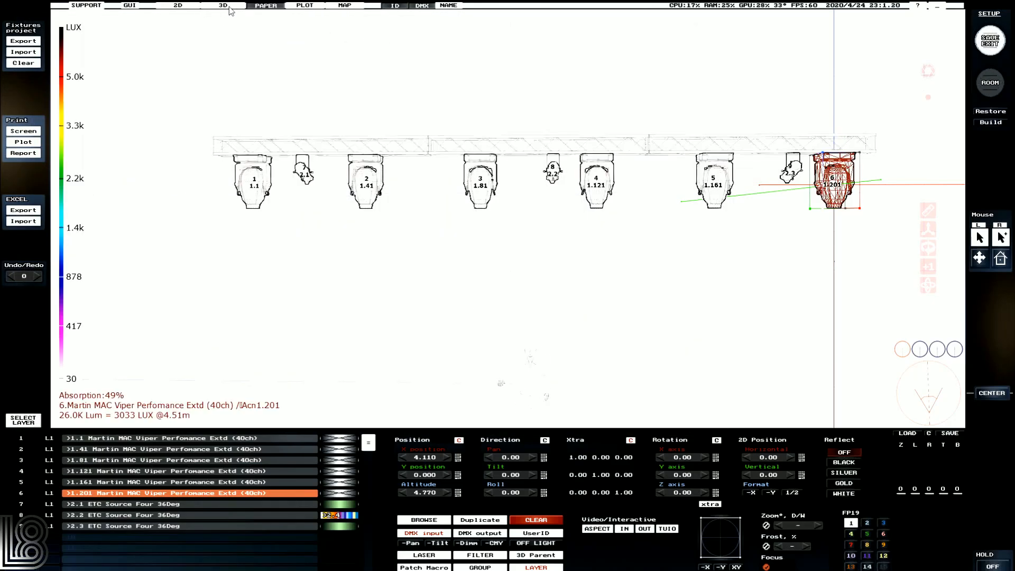
View the rendered 3D stage with full GUI from back, front and perspective viewpoints.
click(223, 6)
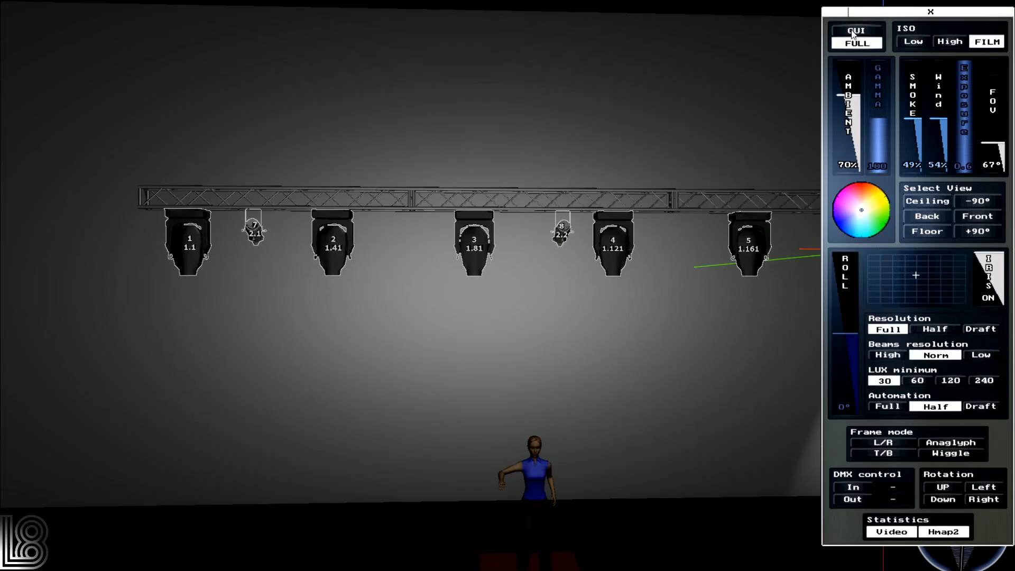
click(857, 41)
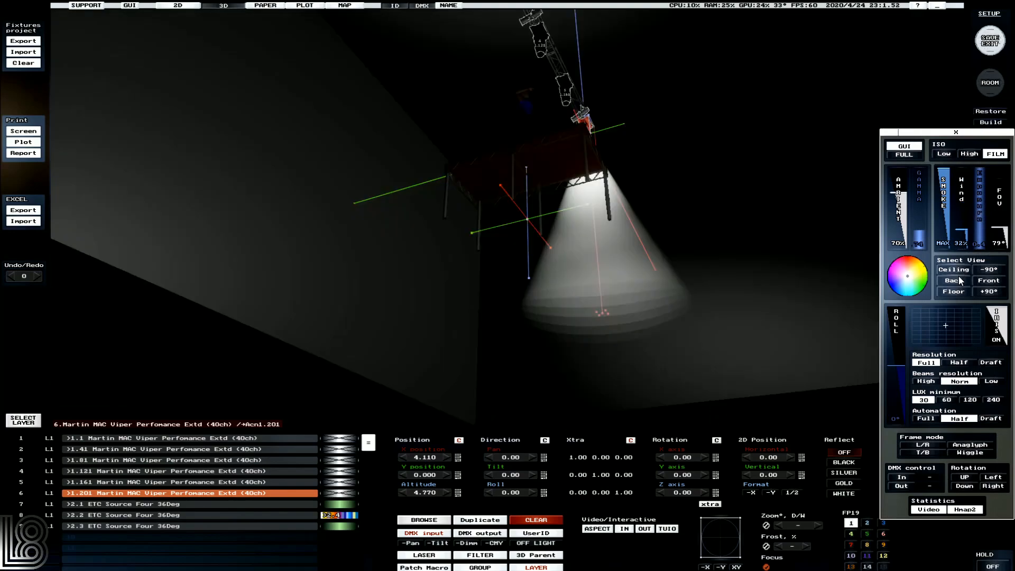
click(952, 281)
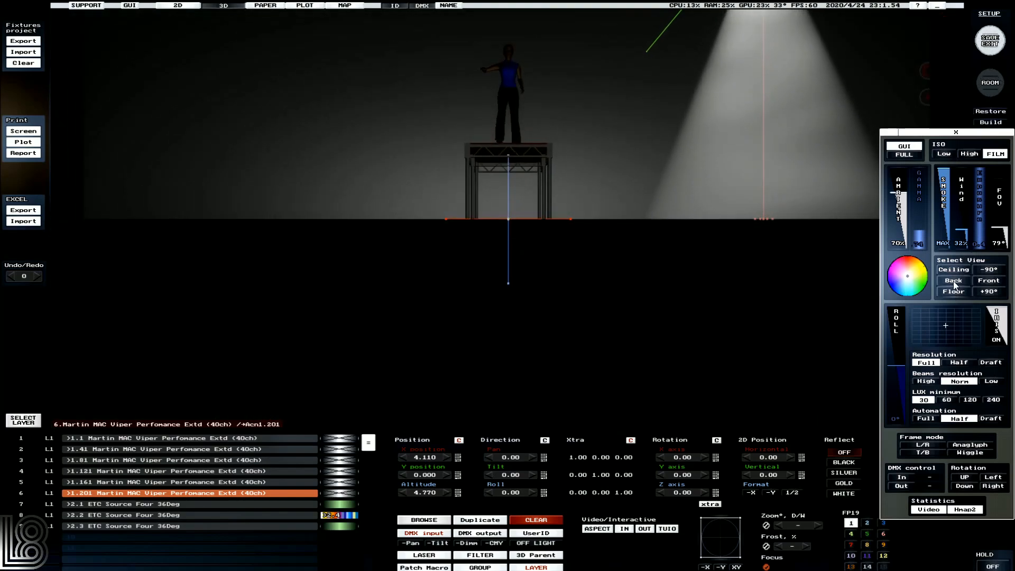
click(988, 280)
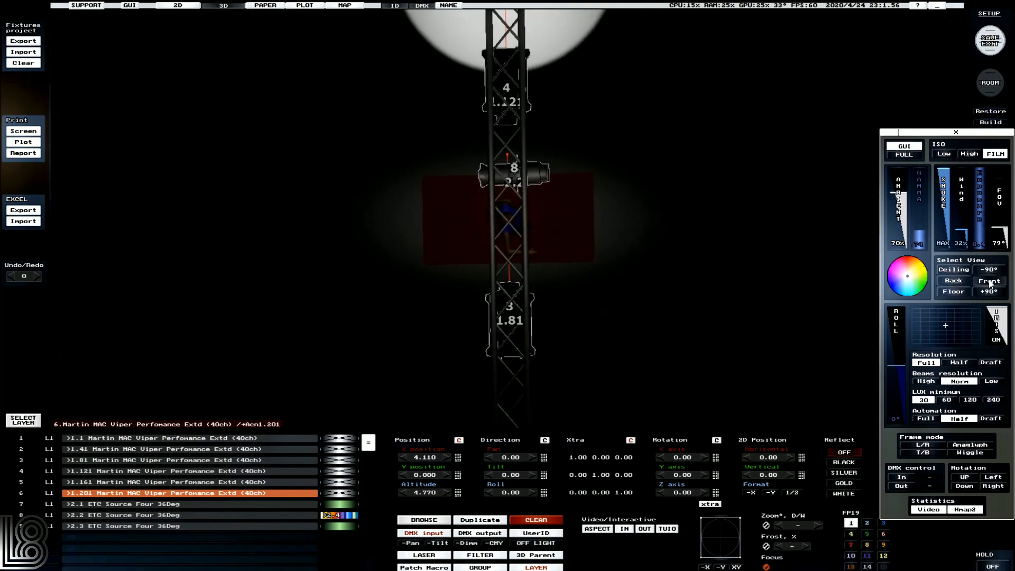
click(988, 280)
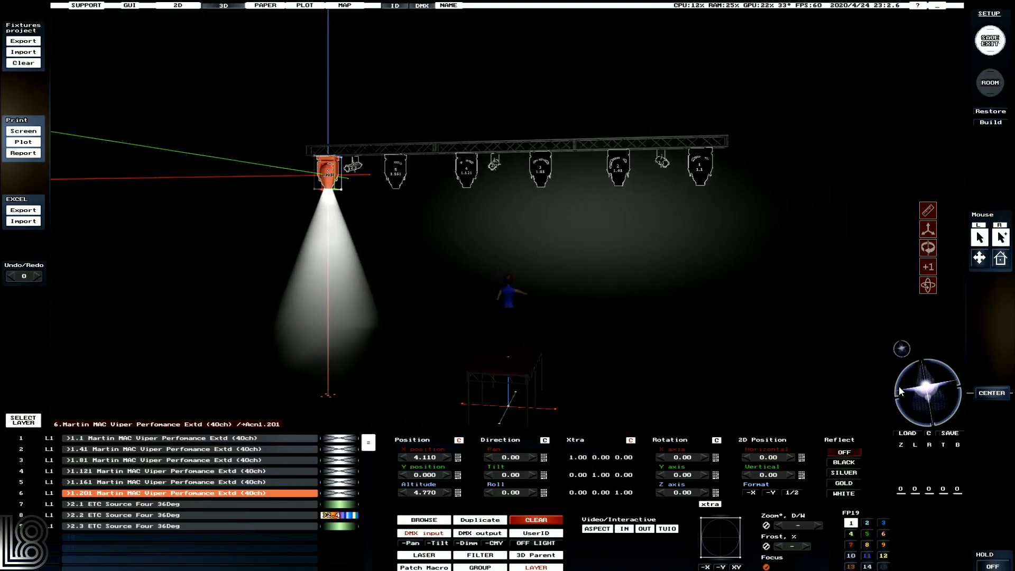
click(989, 40)
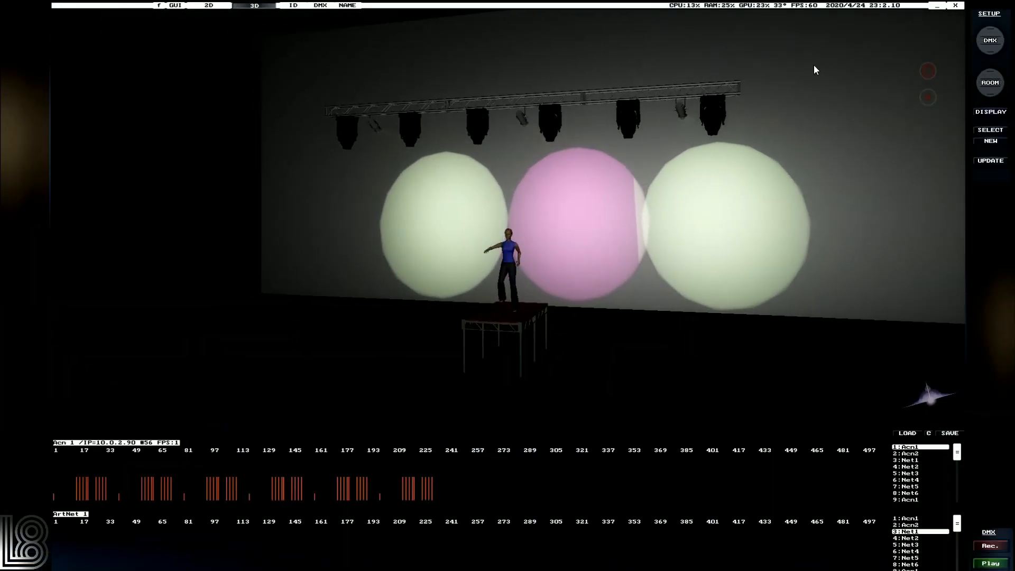
Select all six moving heads and set their shutters to OPEN.
click(350, 130)
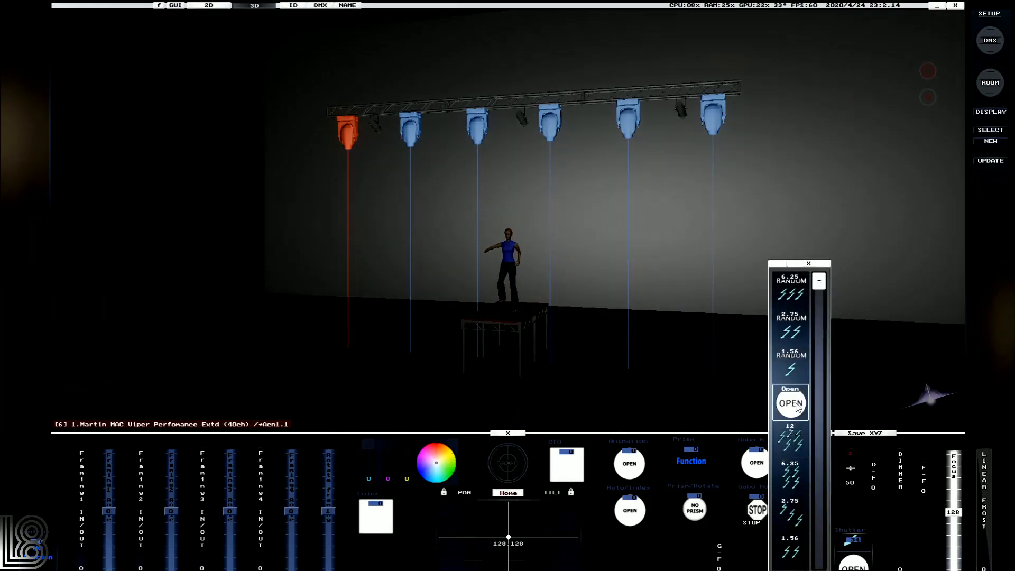
click(808, 263)
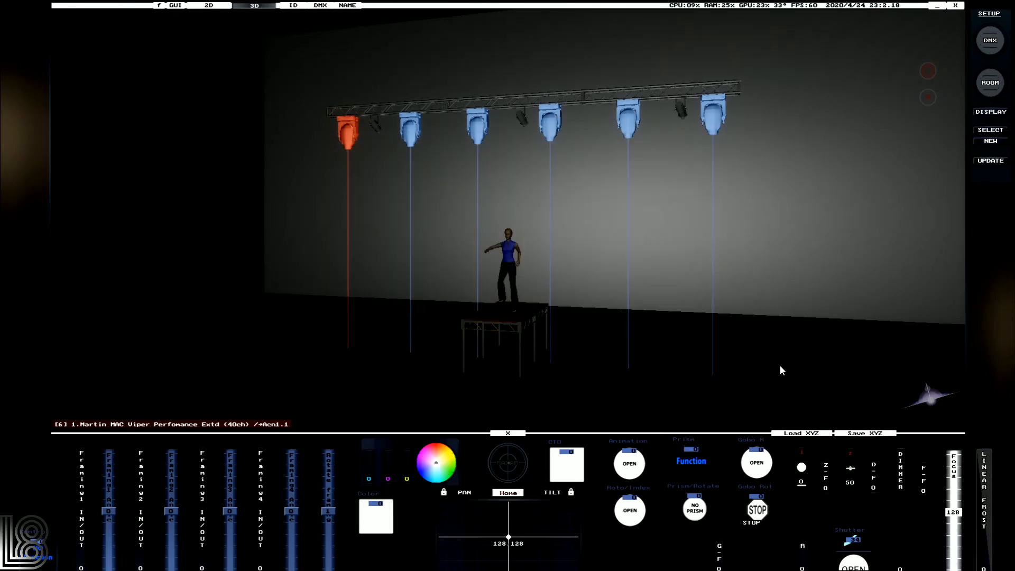
mouse_move(640, 389)
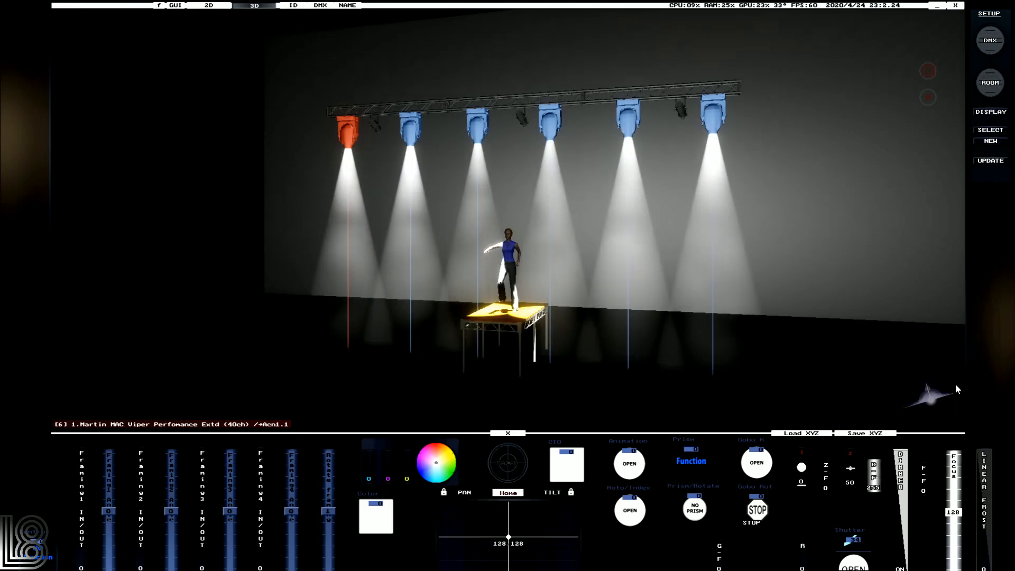
click(989, 110)
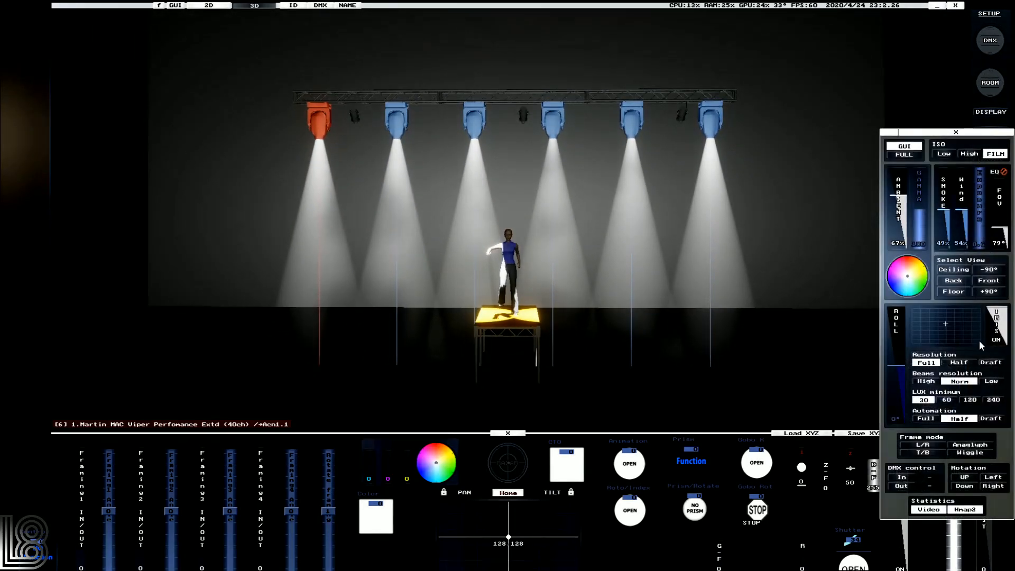
Set High beam resolution and 240 LUX minimum, then preview L/R and Anaglyph stereo.
click(925, 382)
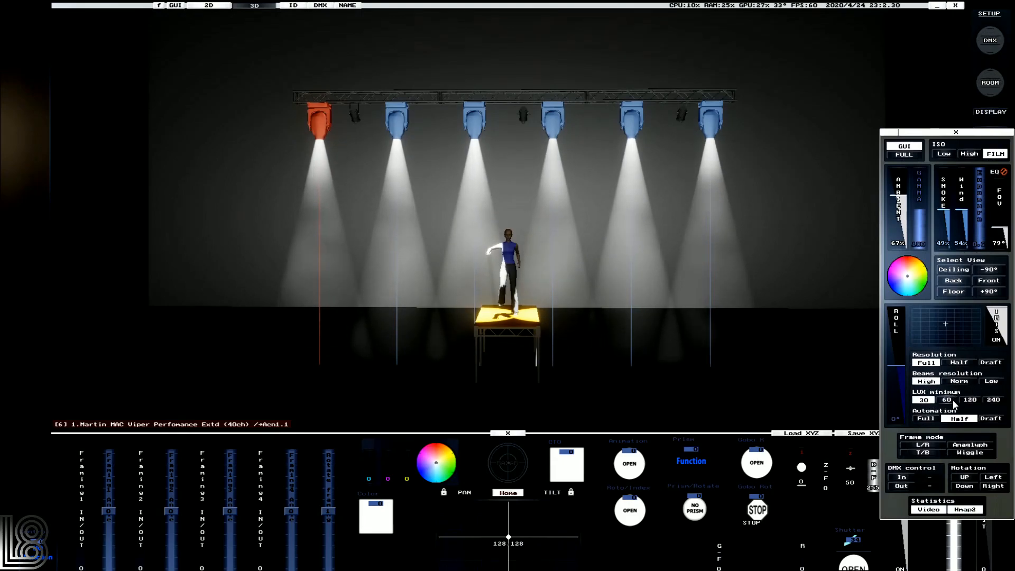
click(970, 400)
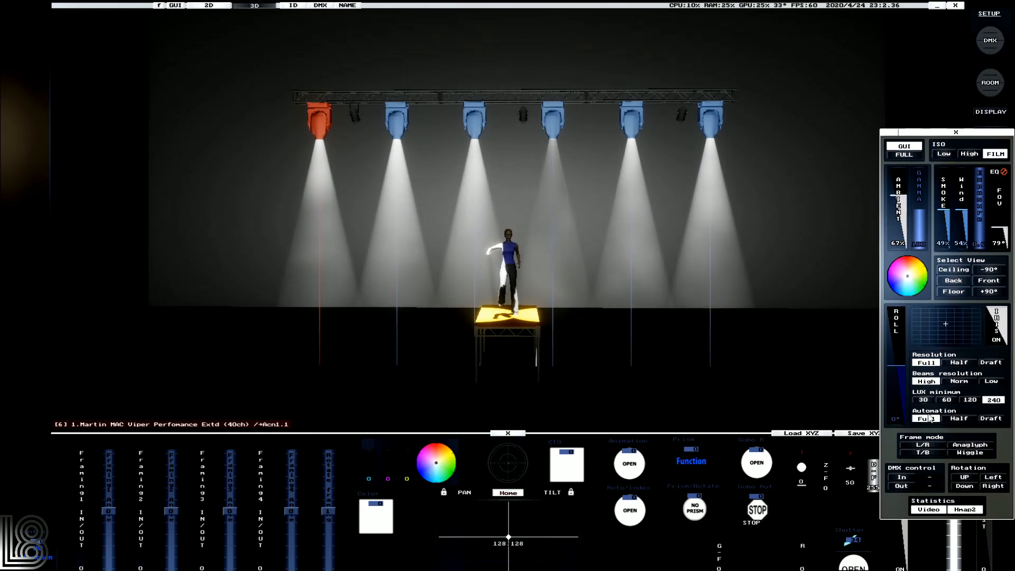
click(920, 445)
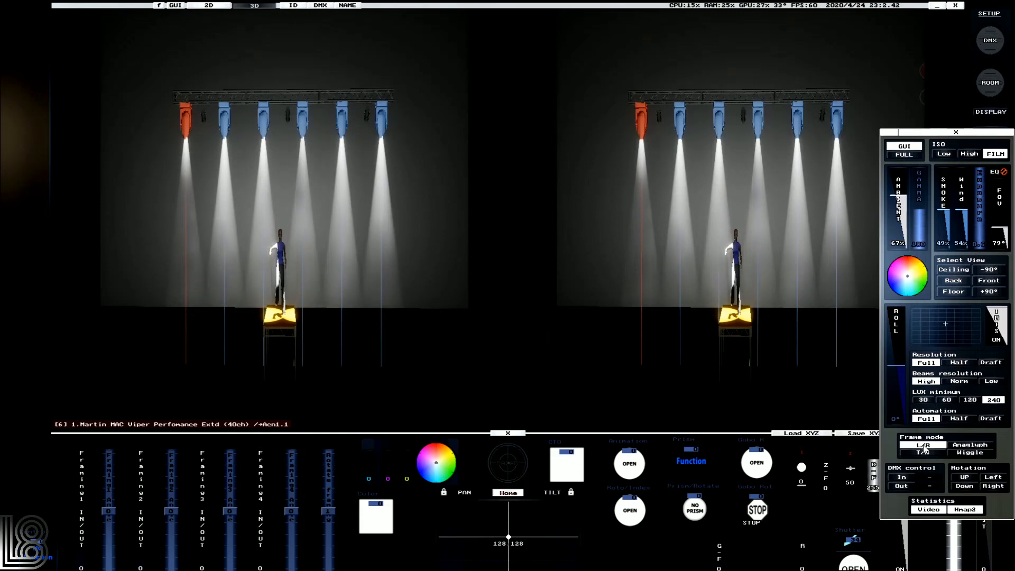
click(969, 444)
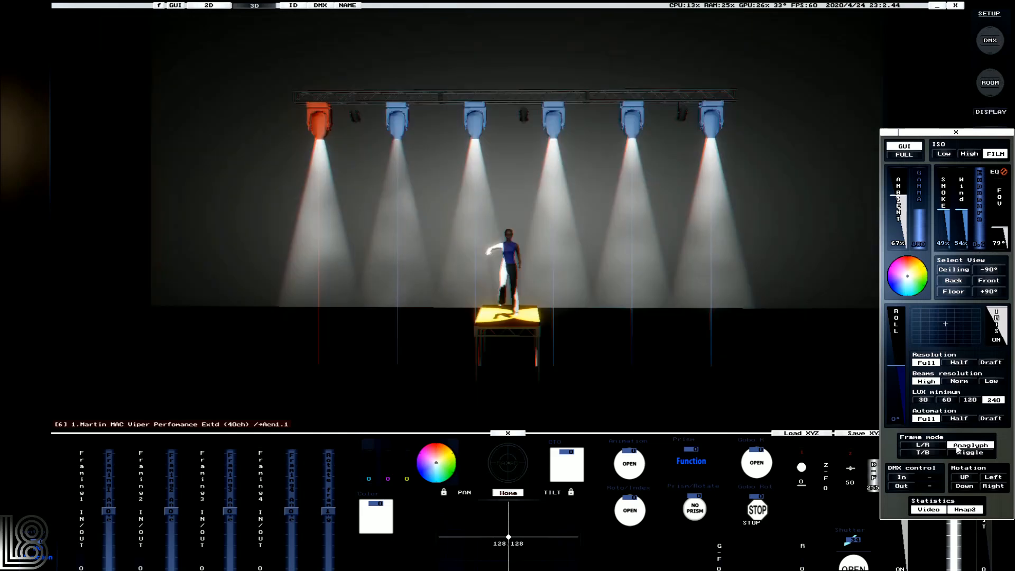